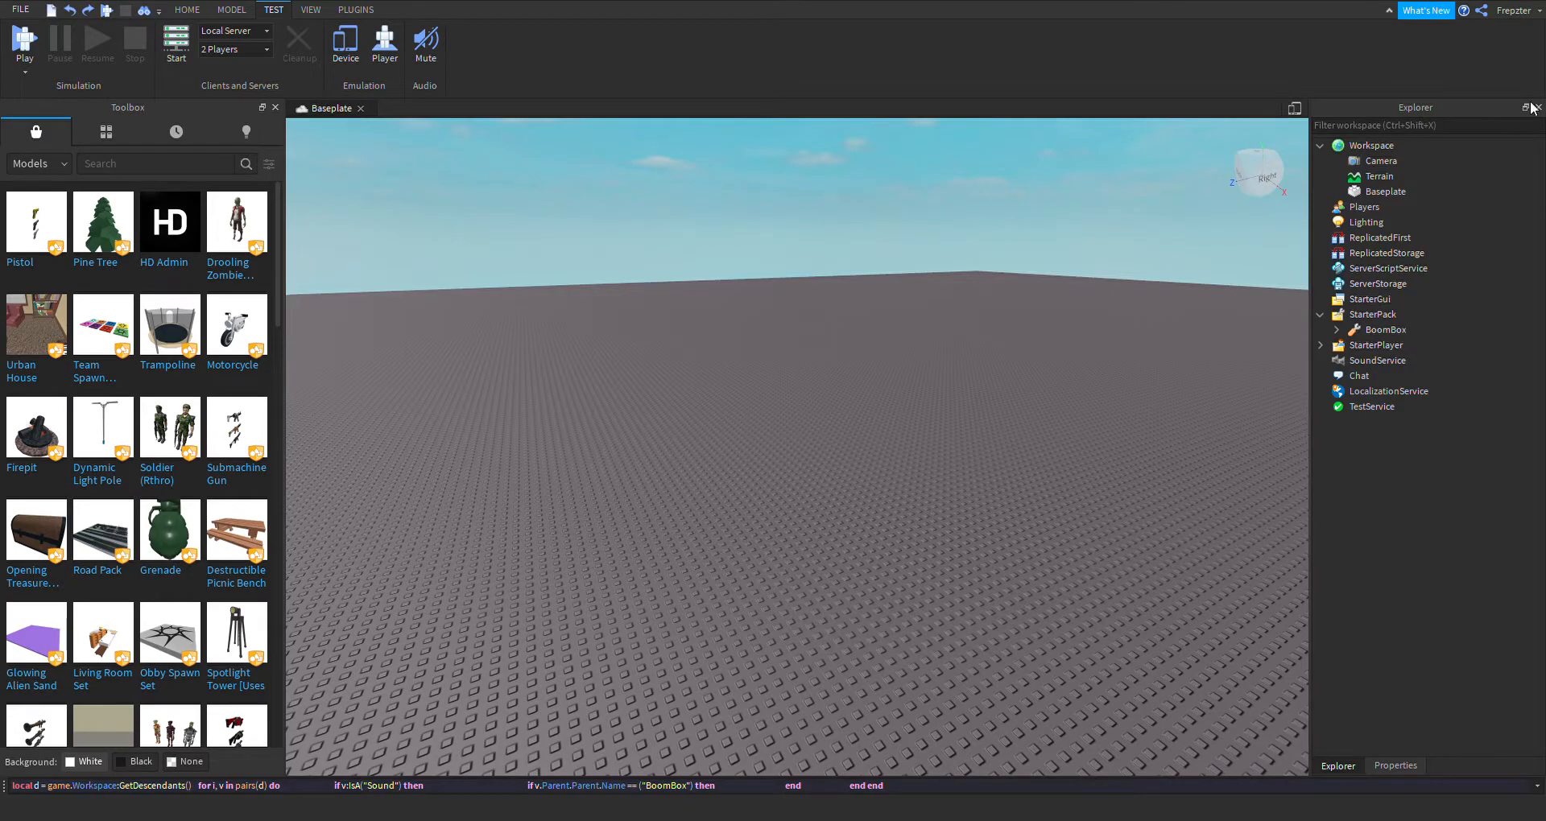
mouse_move(974, 258)
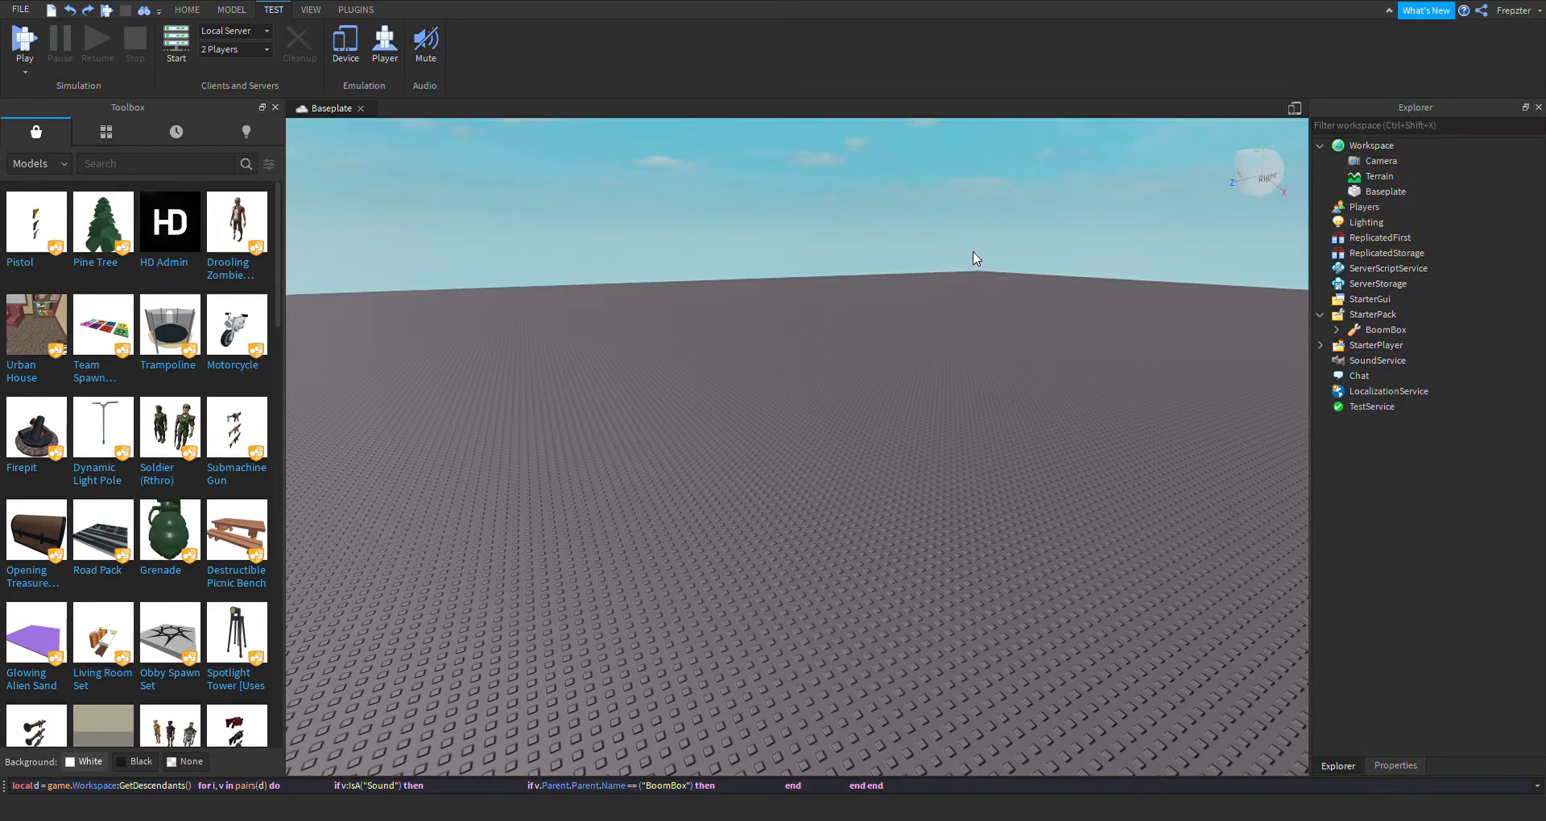
- Orbit the view around the baseplate with the BoomBox placed in Workspace
left_click(425, 44)
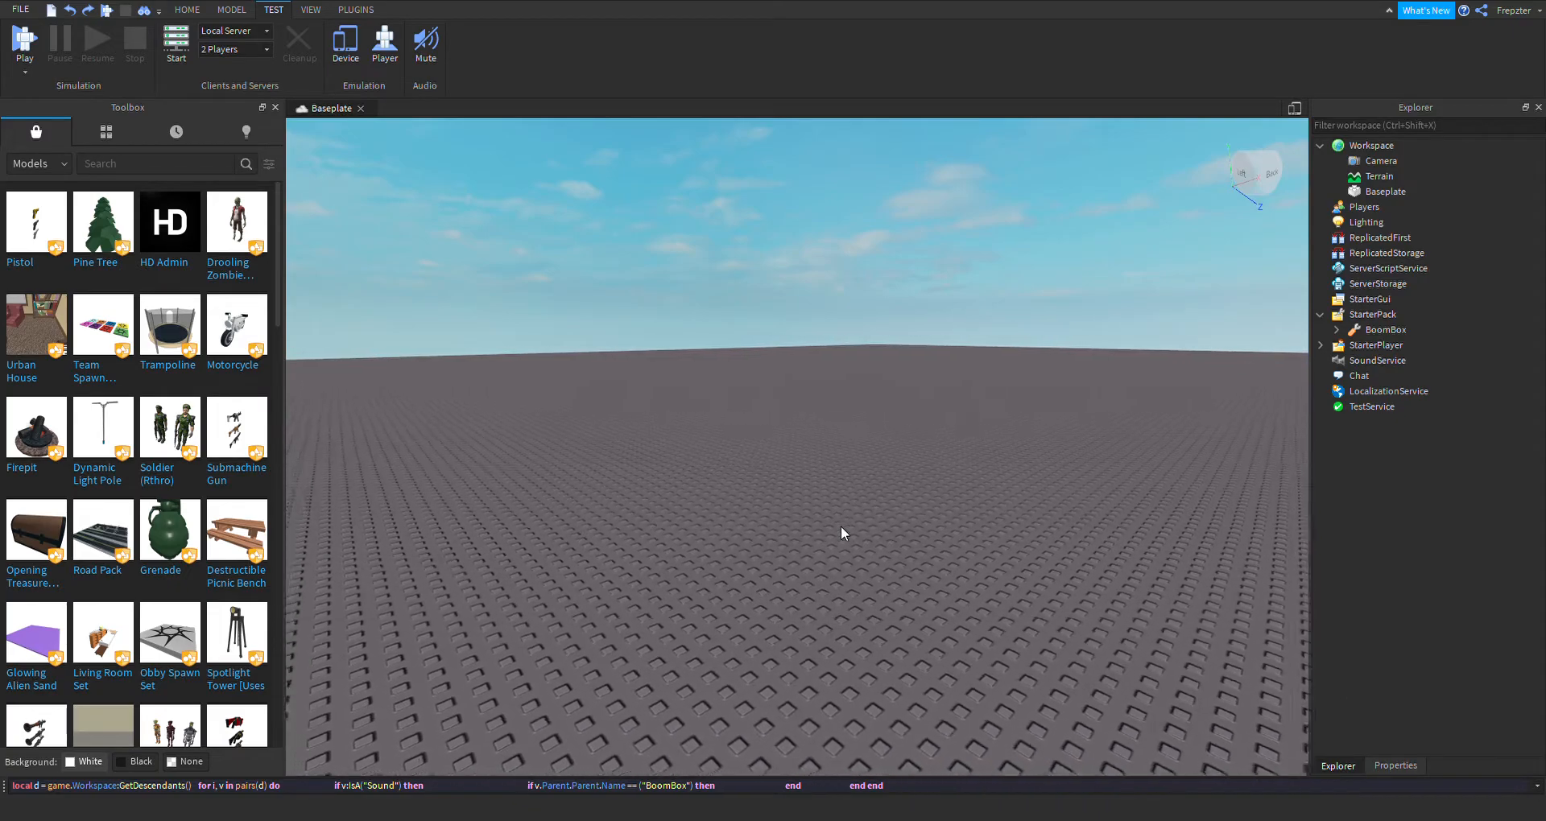
left_click_drag(843, 533, 936, 523)
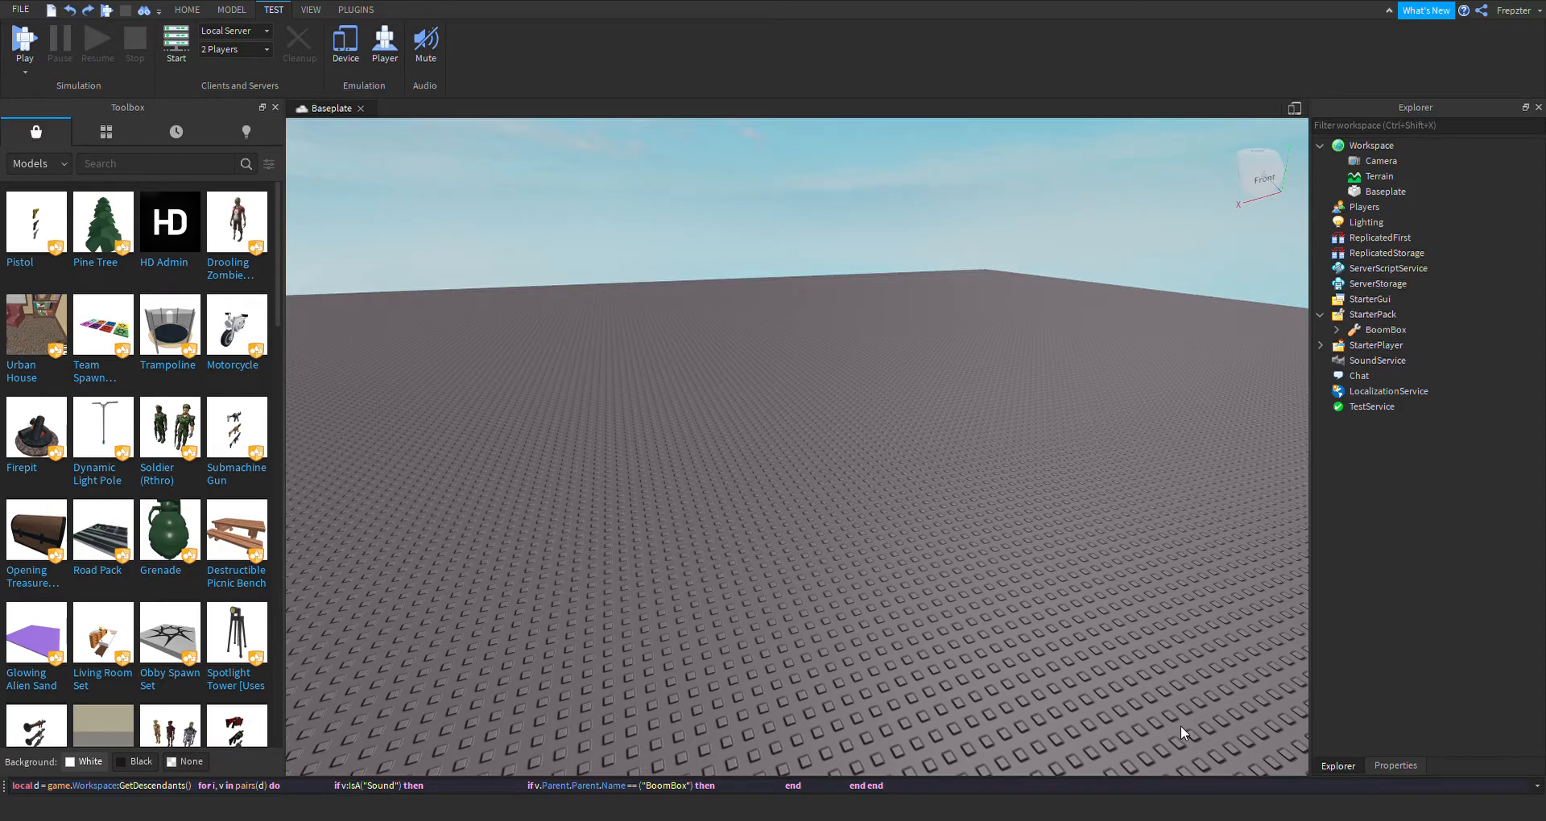
mouse_move(1216, 685)
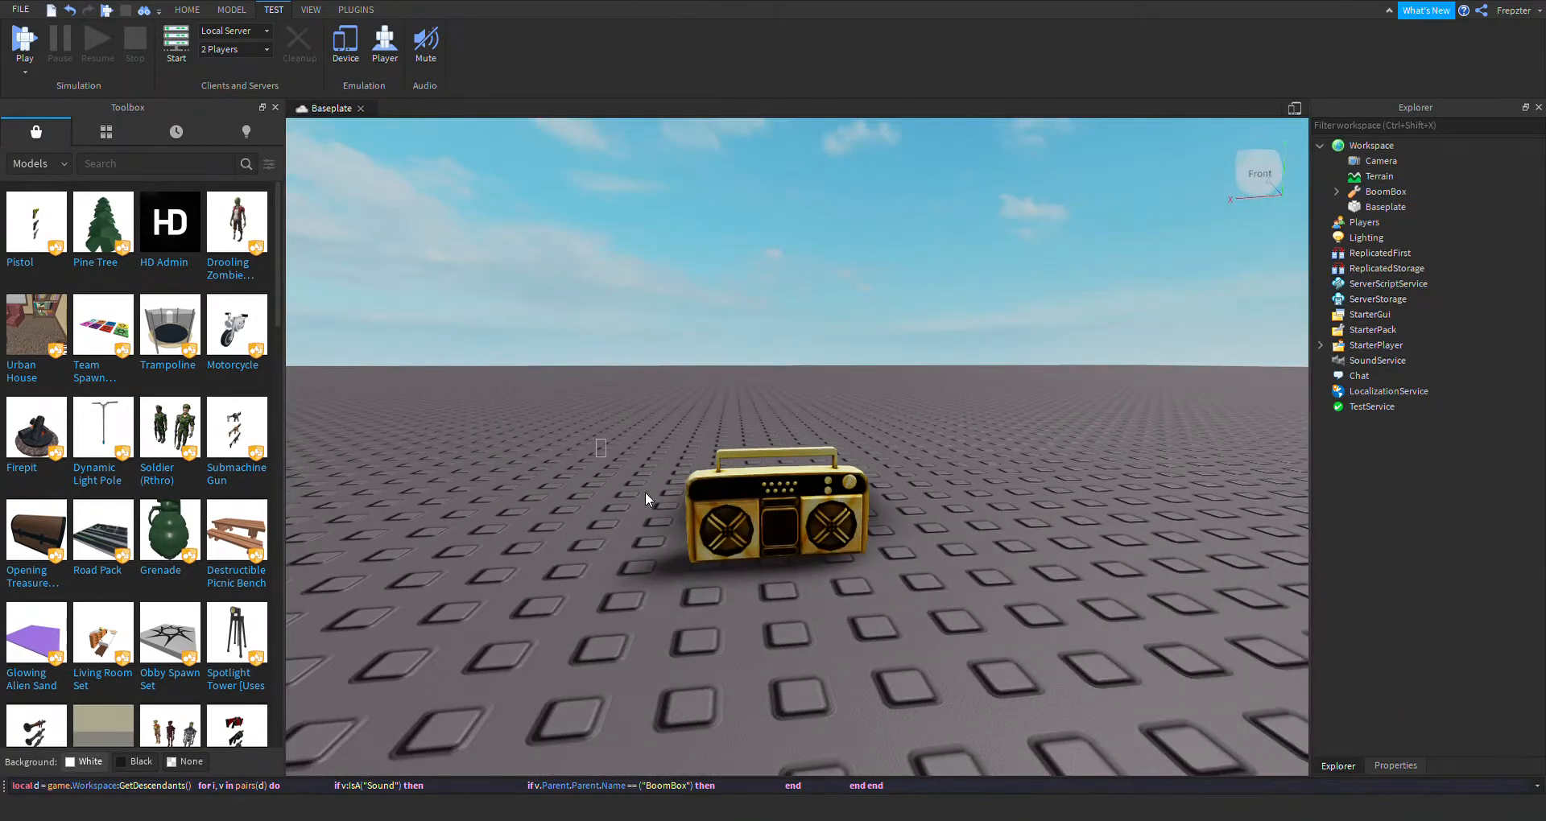
- Expand BoomBox and Handle, select Sound, and open the Server script to inspect Volume
left_click(1322, 192)
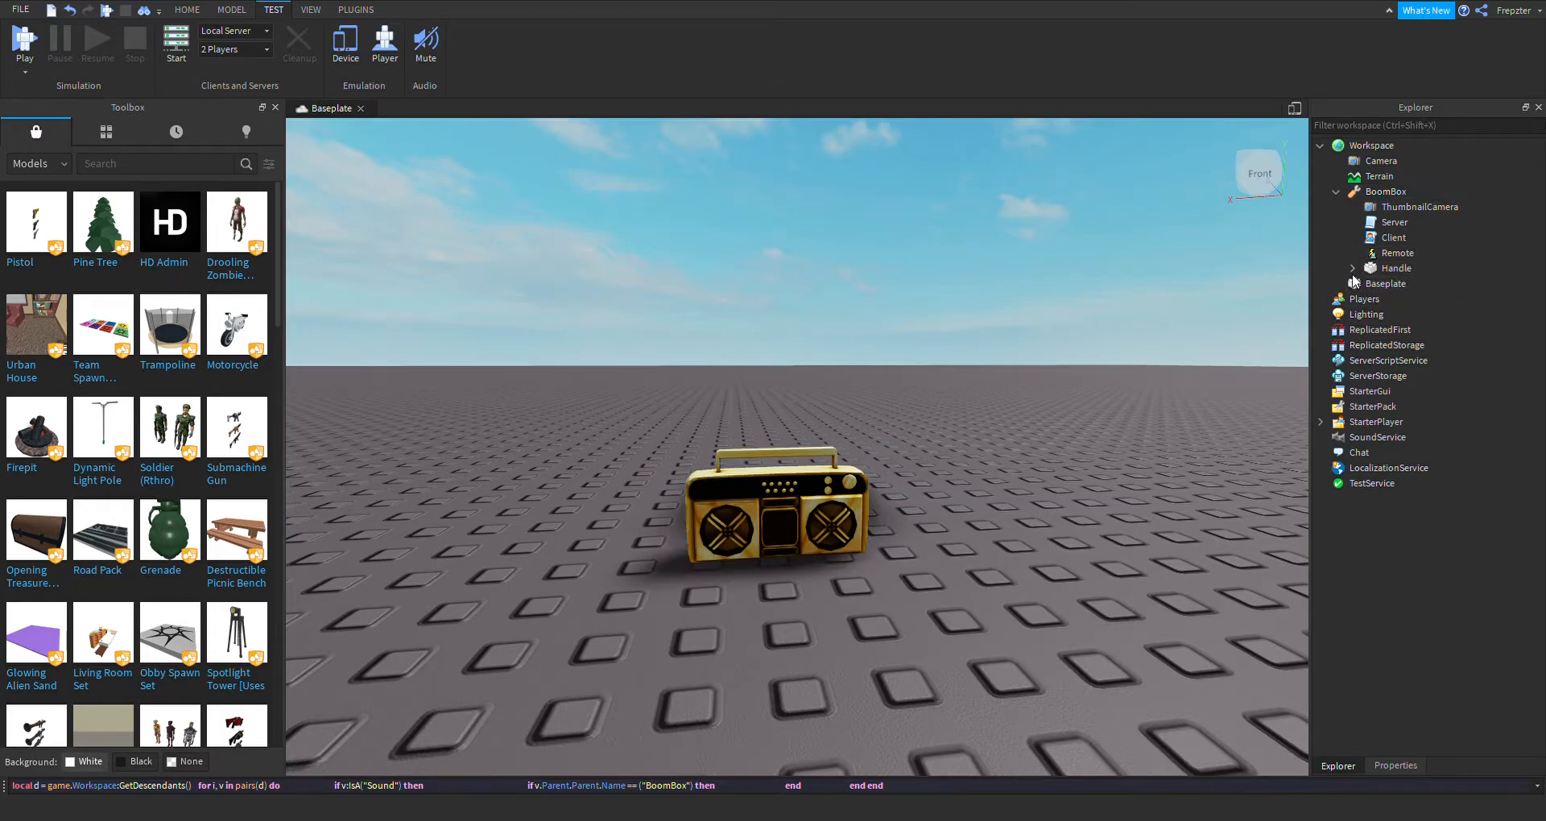
left_click(1351, 268)
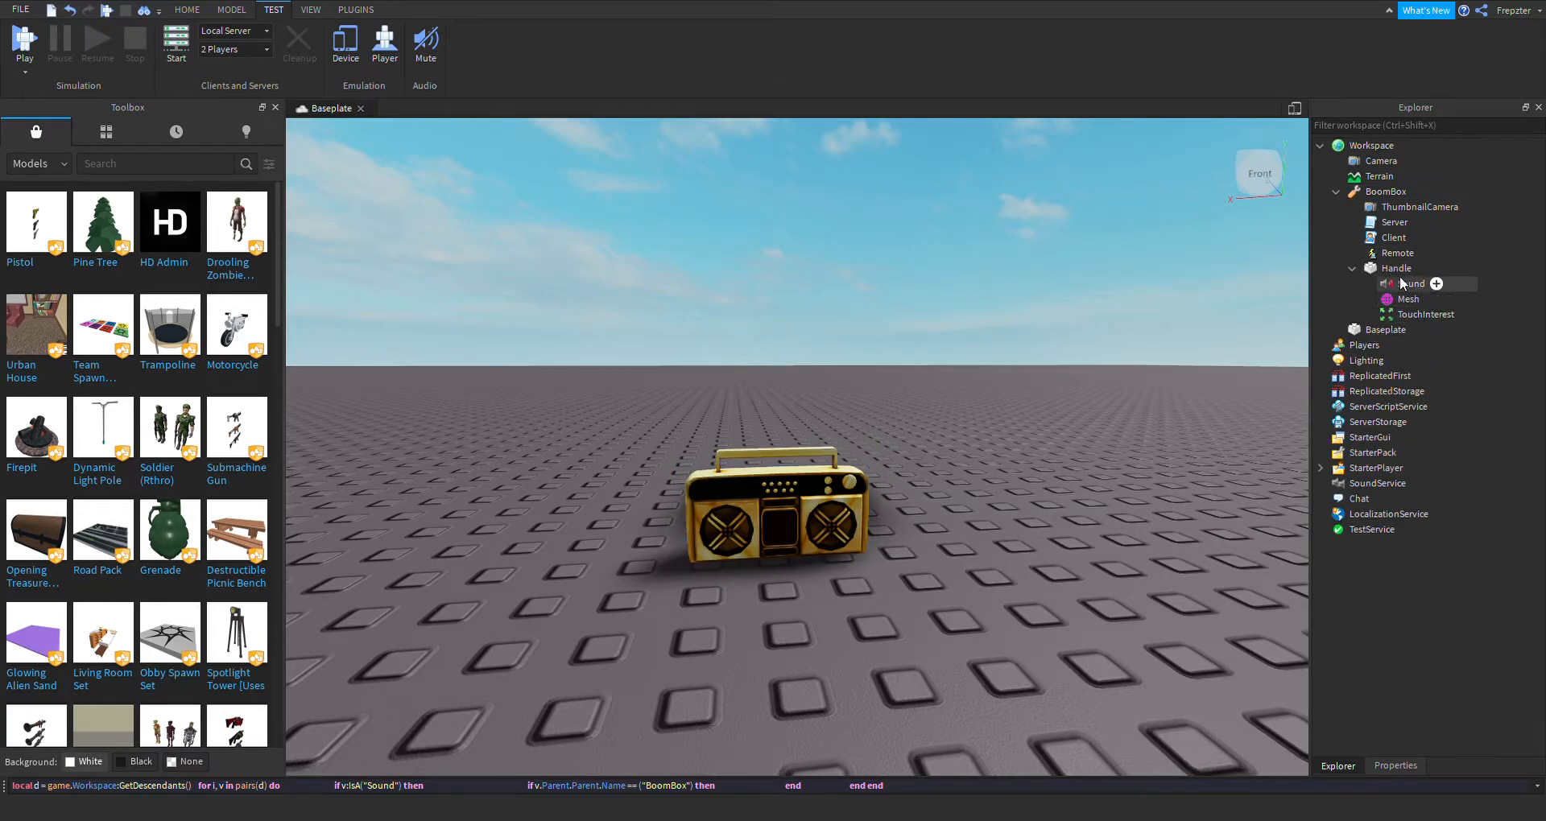
left_click(1411, 284)
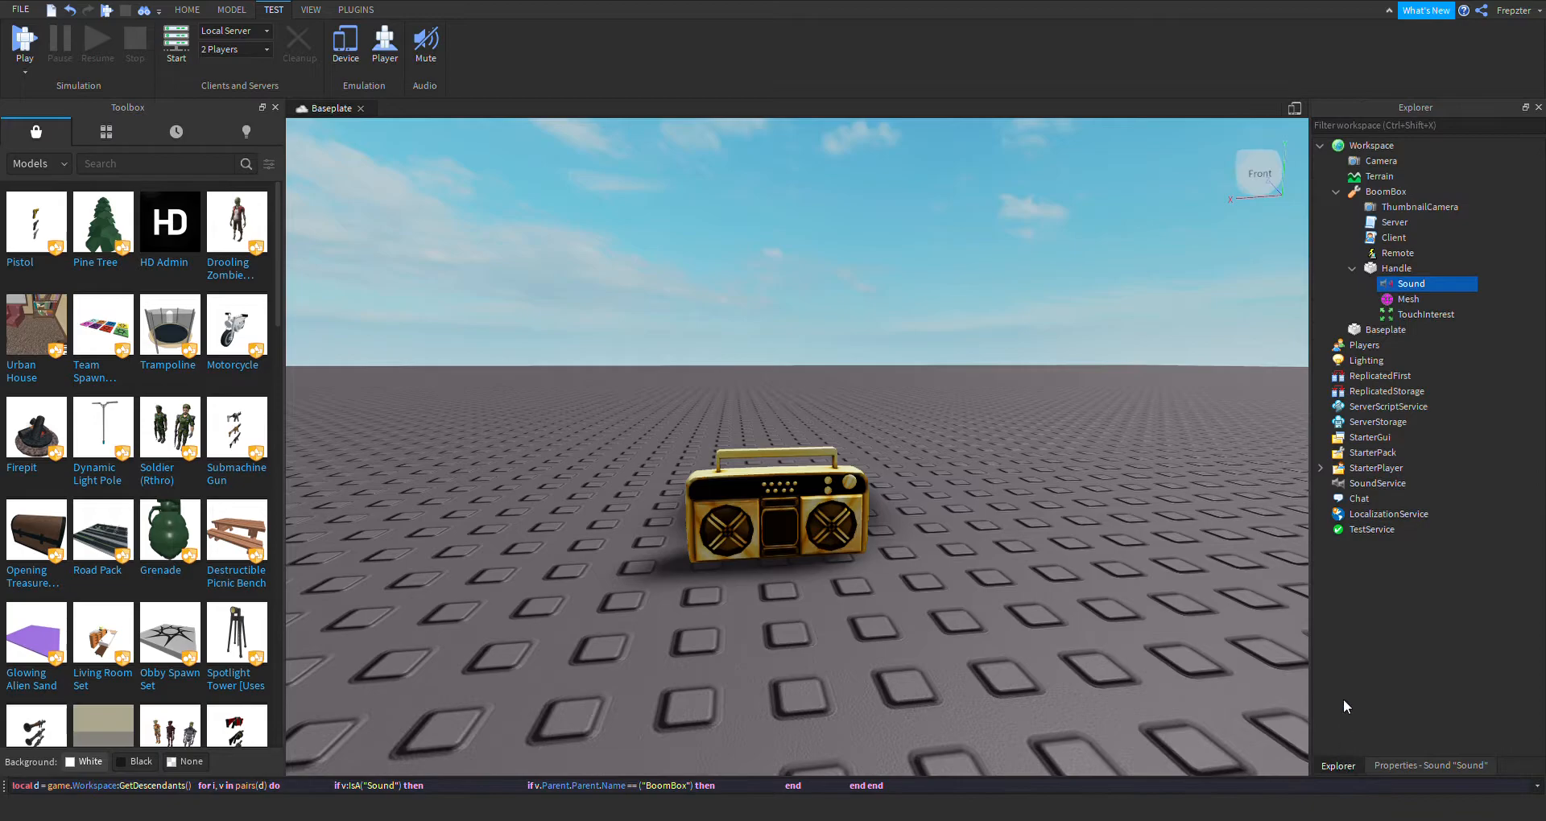
left_click(1395, 222)
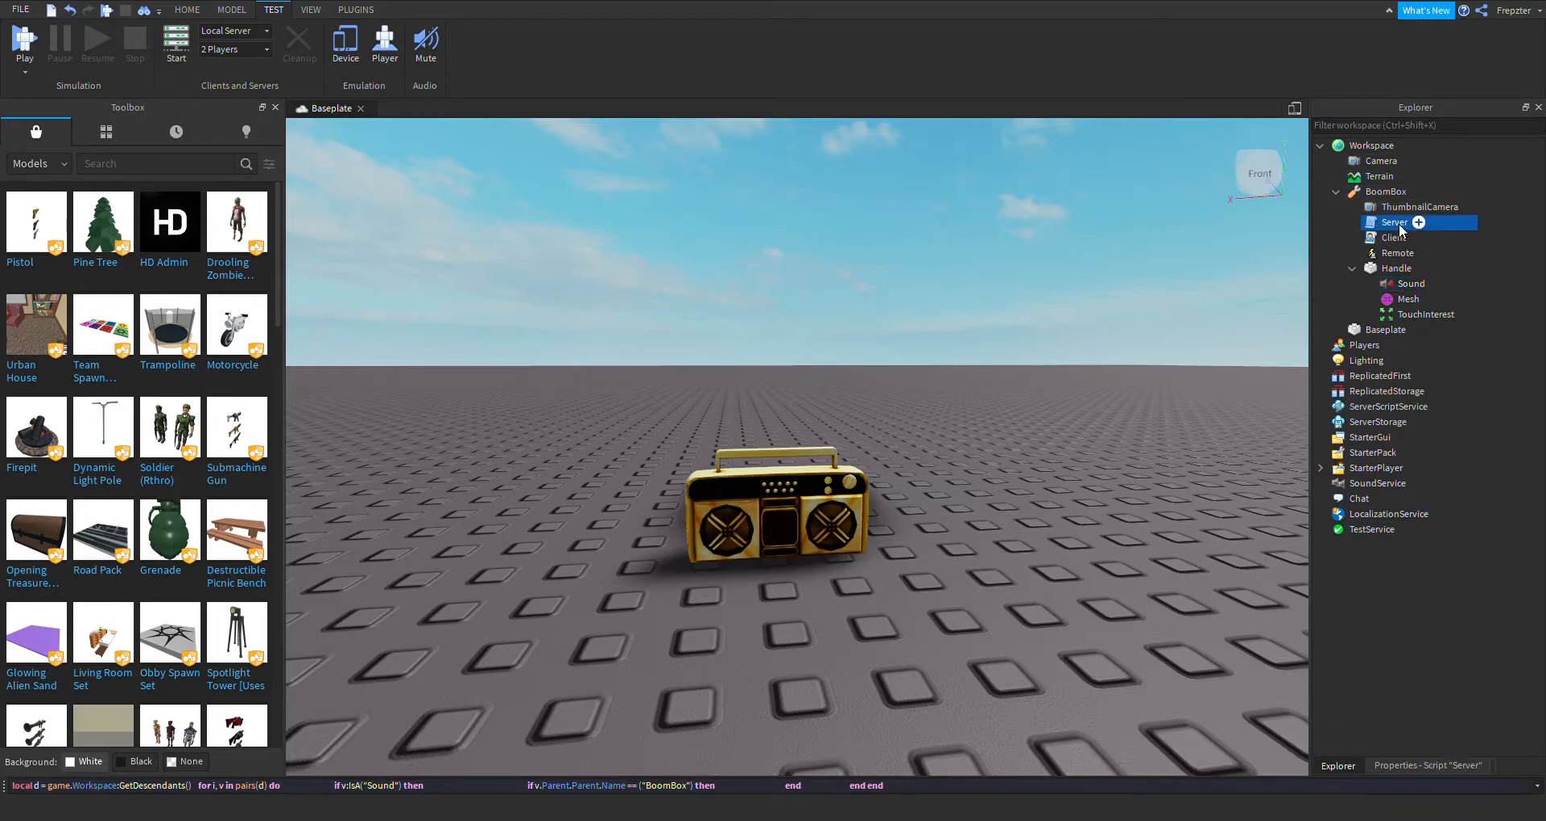
double_click(1393, 222)
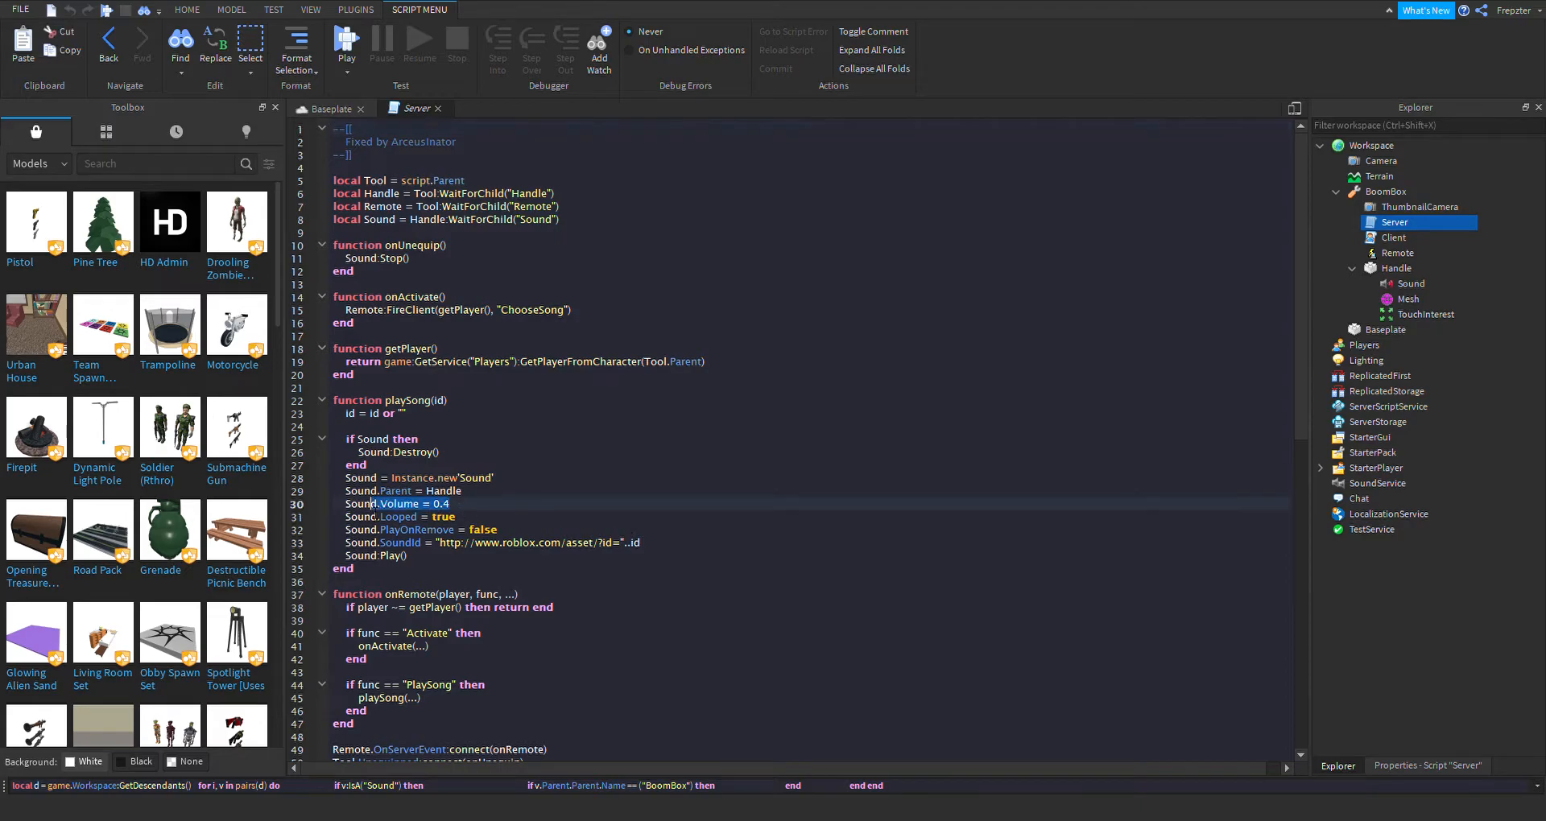
double_click(399, 504)
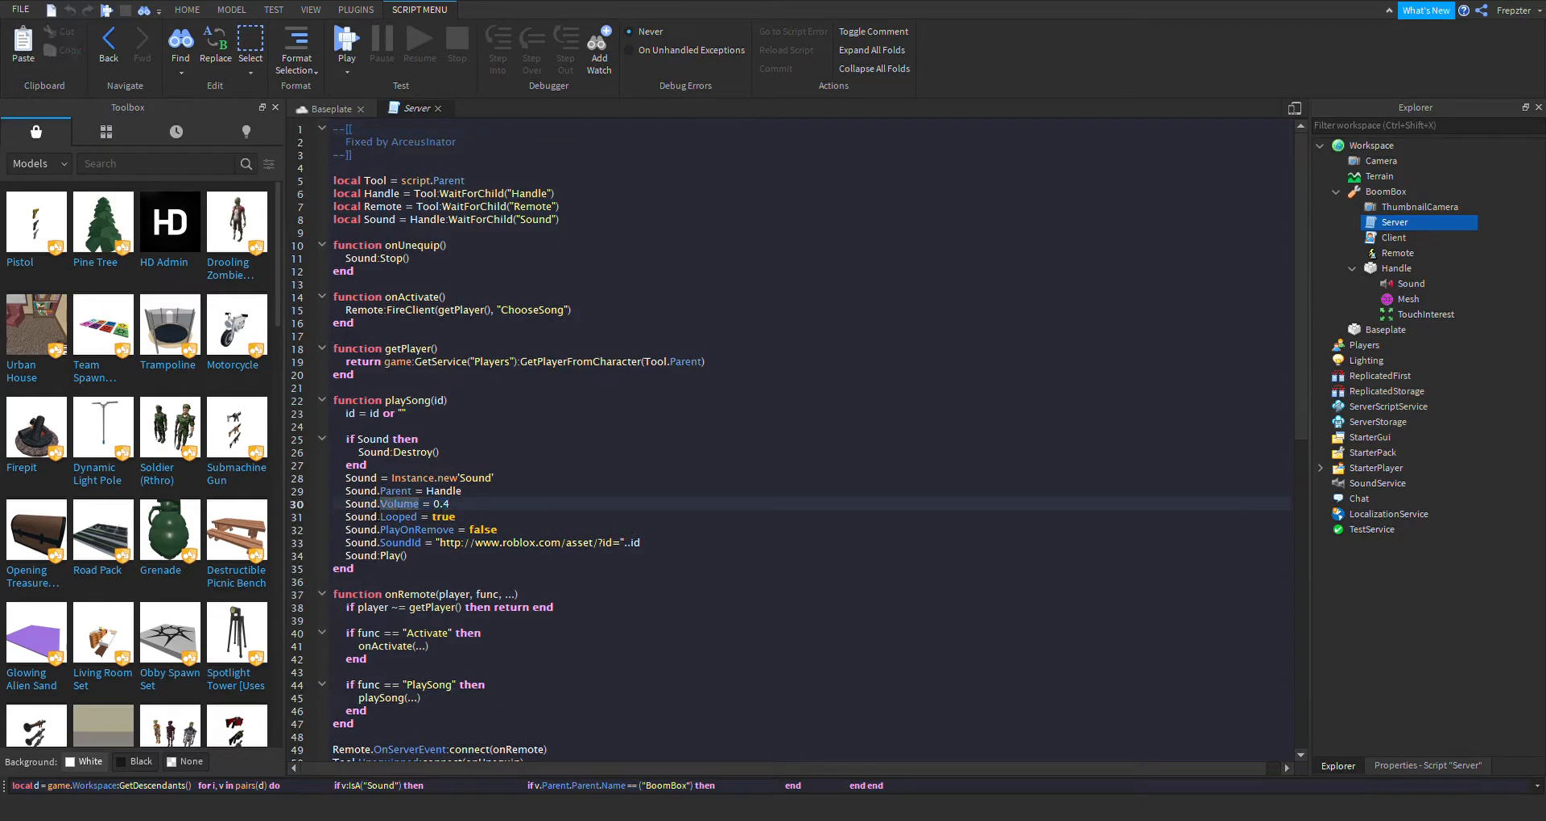
double_click(411, 504)
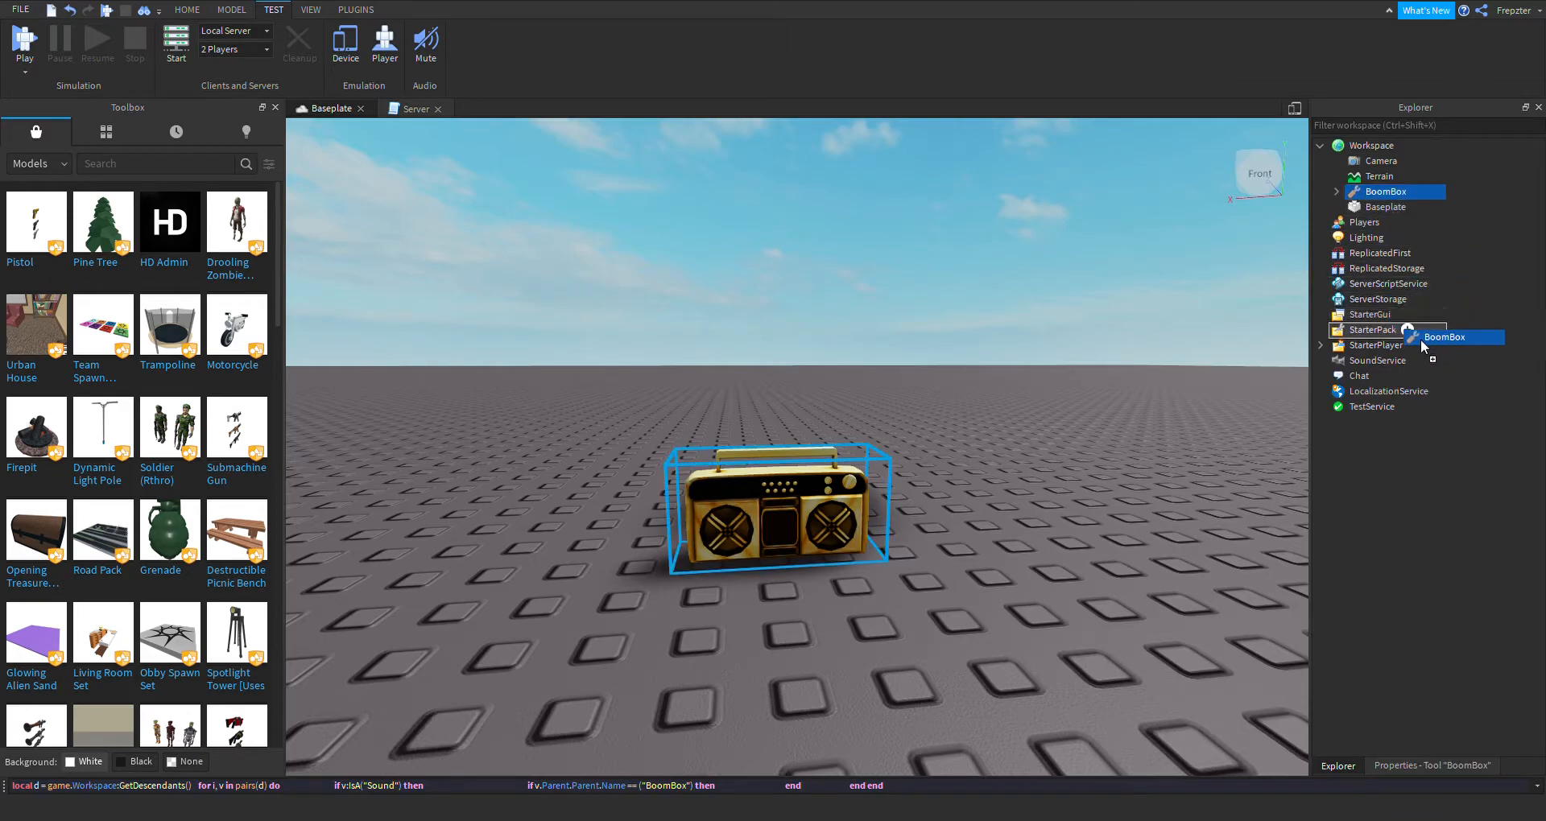
- Move BoomBox into StarterPack and add a ScreenGui named MuteBoomBoxGui
left_click(395, 9)
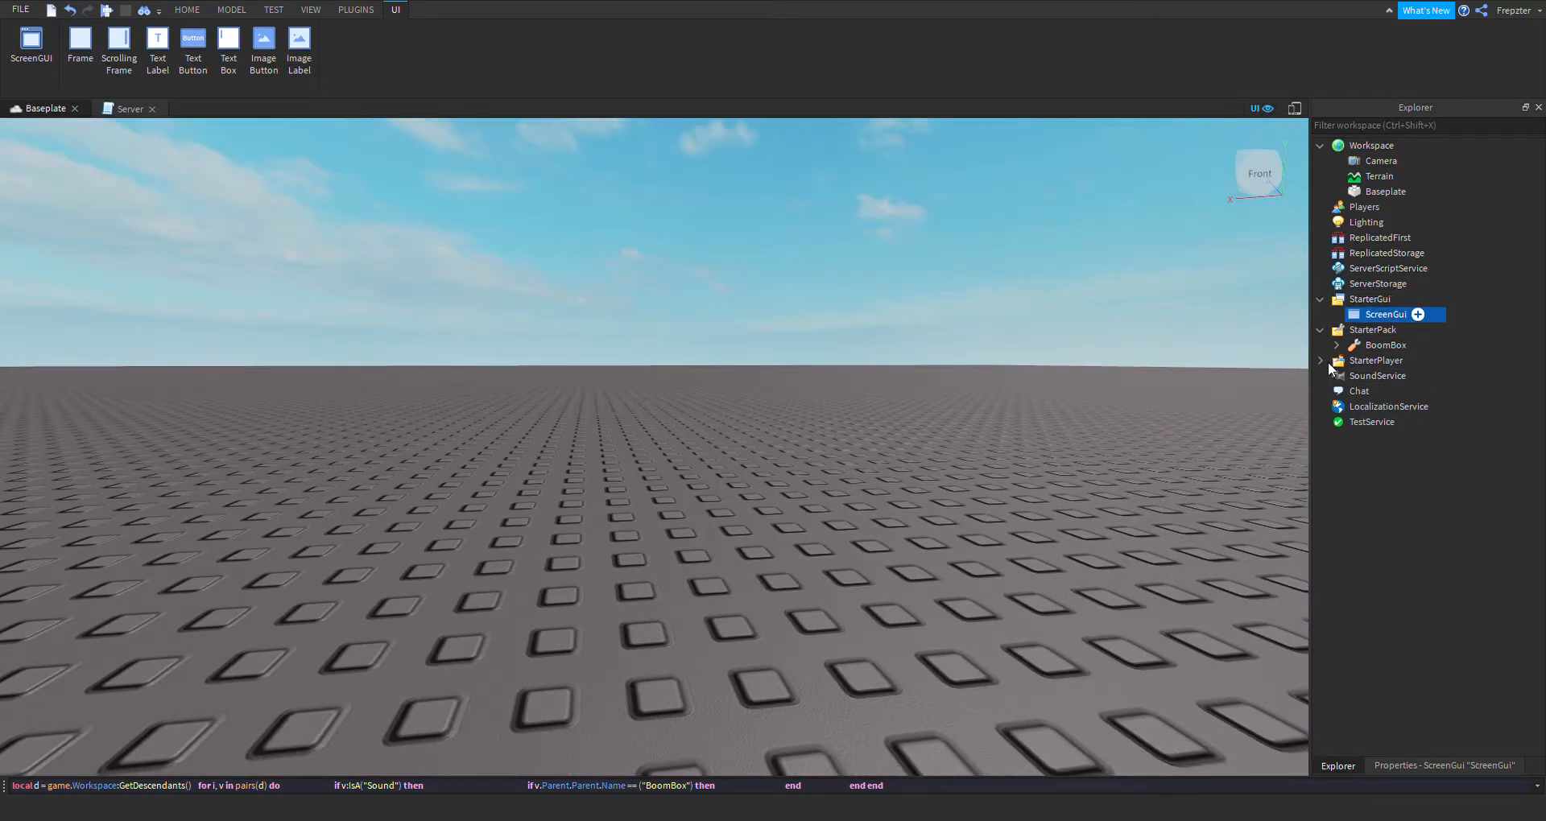
type("MuteBoomBoxGui")
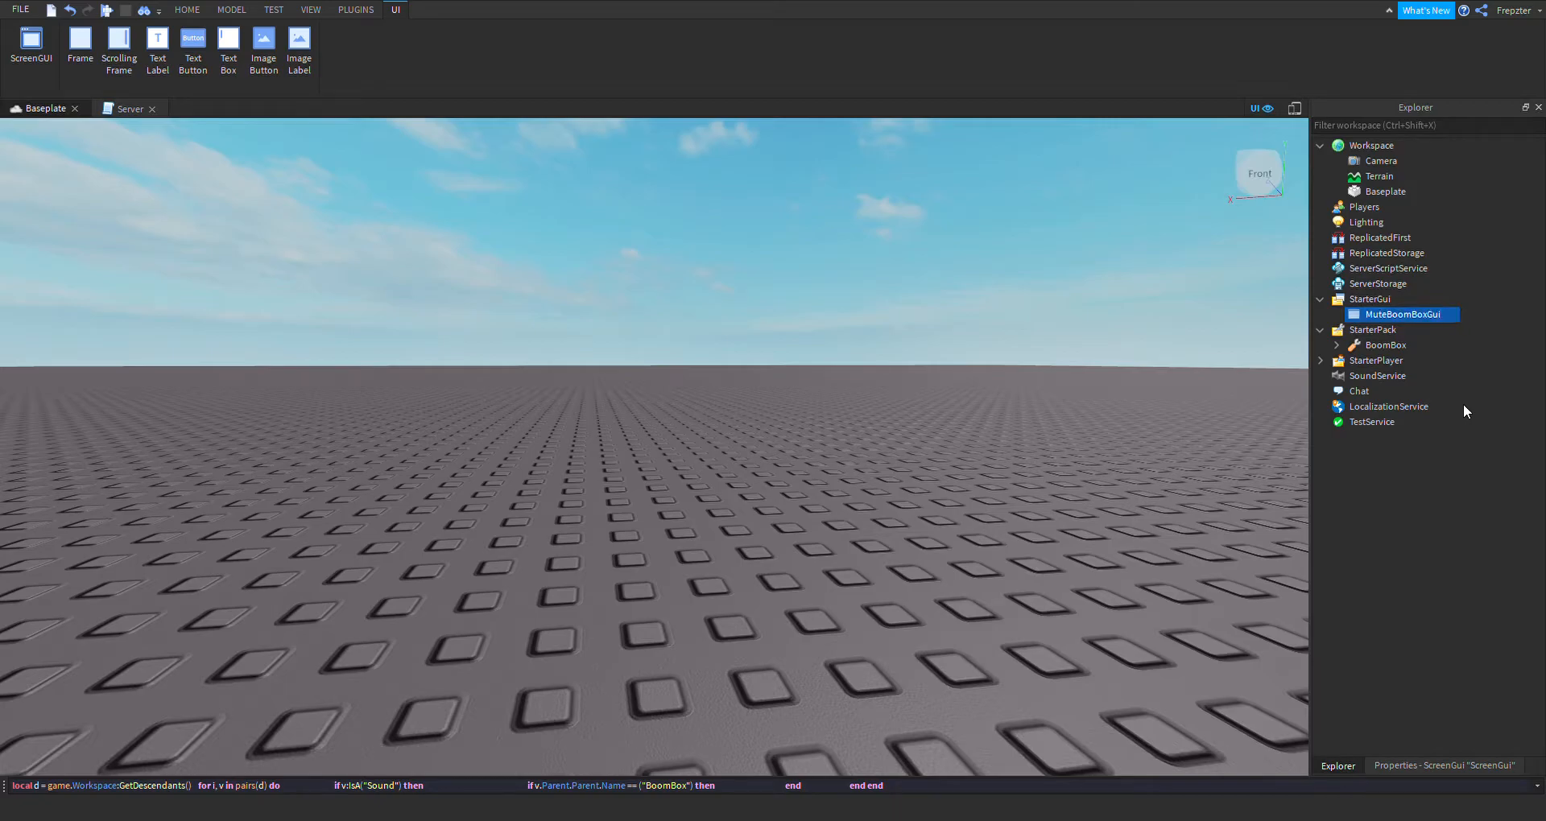
mouse_move(1406, 460)
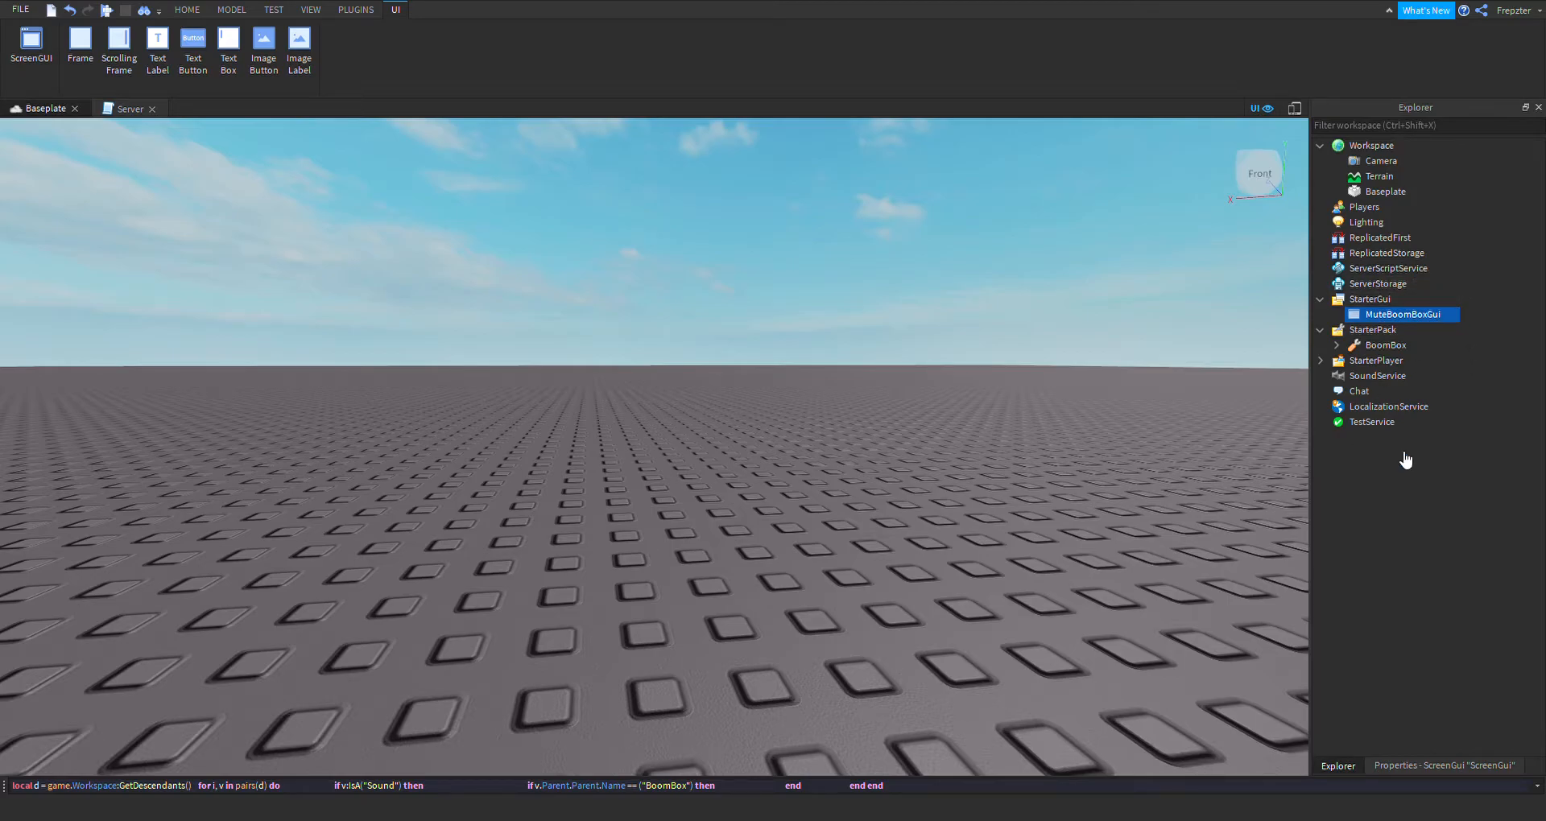
- Add a TextButton labelled 'Mute Boombox: OFF' with TextScaled enabled
left_click(194, 50)
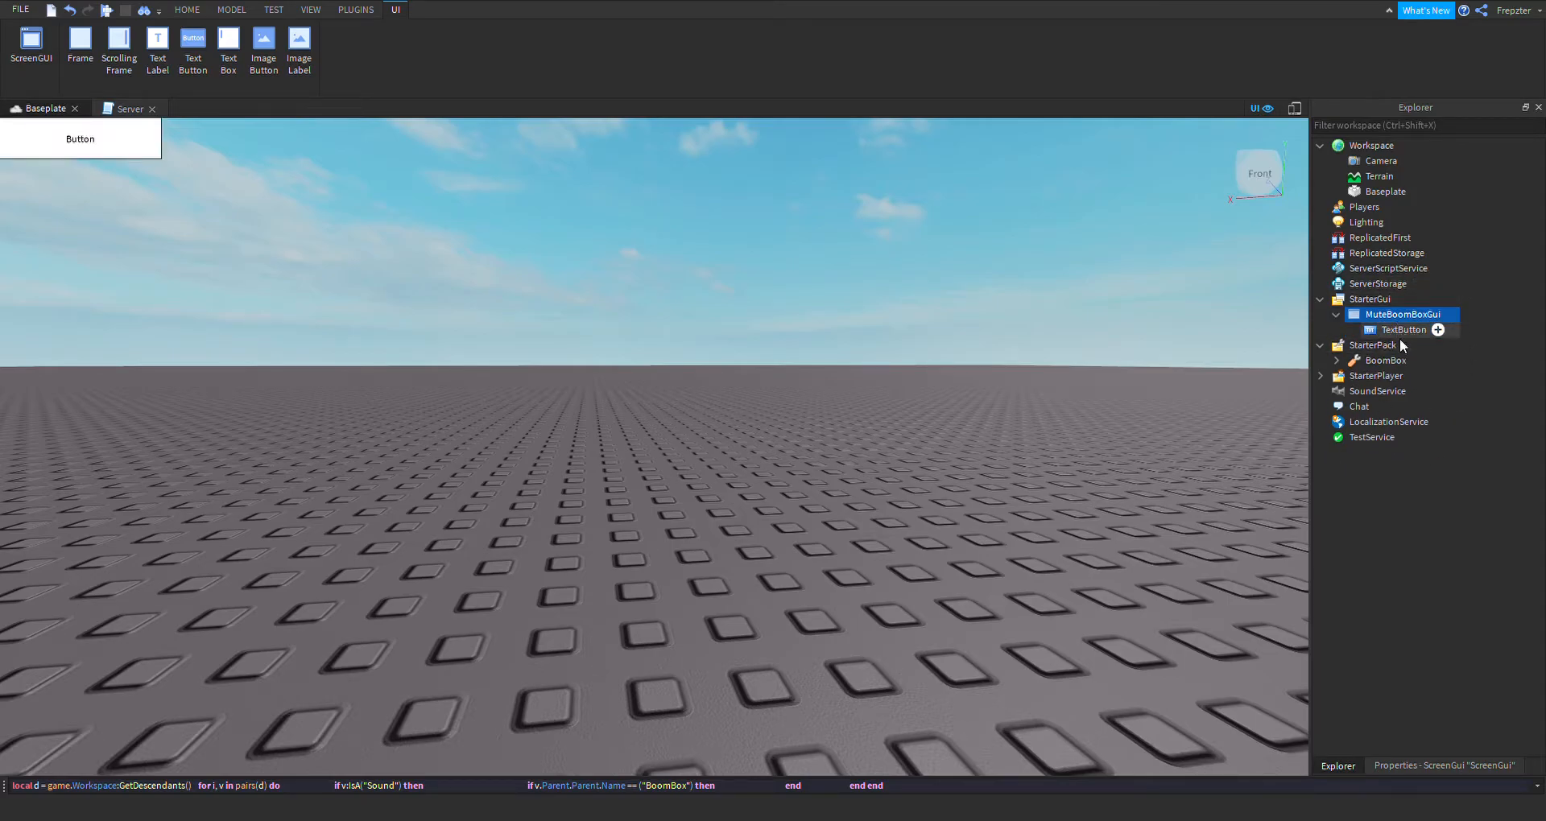
left_click(1404, 329)
type("Mut")
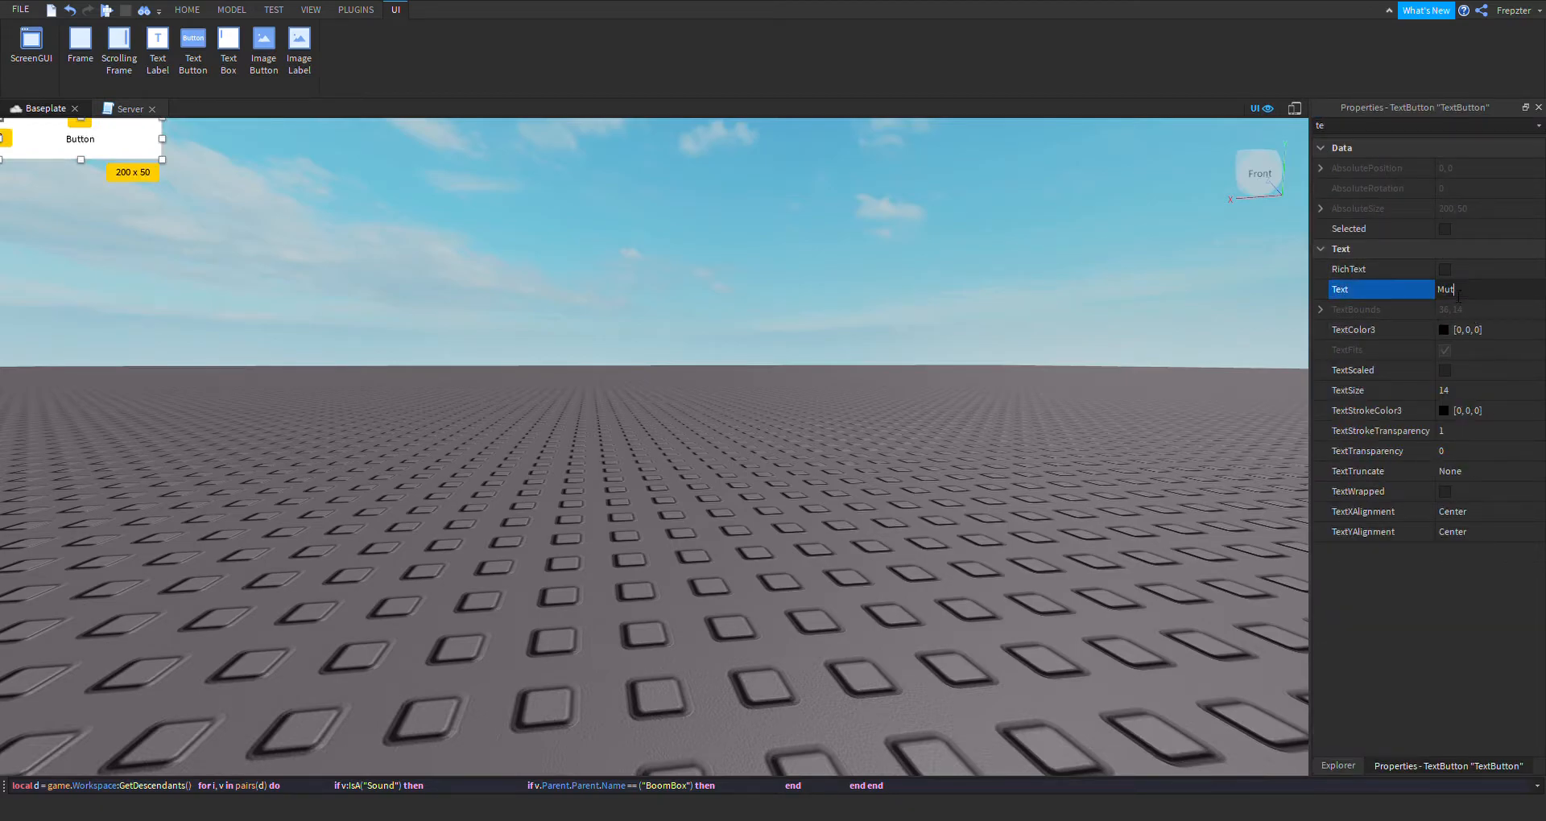
type("e Boomb")
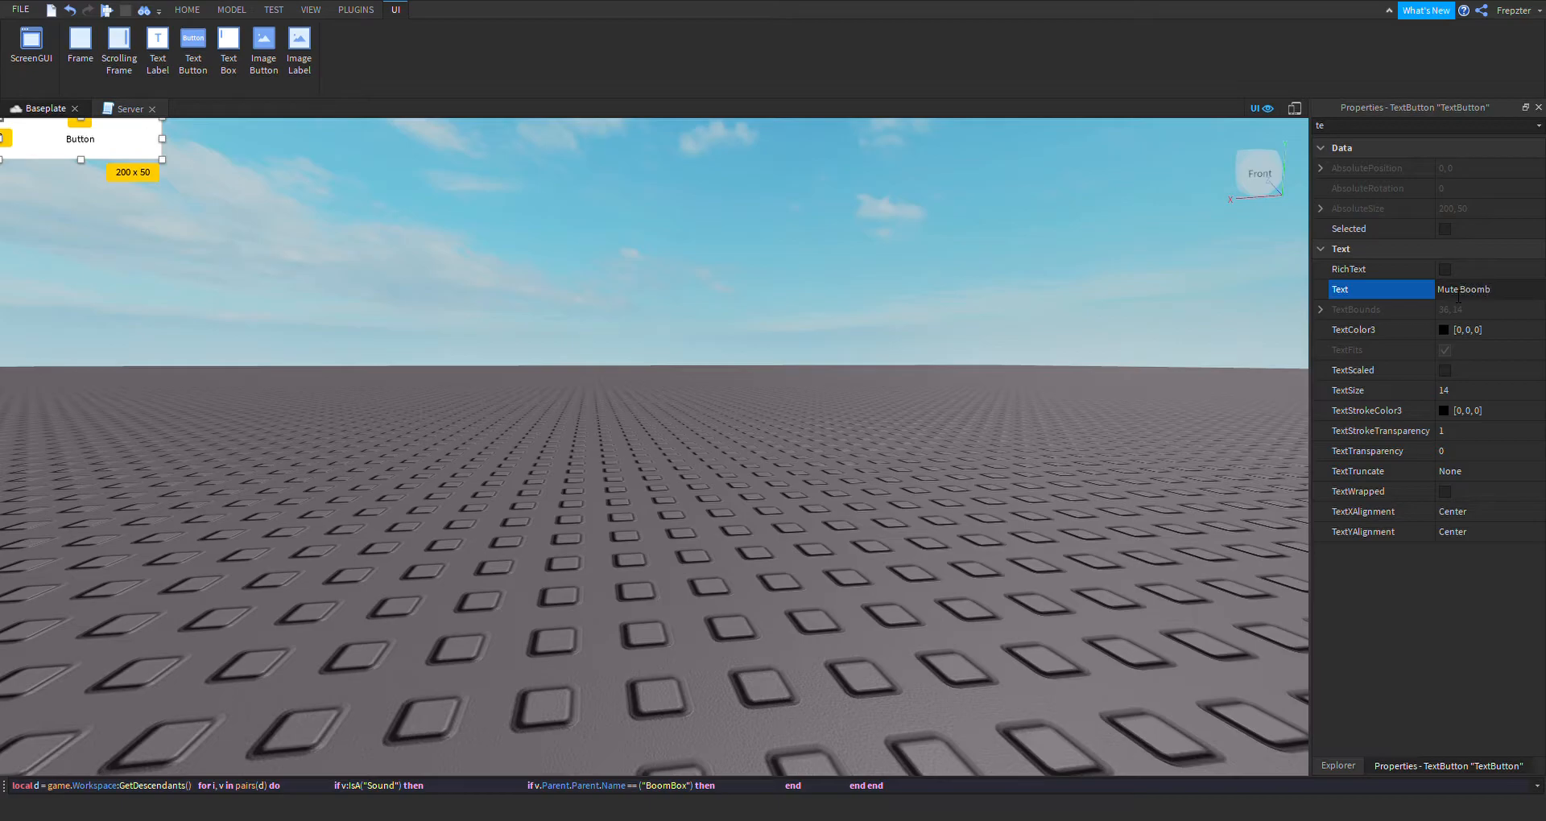
type("ox:")
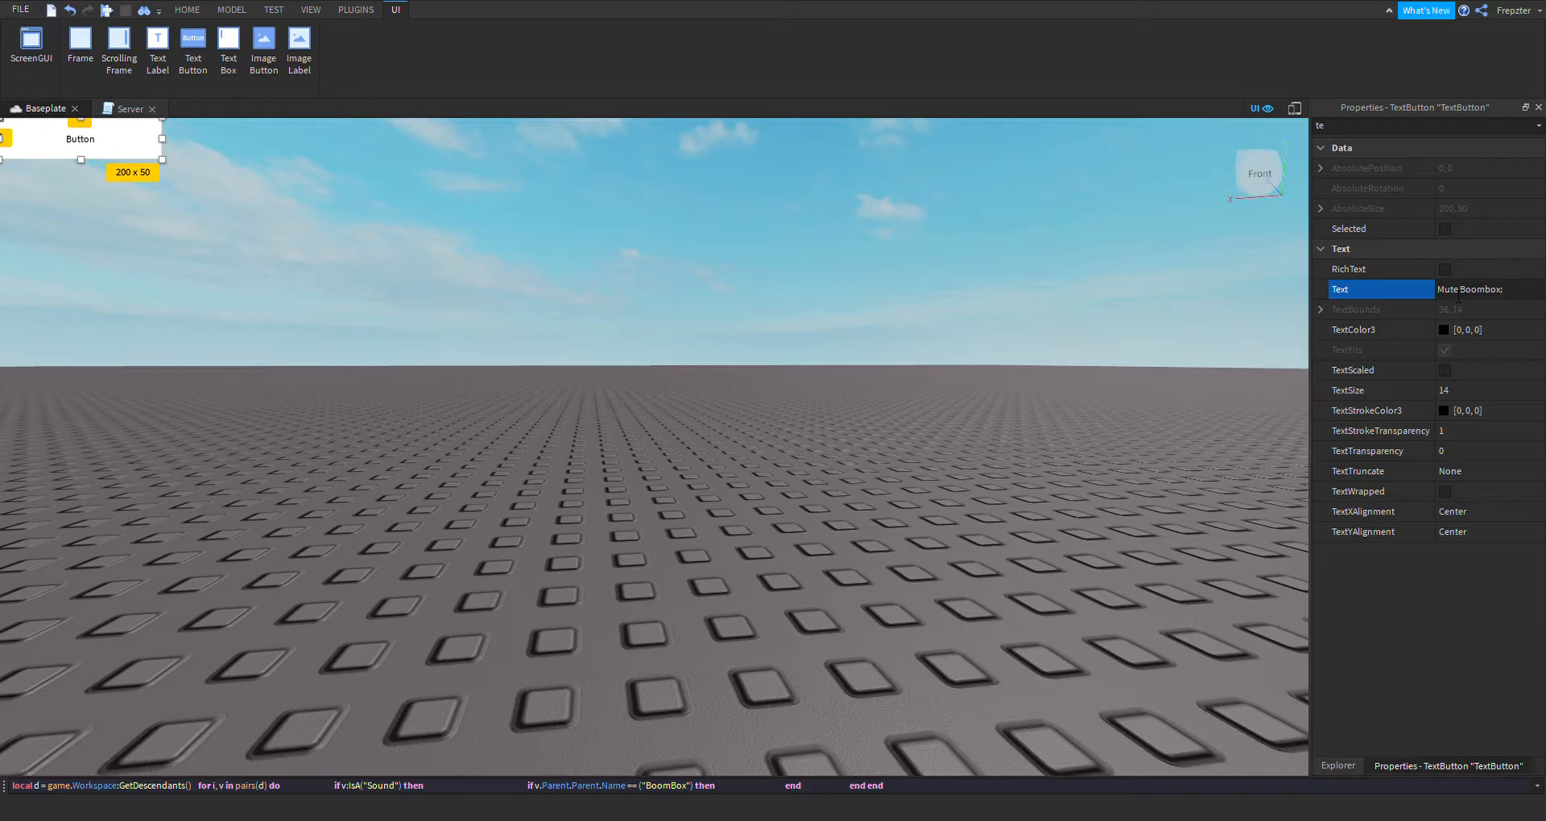
type("oFF")
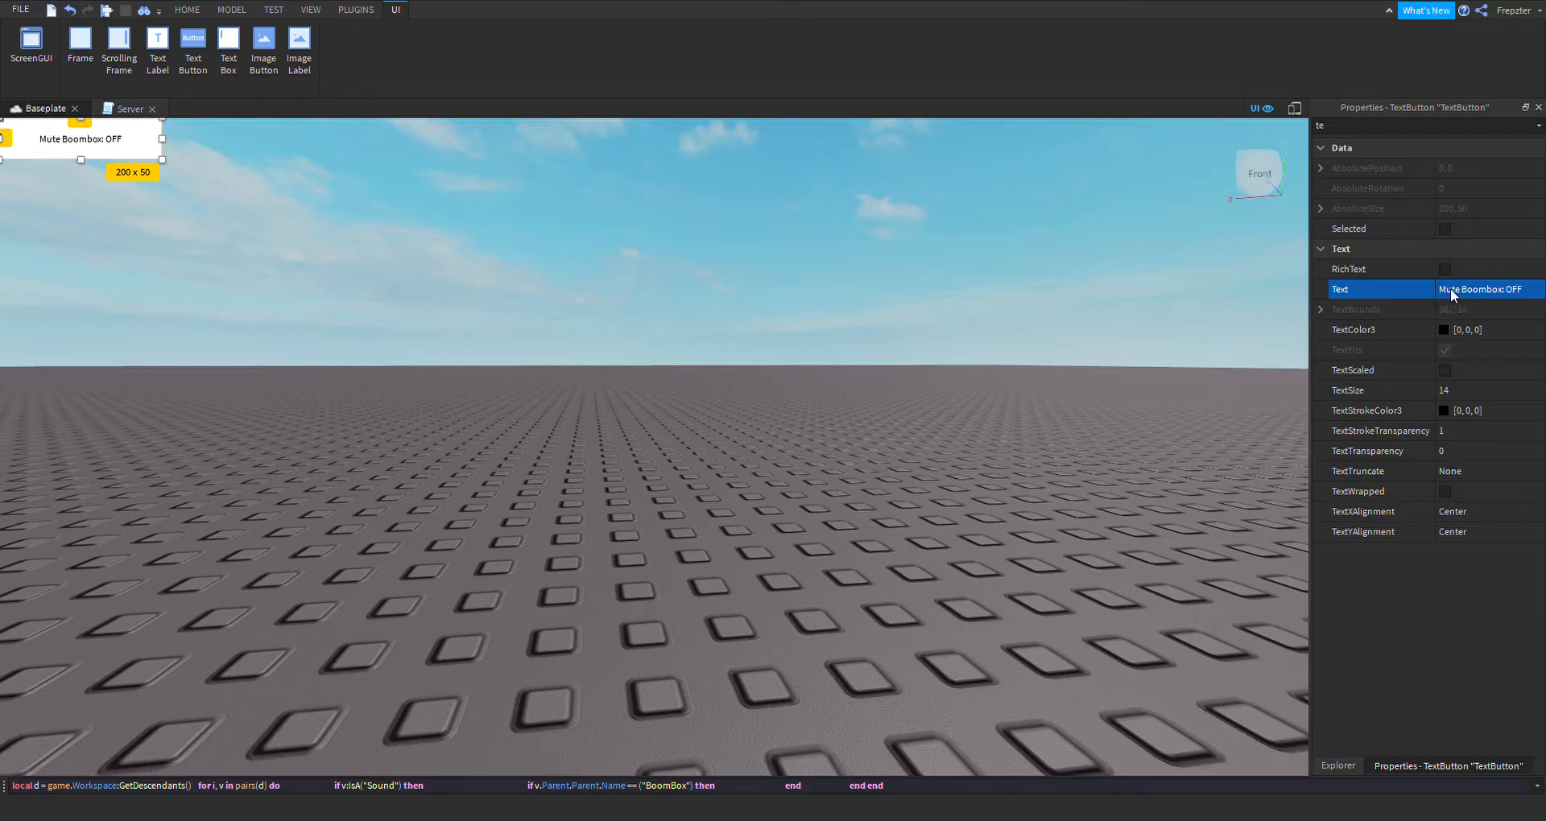
left_click(1444, 370)
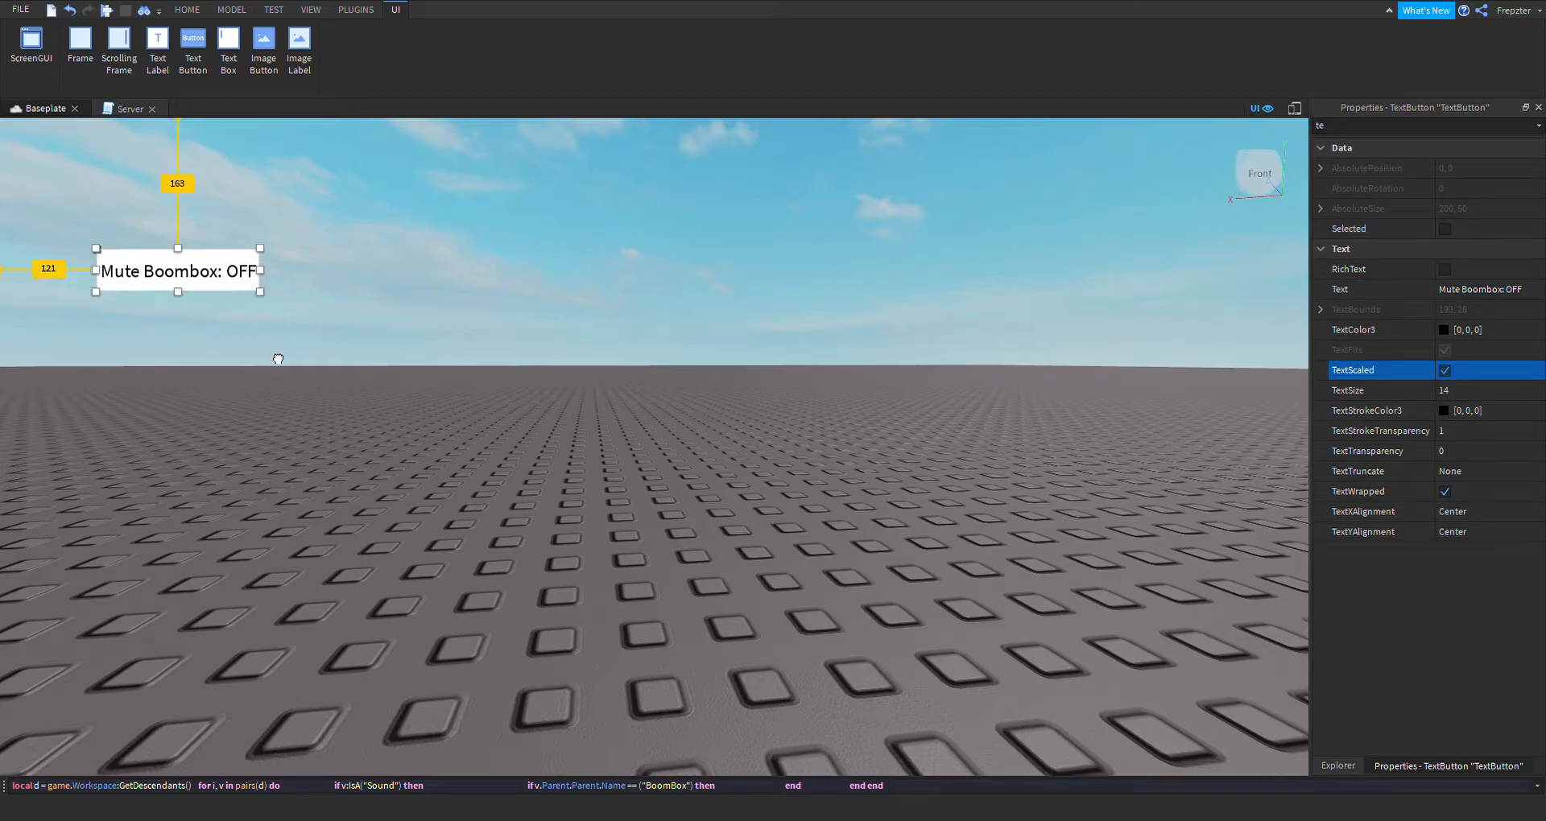
left_click(355, 9)
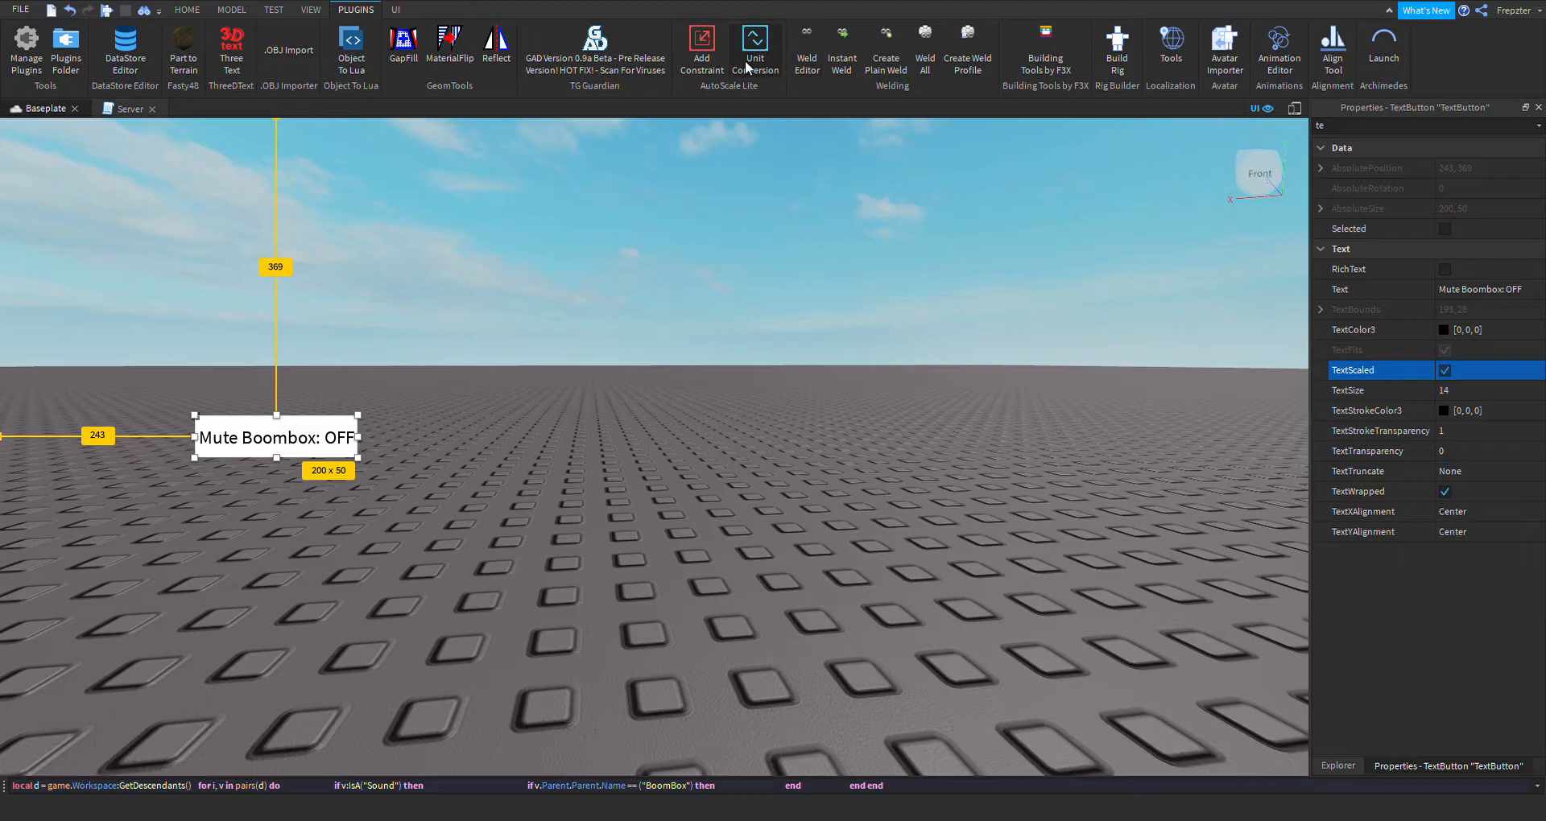
left_click(755, 50)
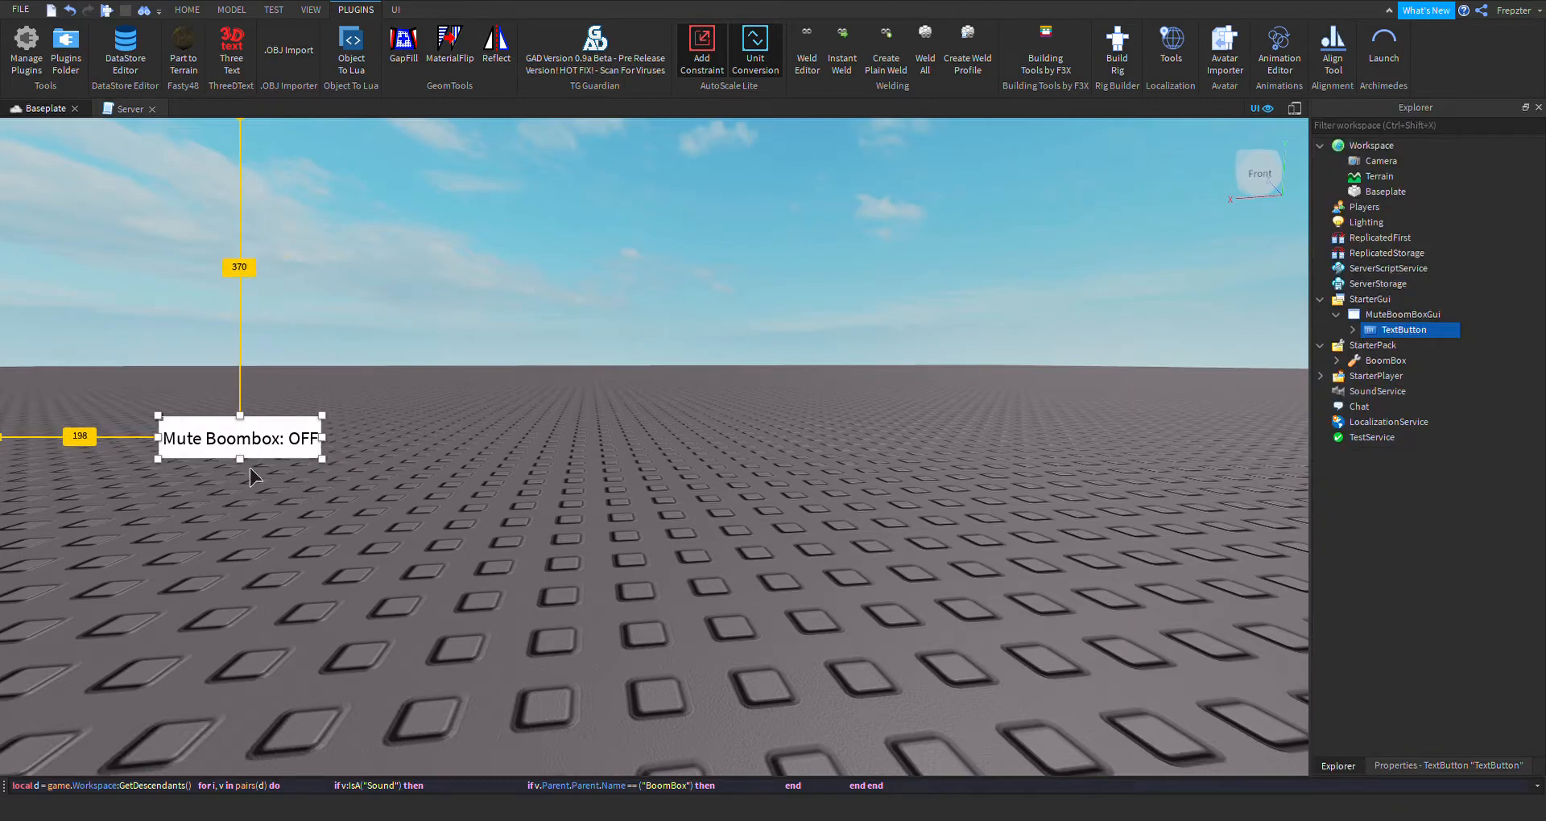
- Move the button to the left edge, add a UIAspectRatioConstraint, and insert a LocalScript
left_click_drag(240, 438, 84, 447)
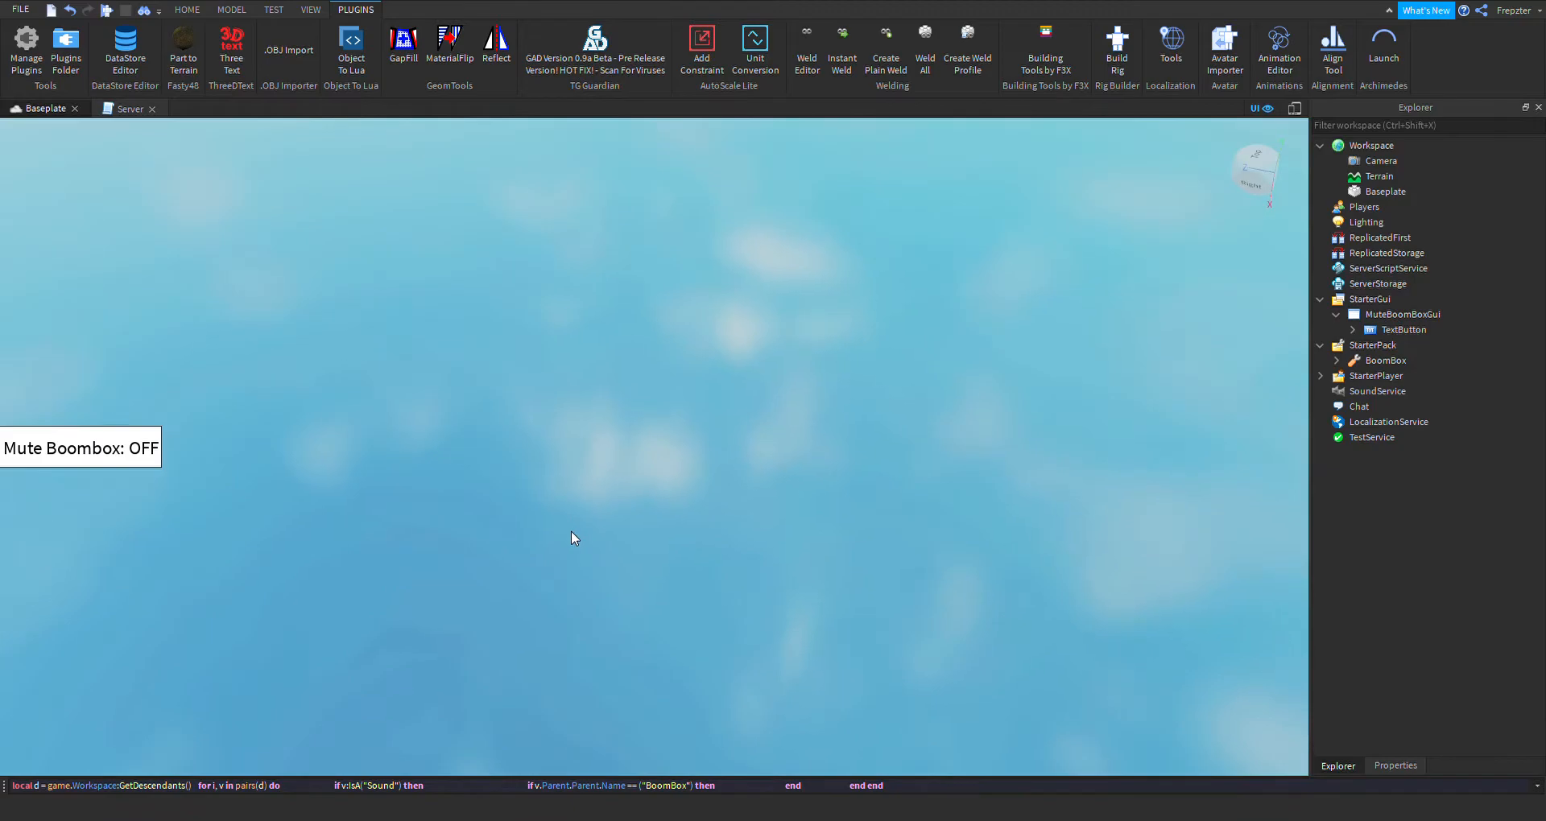
mouse_move(145, 495)
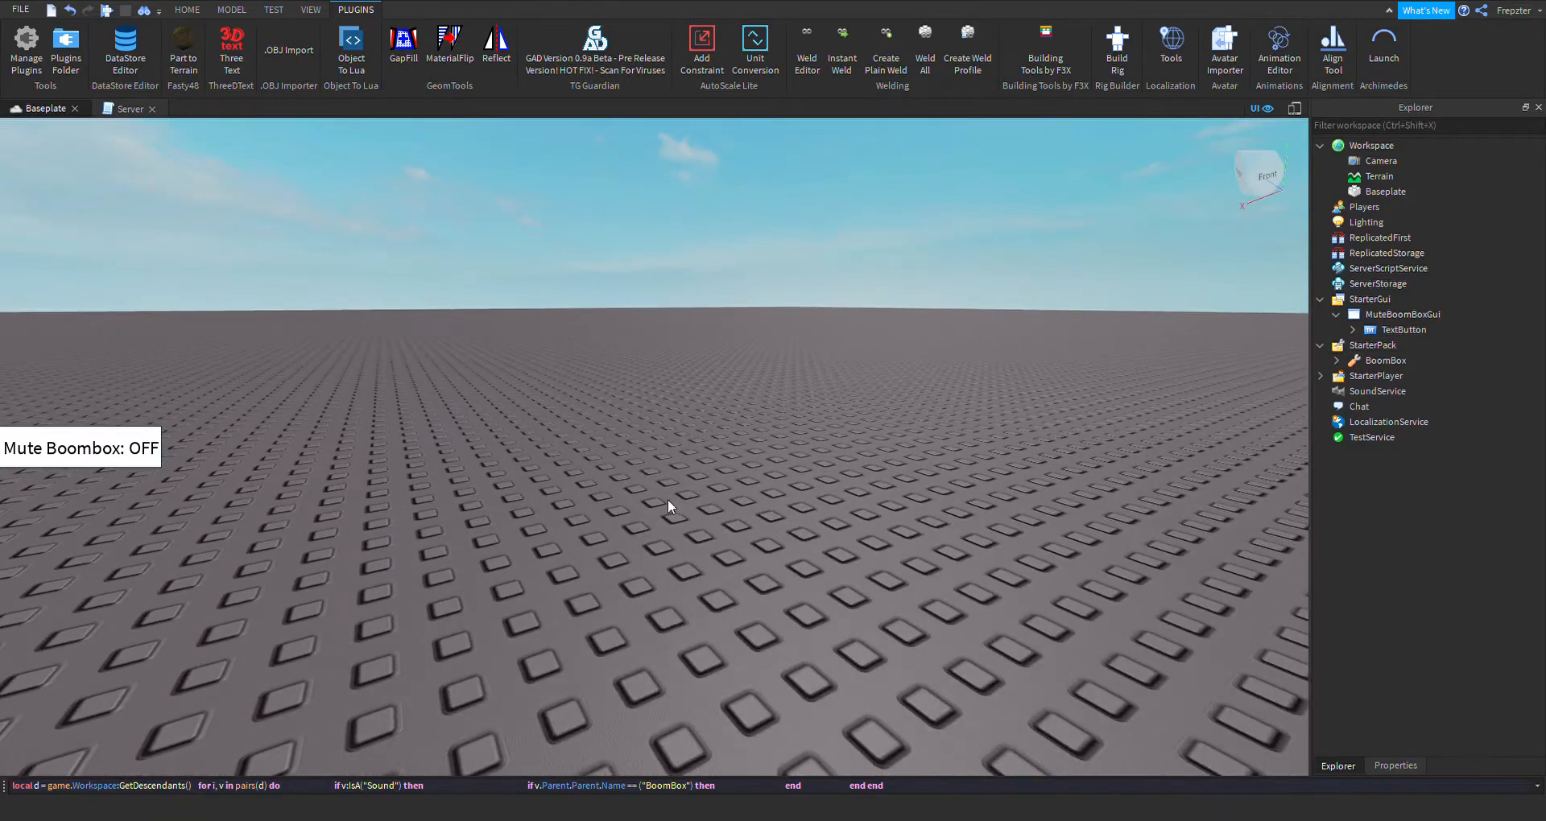
left_click(1348, 329)
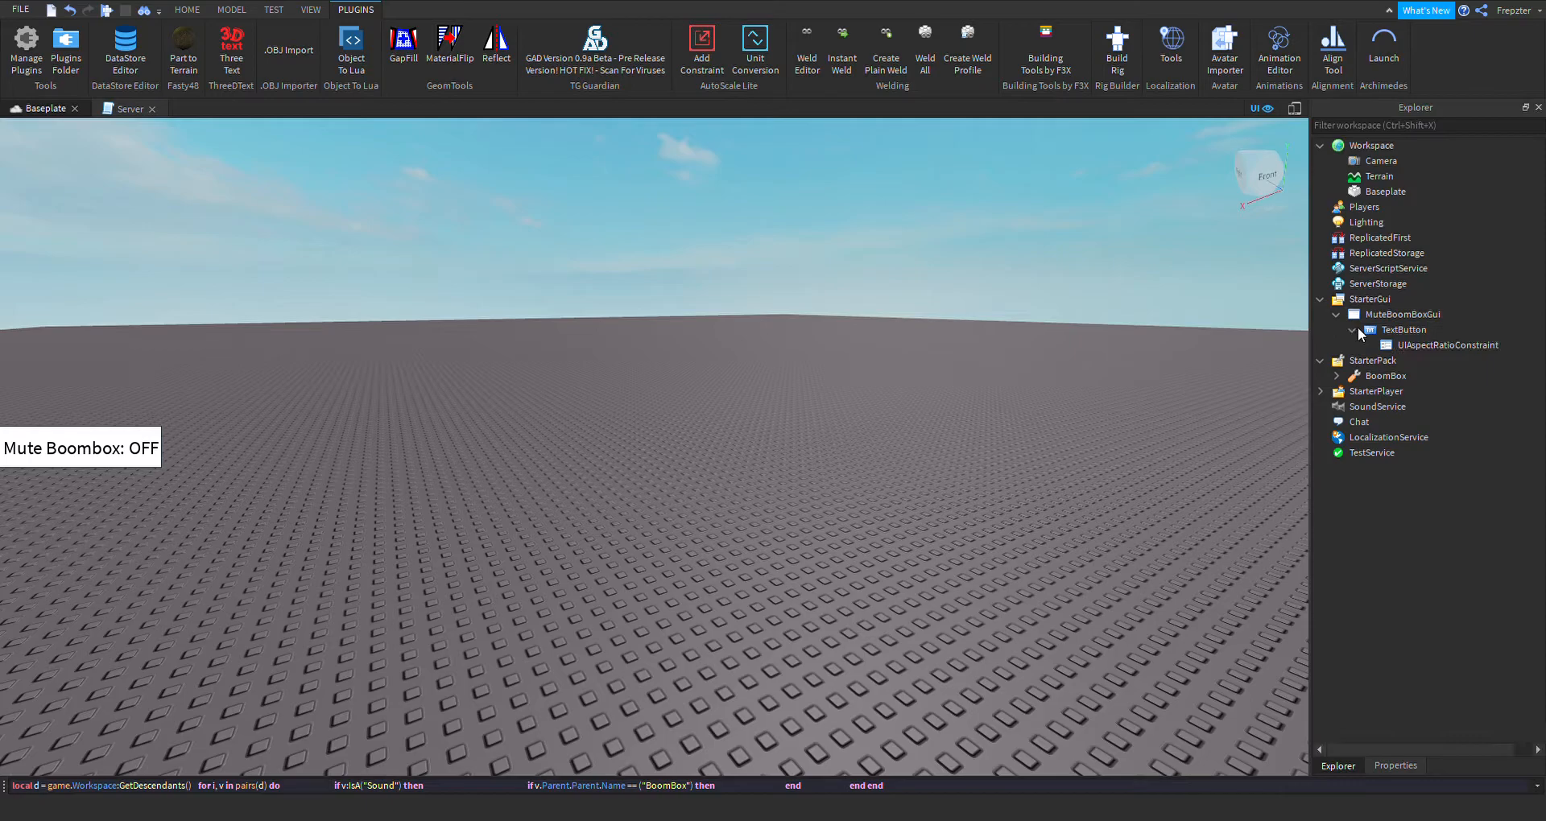
left_click(1399, 329)
type("MuteBoomB")
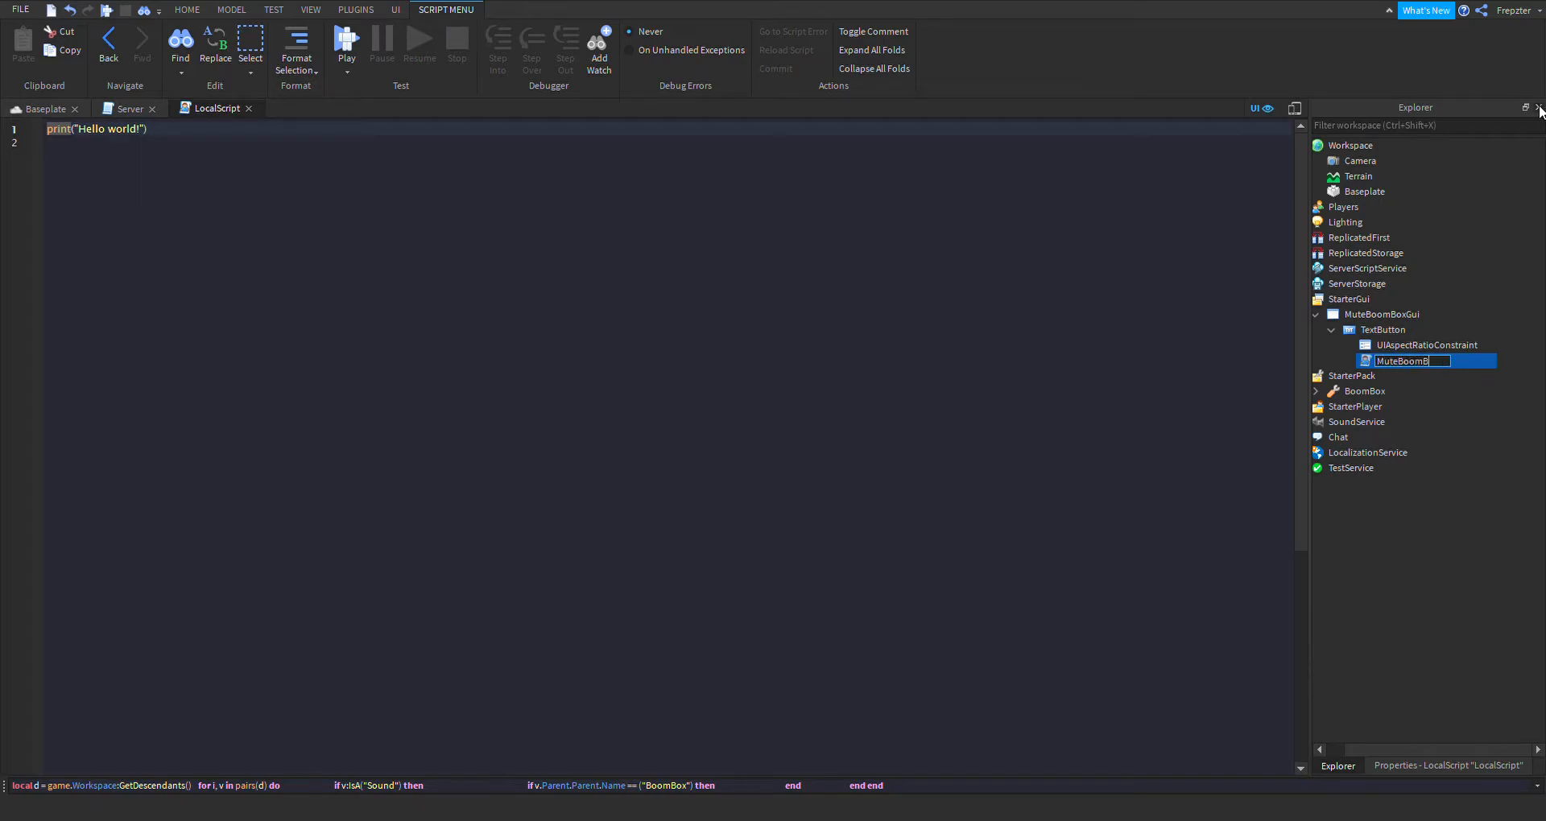
- Name the script MuteBoomBoxGuiScript, connect MouseButton1Click, and declare local db = true
type("oxGuiScript")
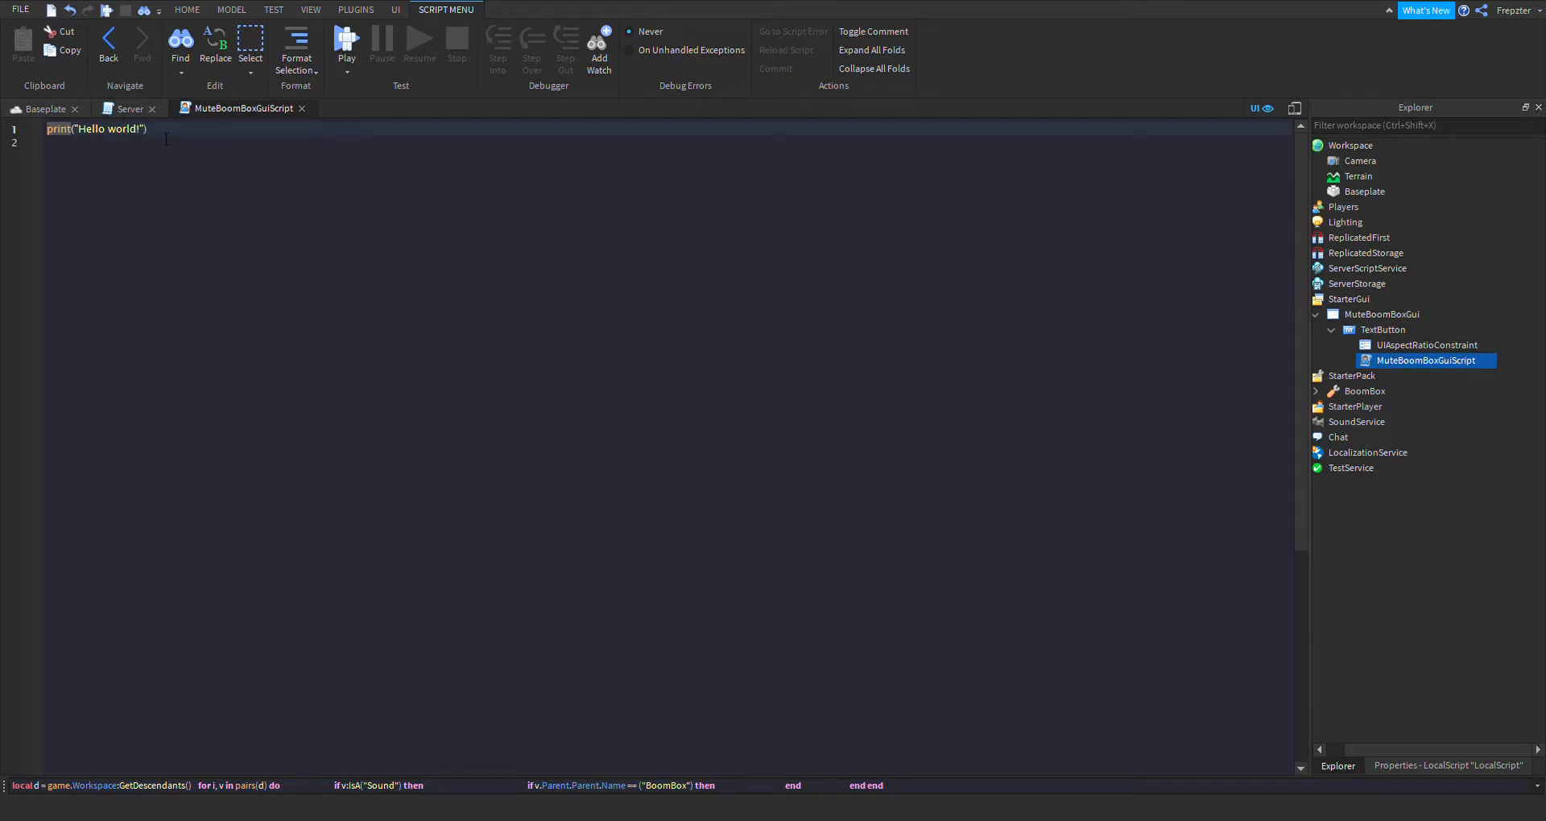
type("script.Parent")
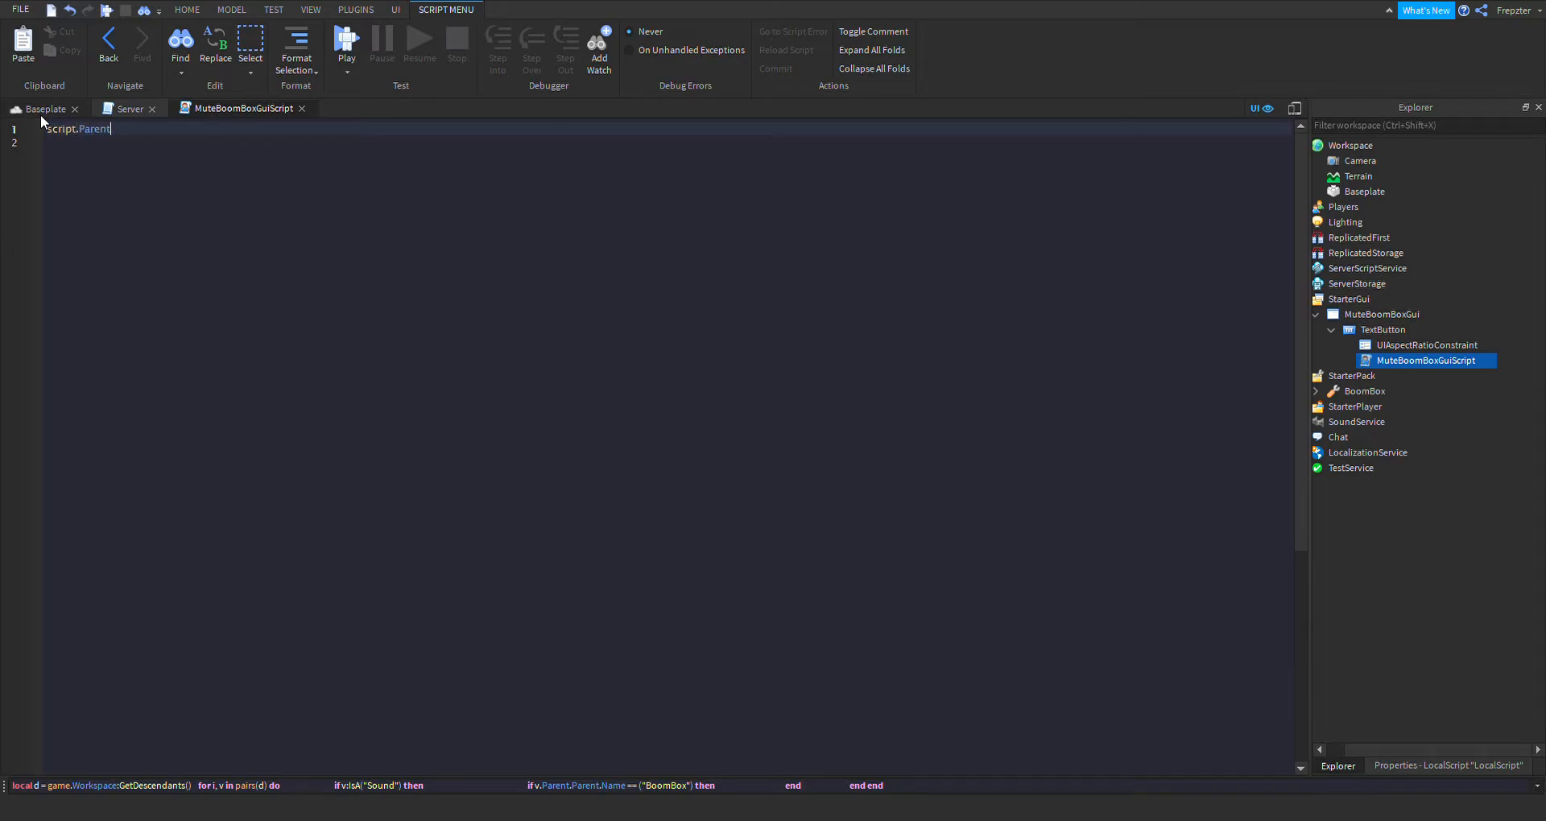
type(".MouseButton1")
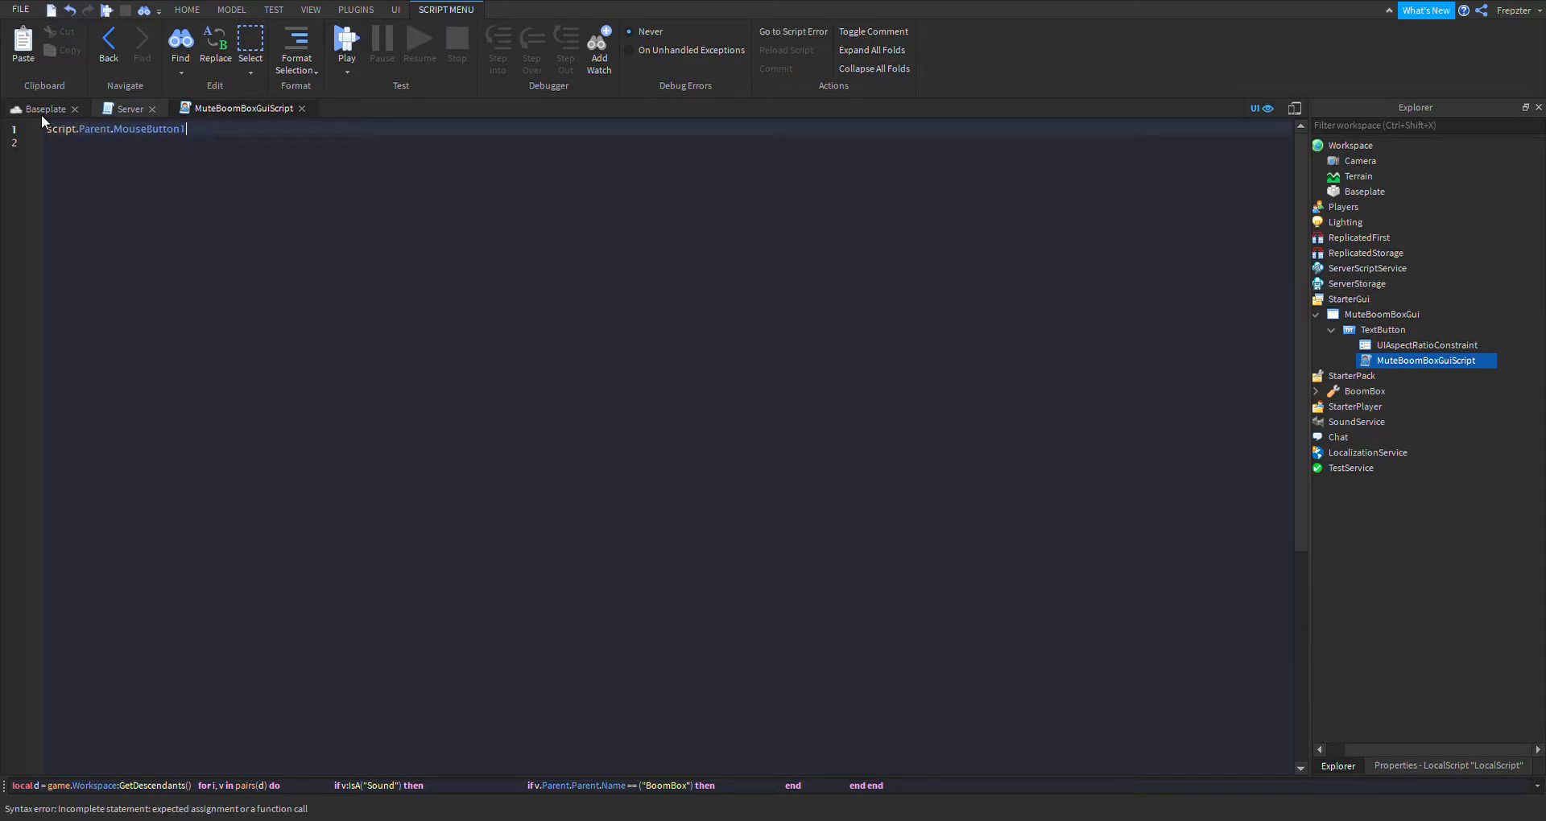
type(".Click:Connect(")
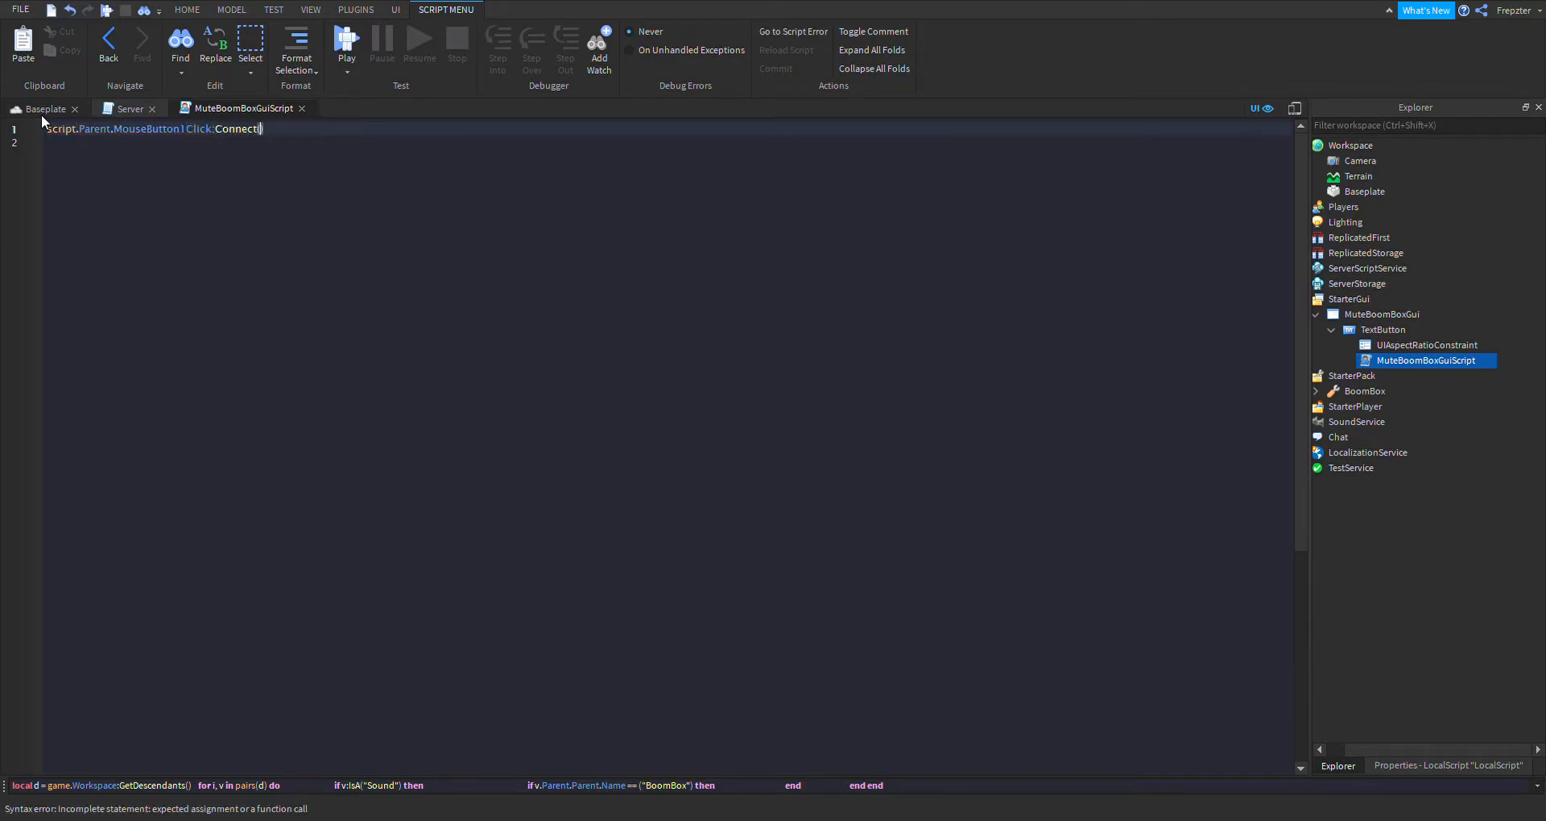
type("(function()")
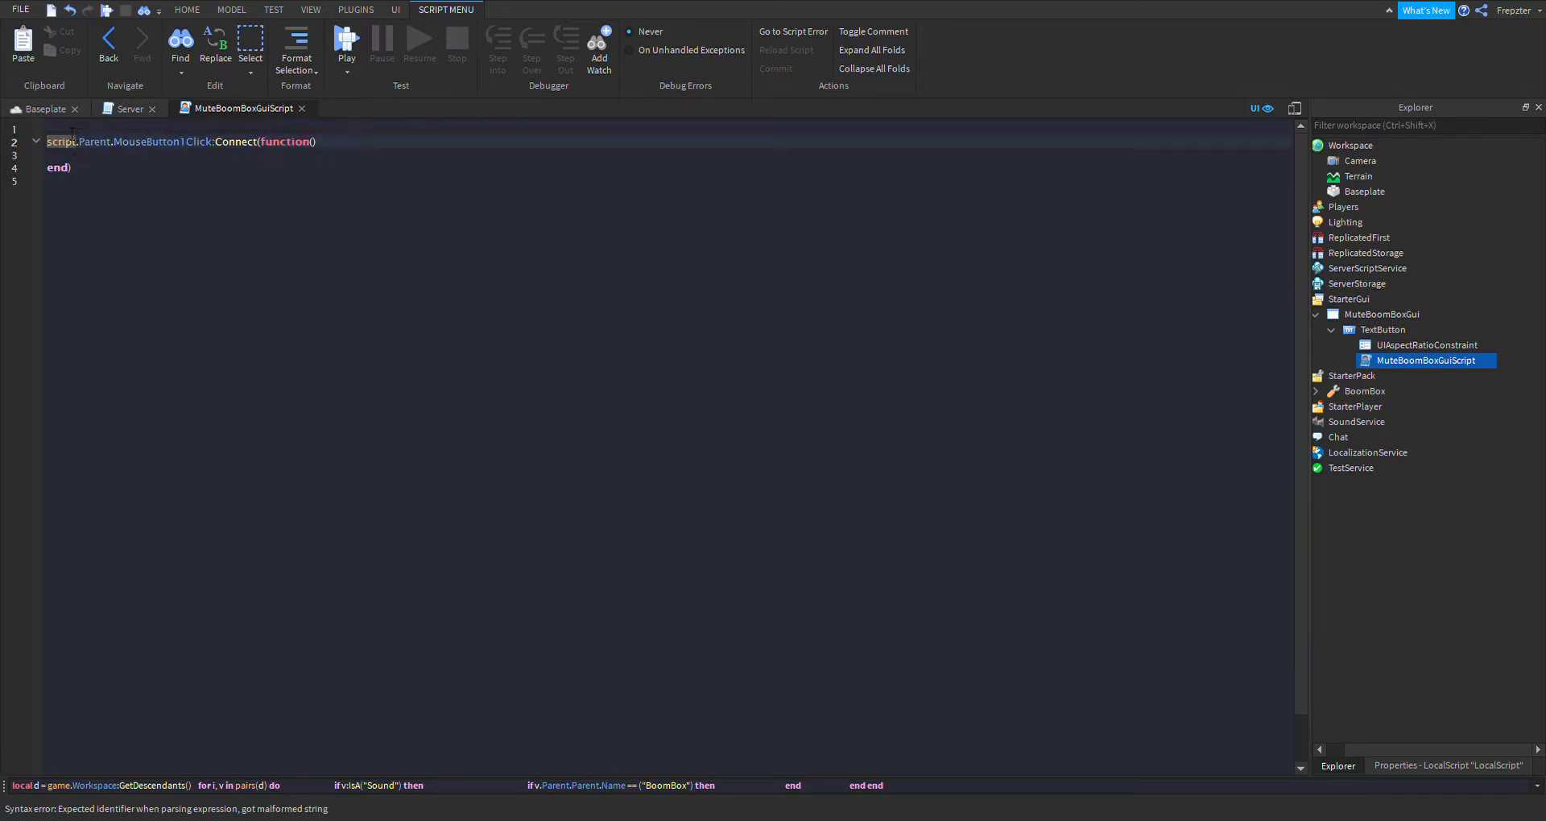
type("local db")
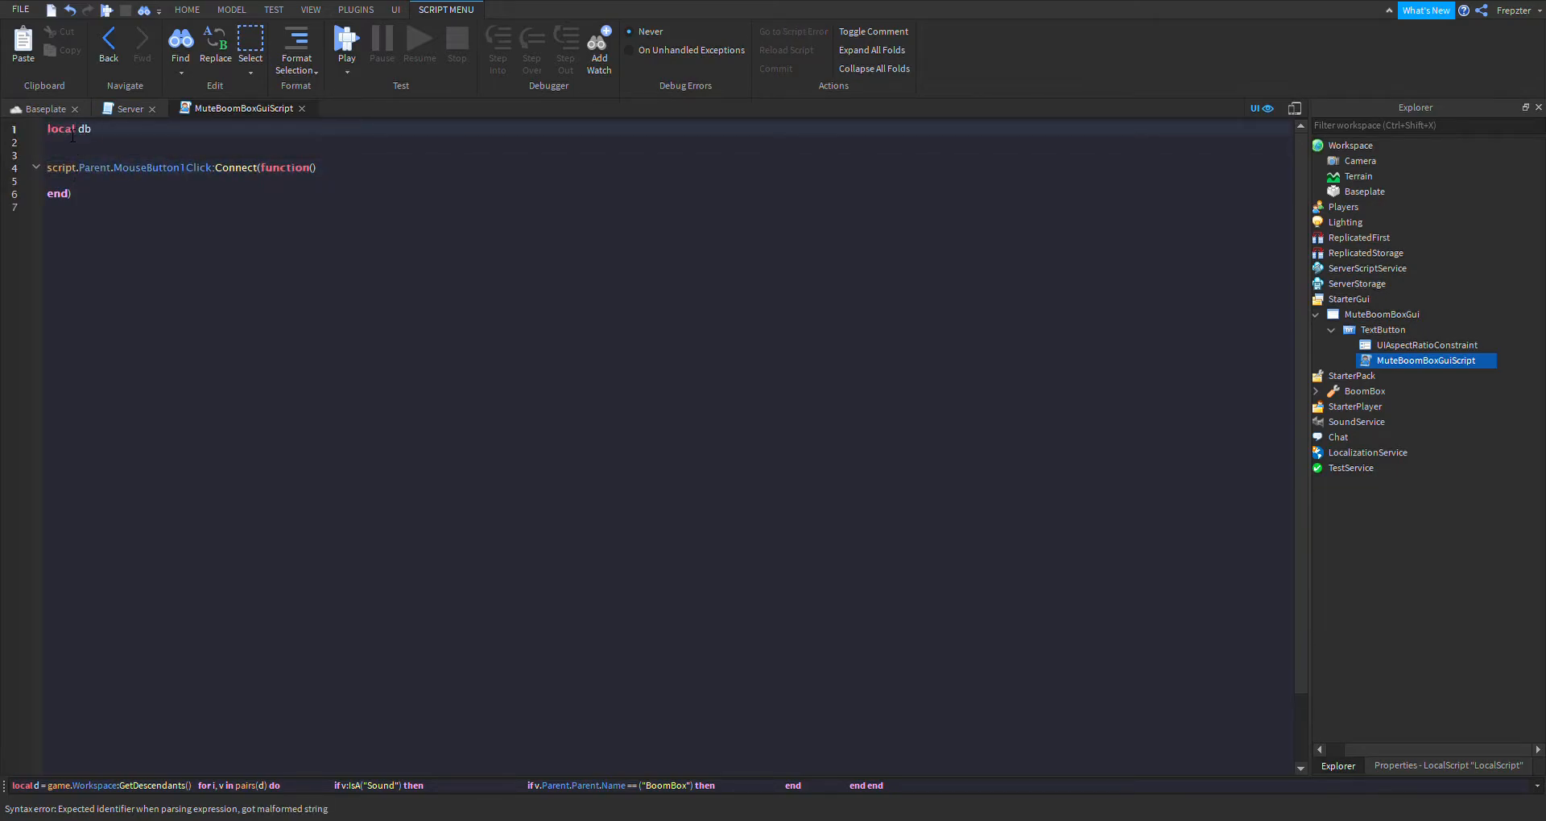
type("=")
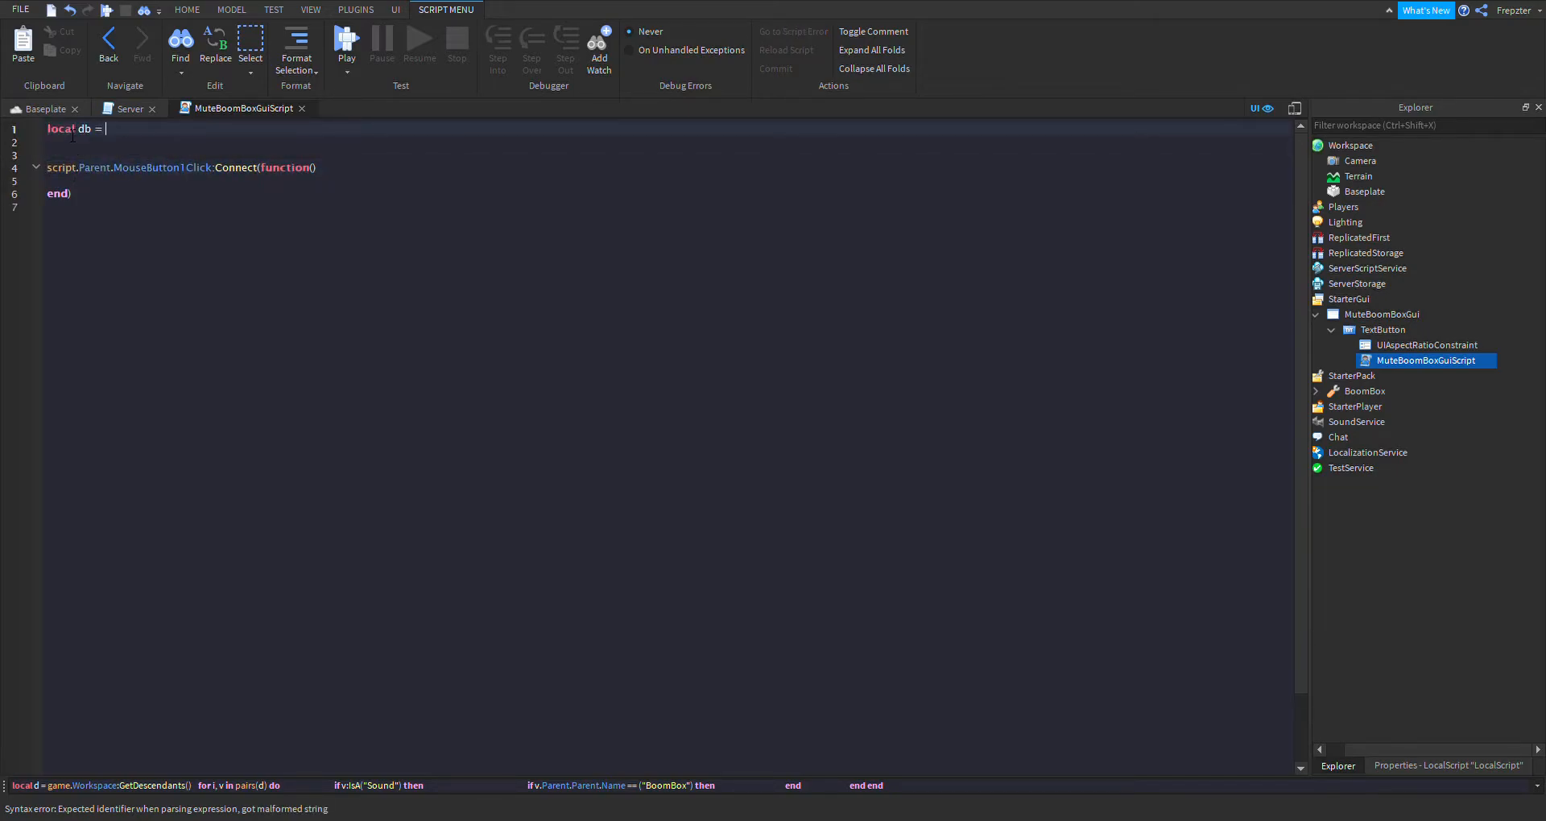
type("true")
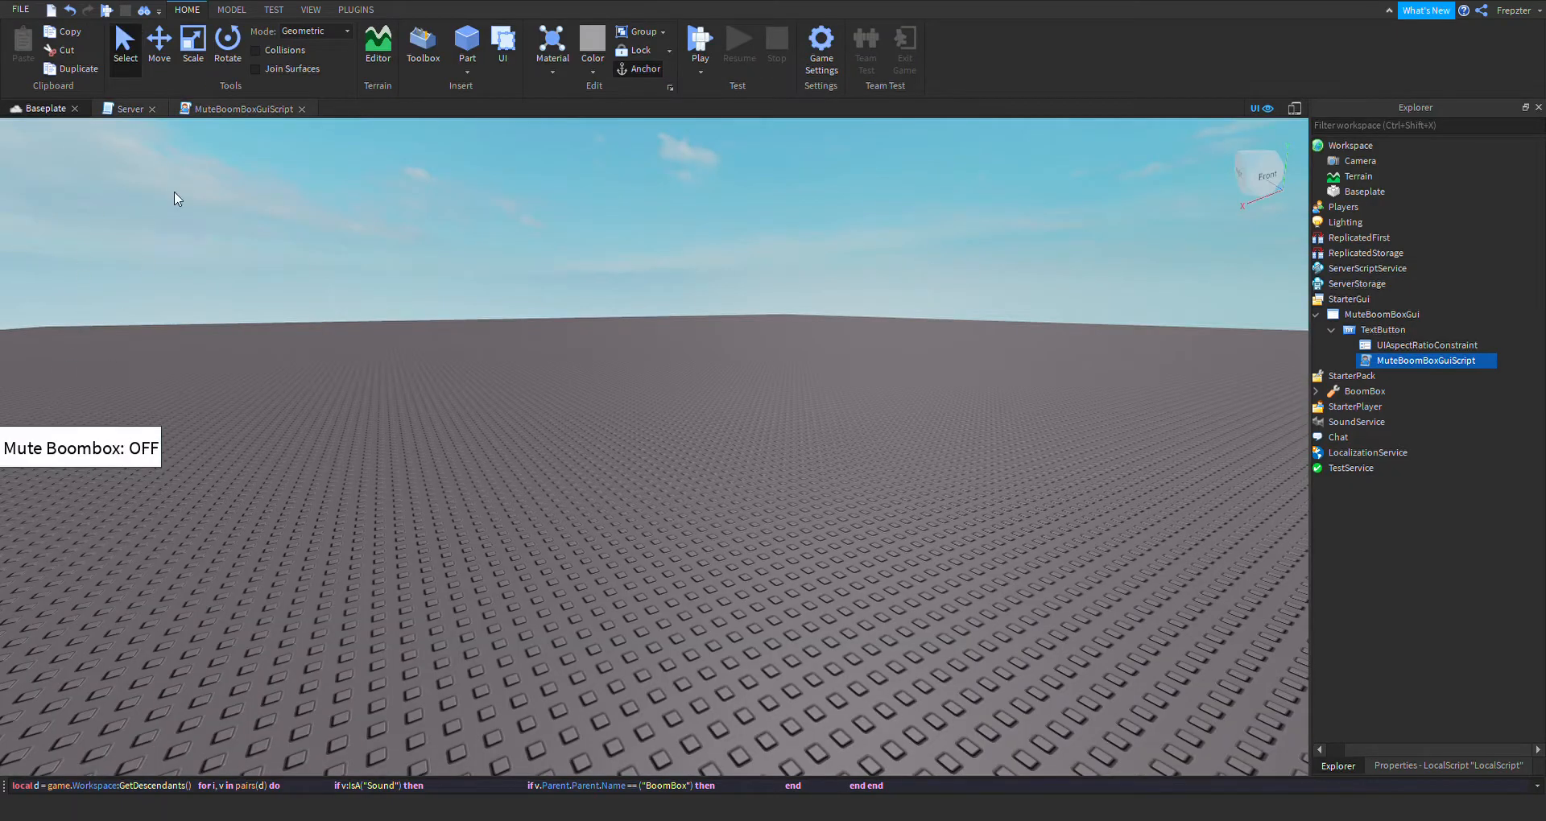
- Add an if db == true check and a for loop over the workspace descendants
left_click(241, 109)
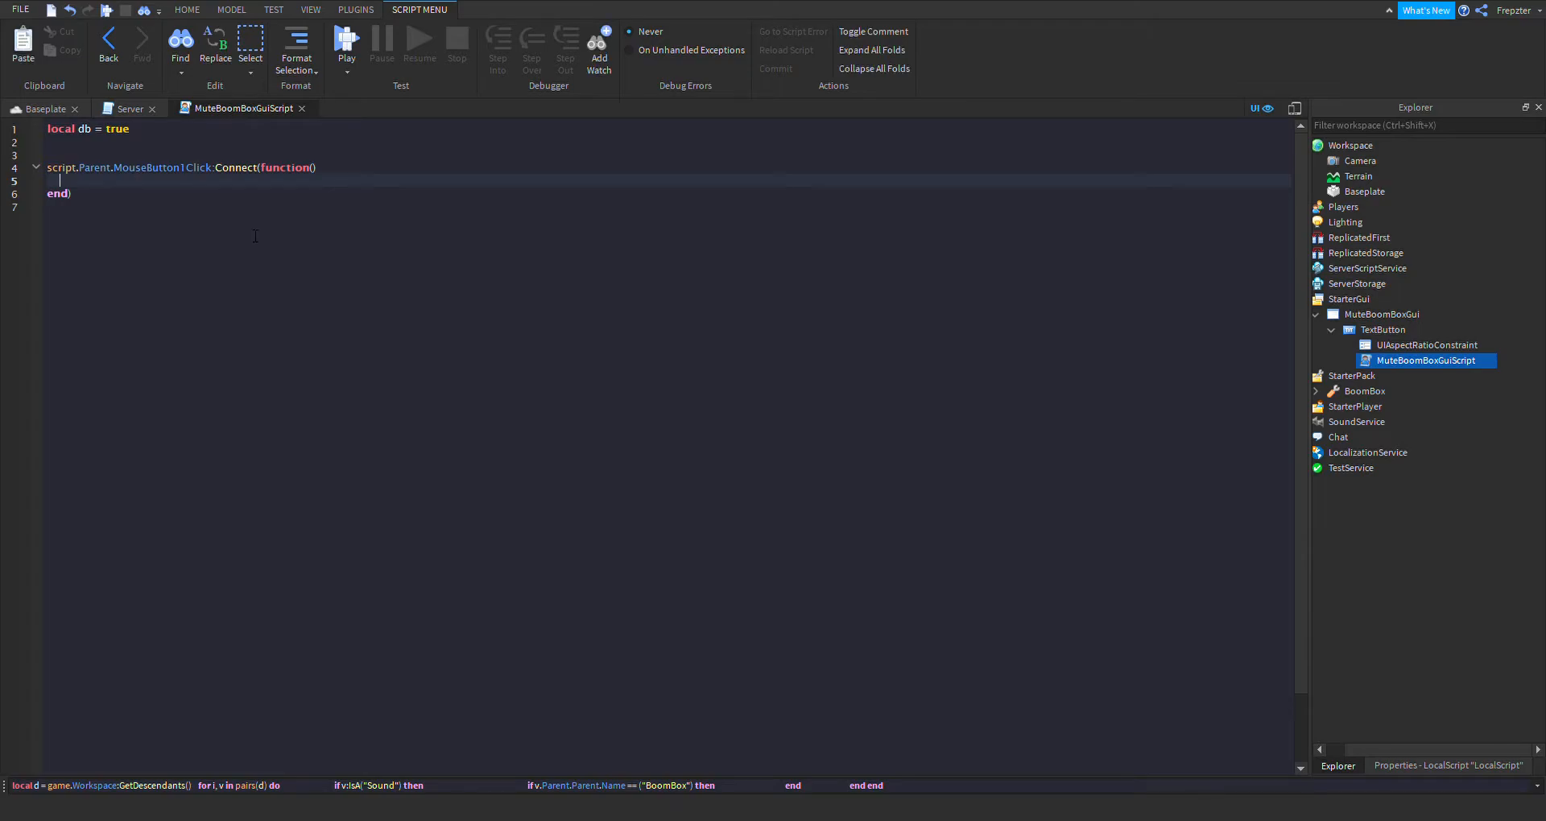
type("if db ==")
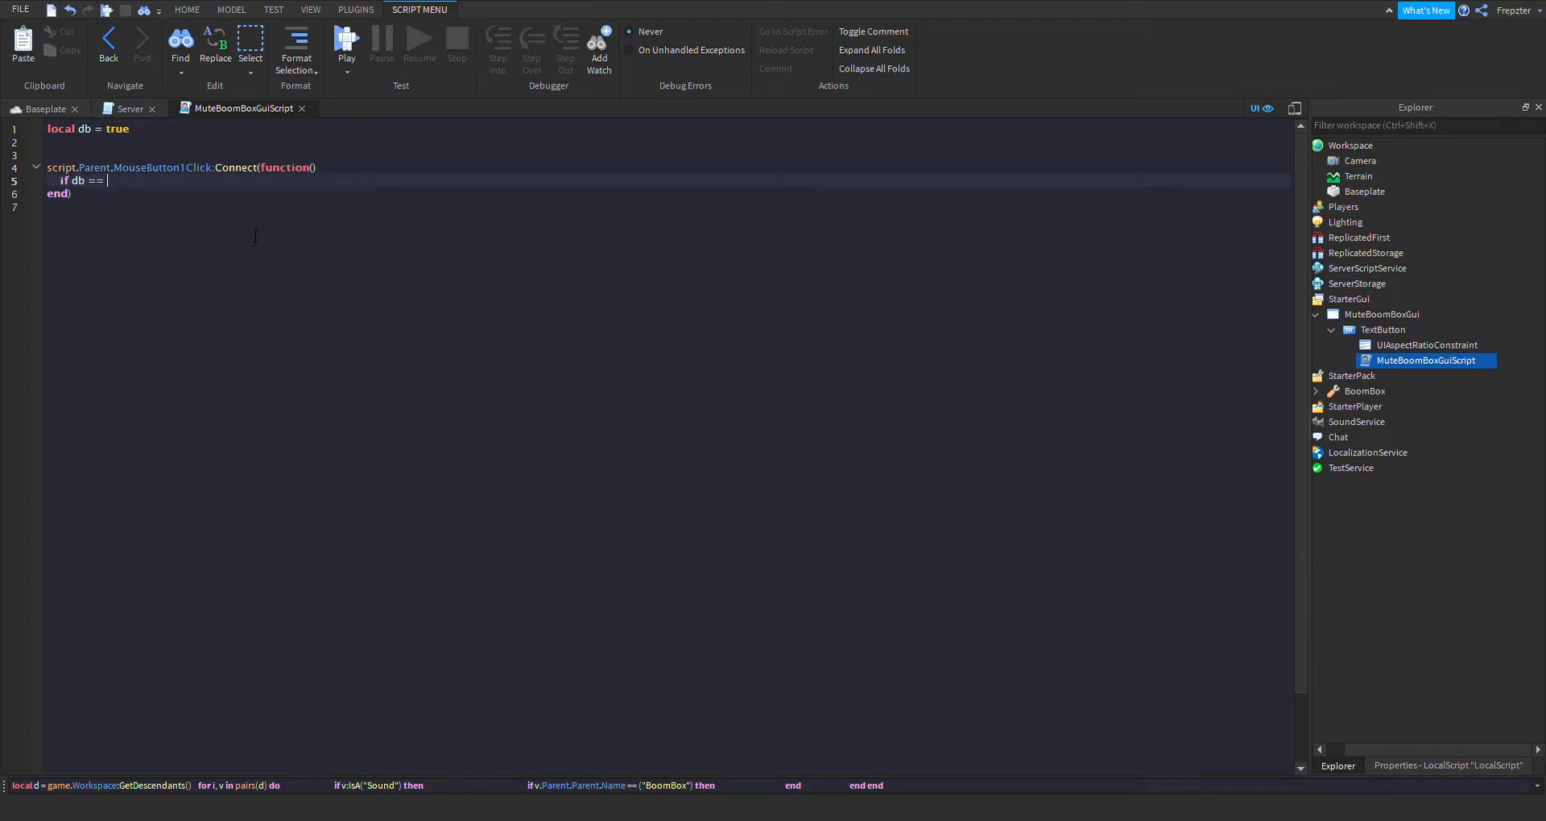
type("true then")
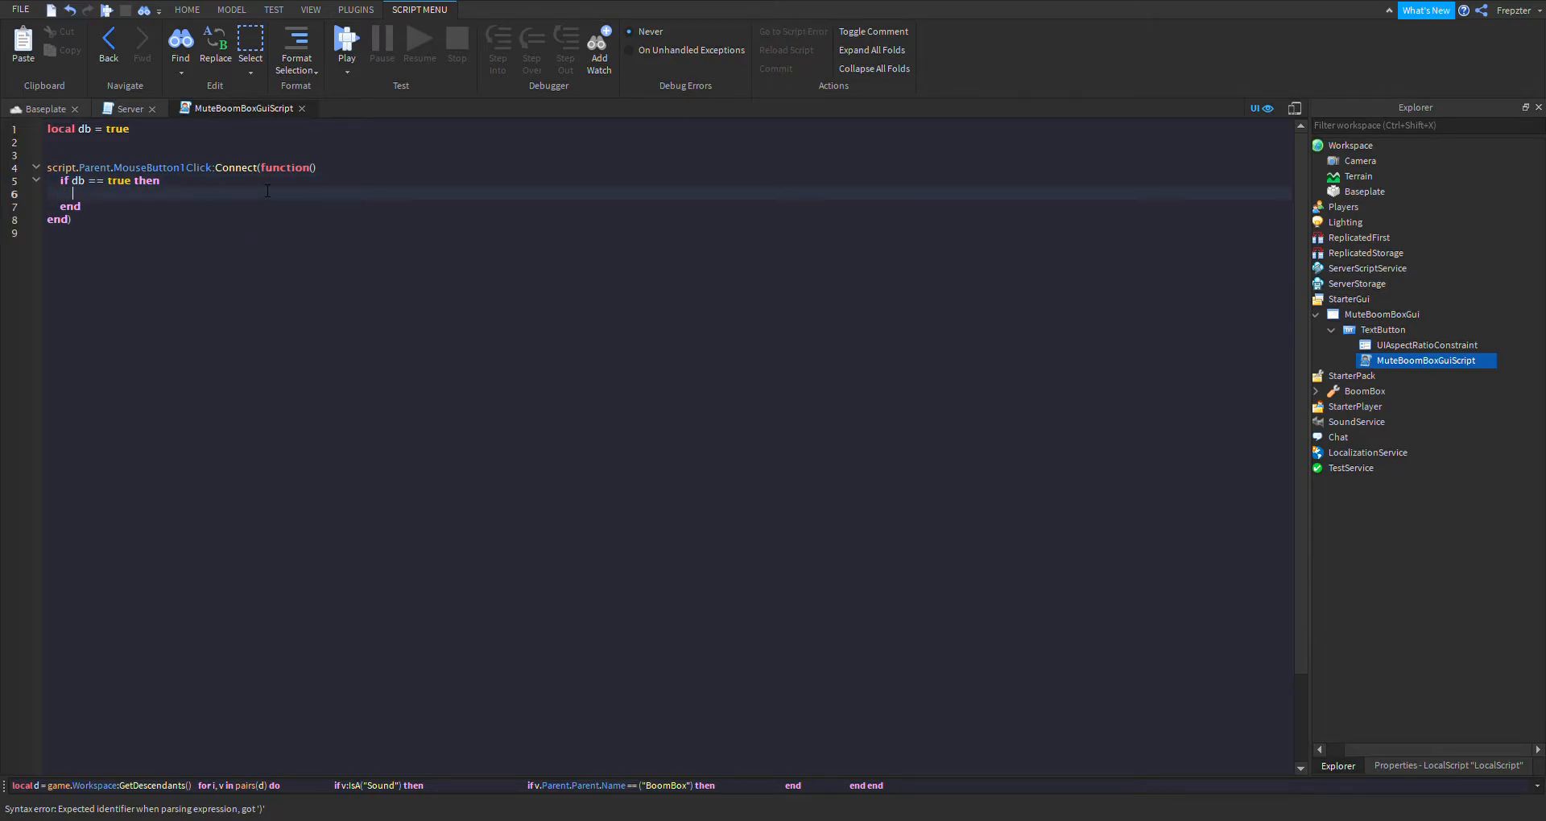
type("local d = game.Workspace:GetDescendants(")
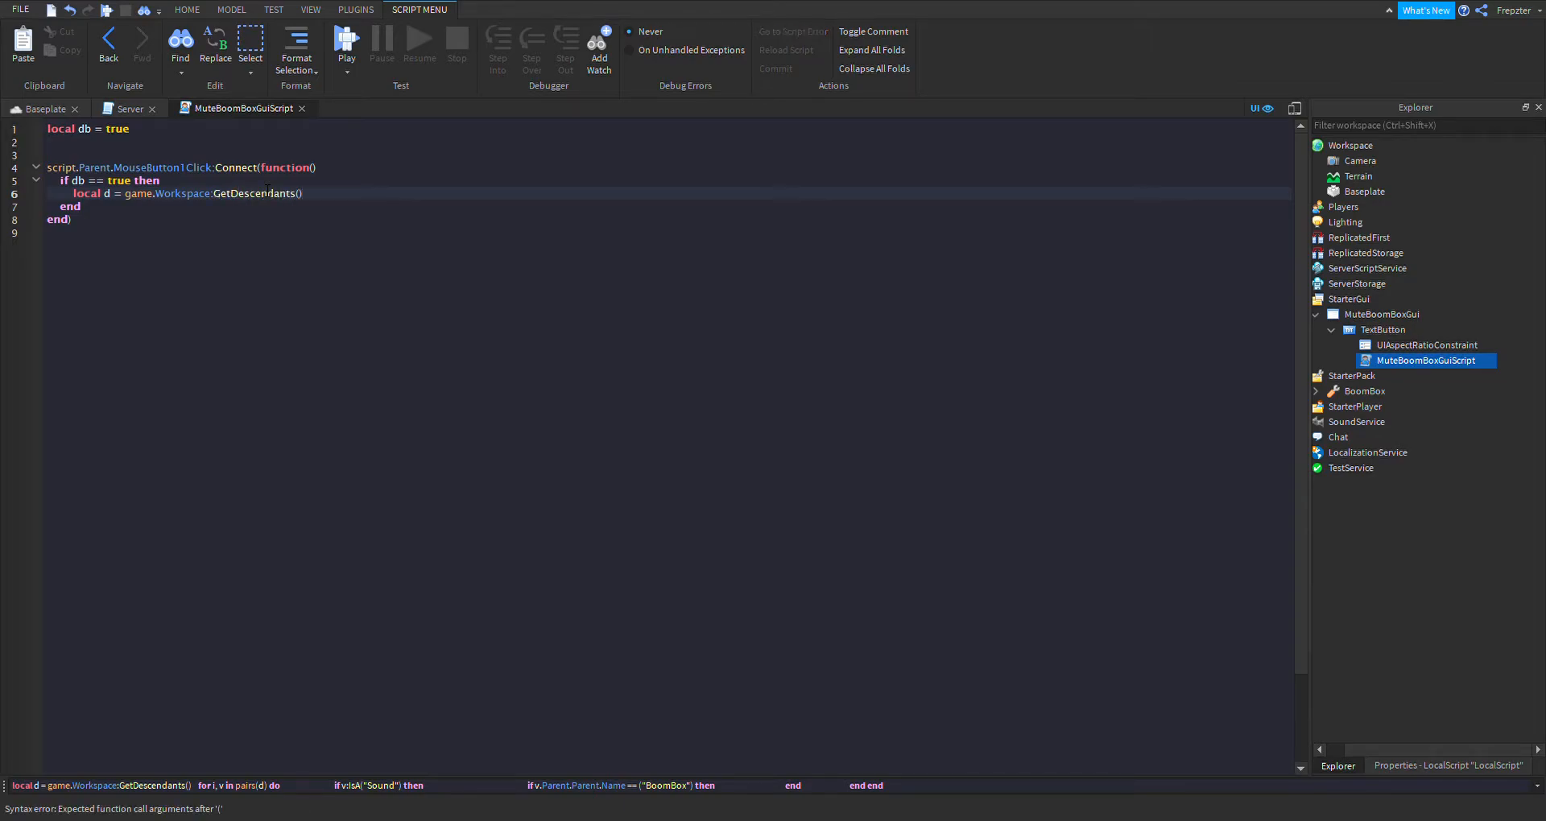
key("enter")
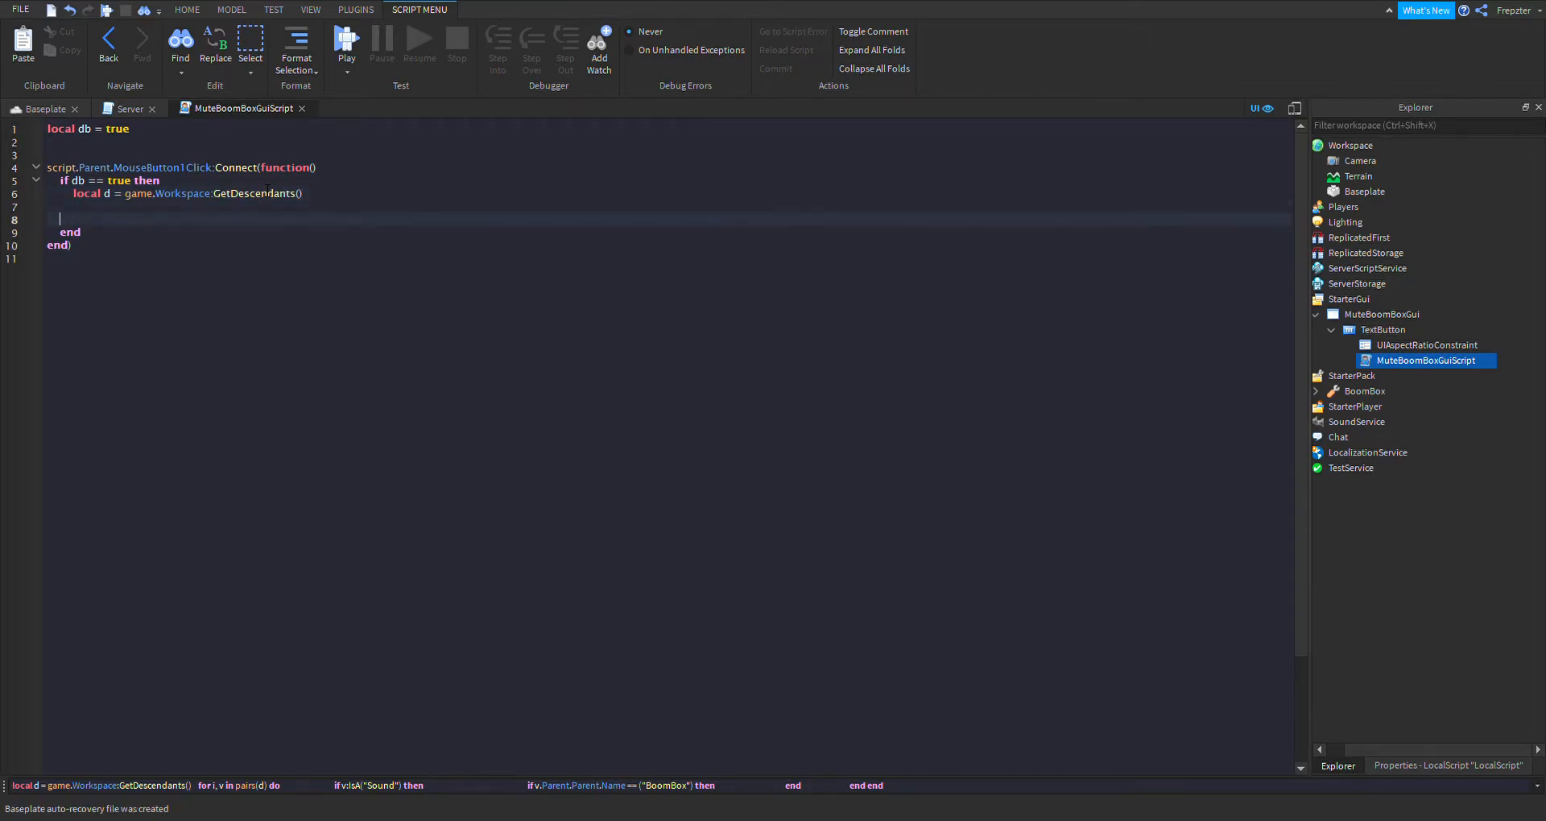
key("Backspace")
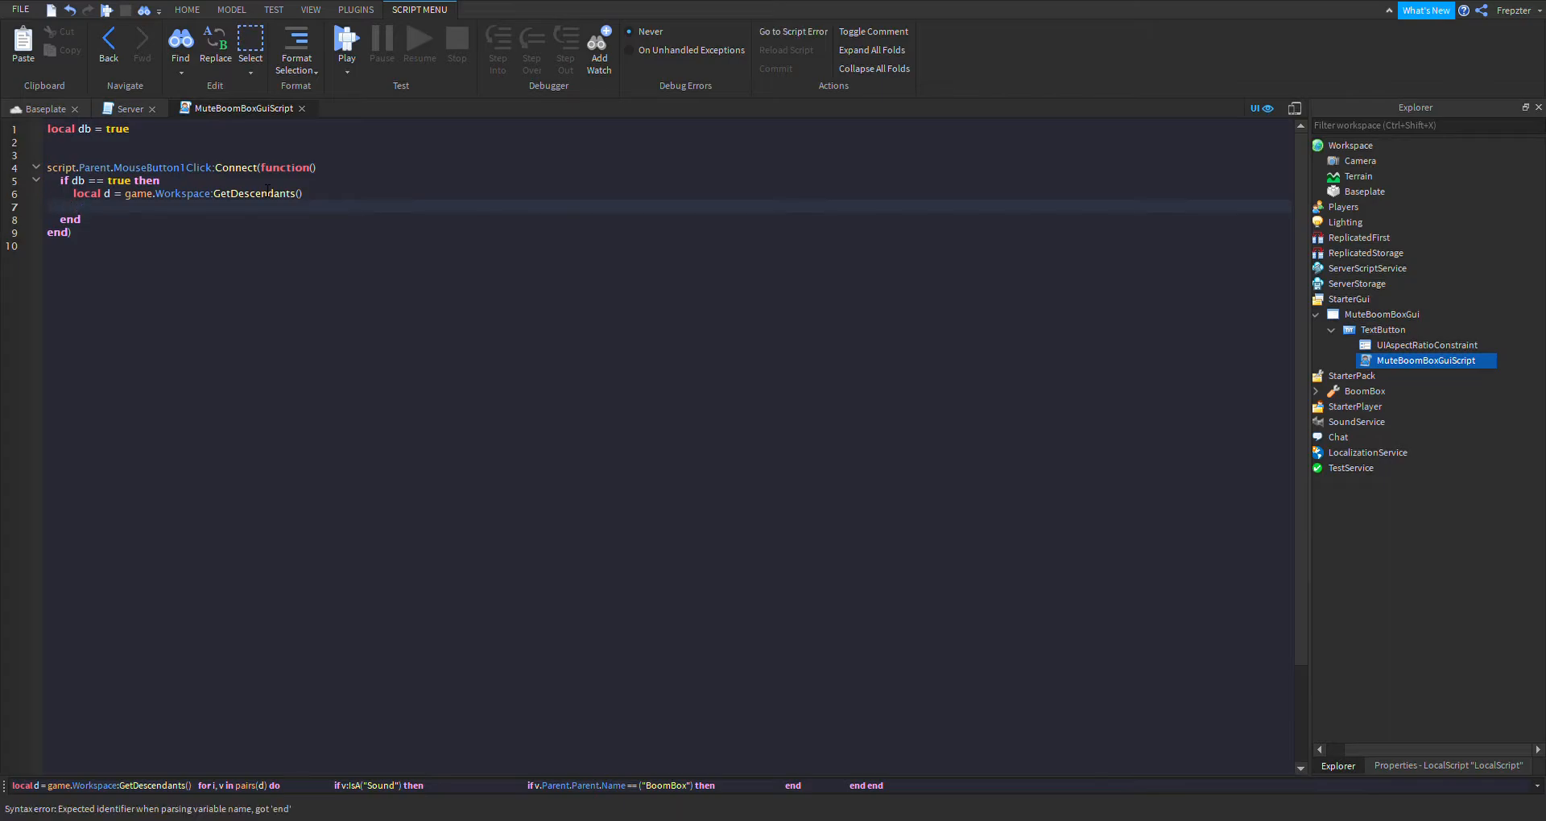
type("for")
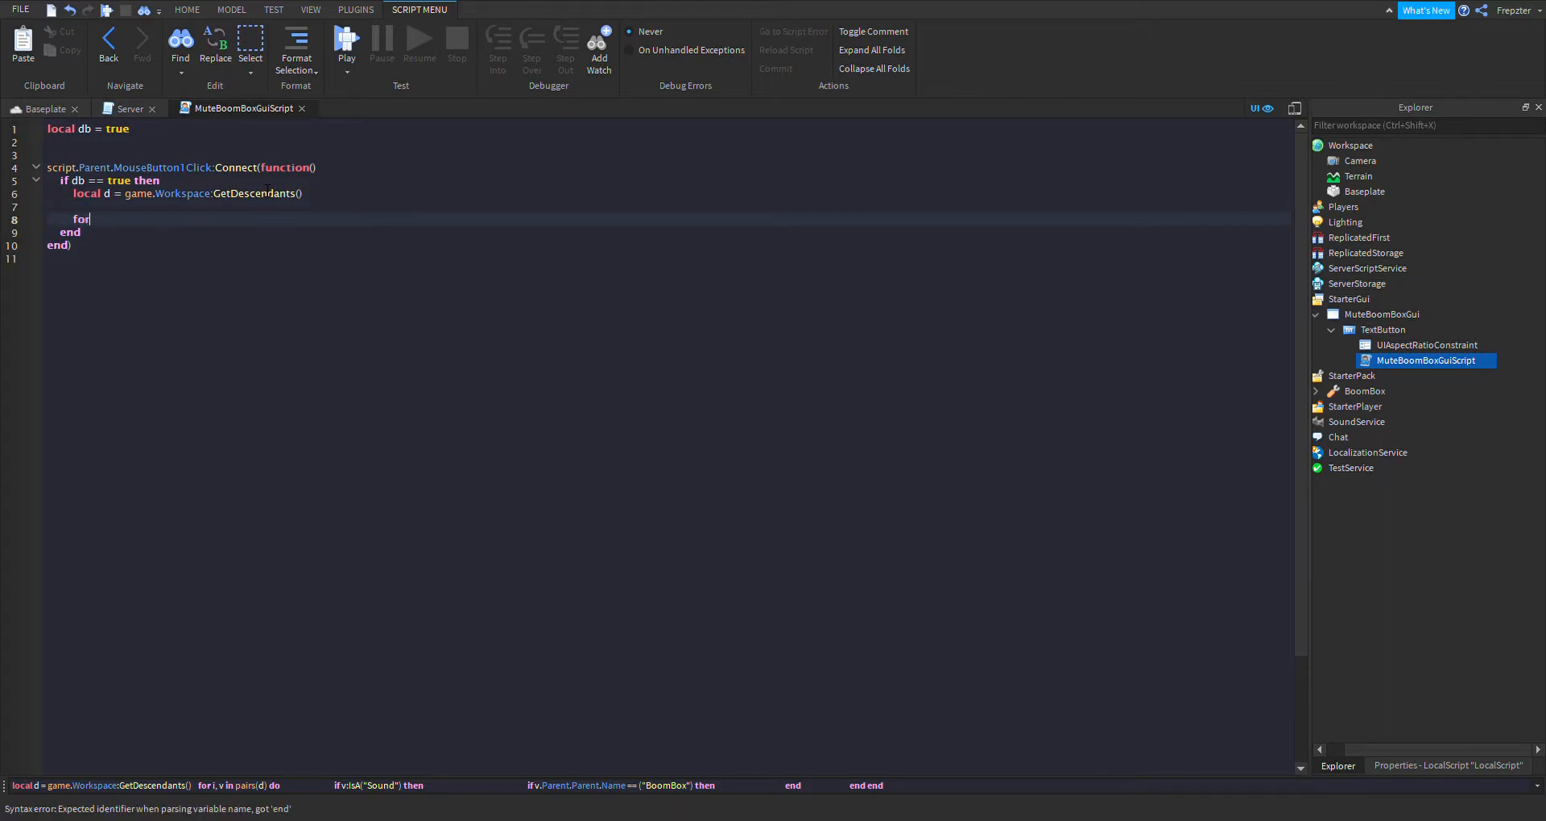
type("i,v")
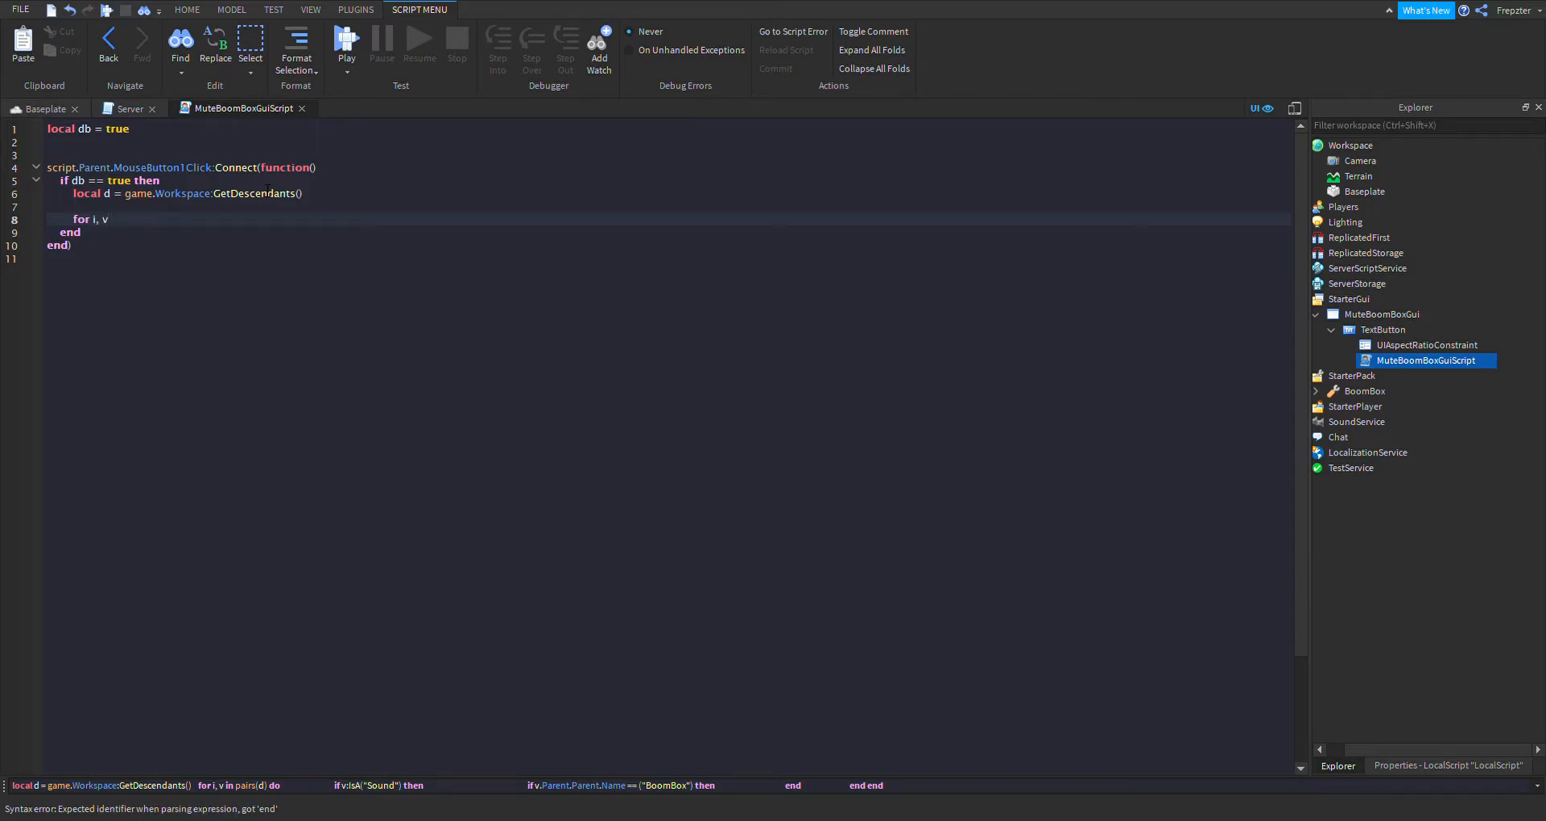
type("in")
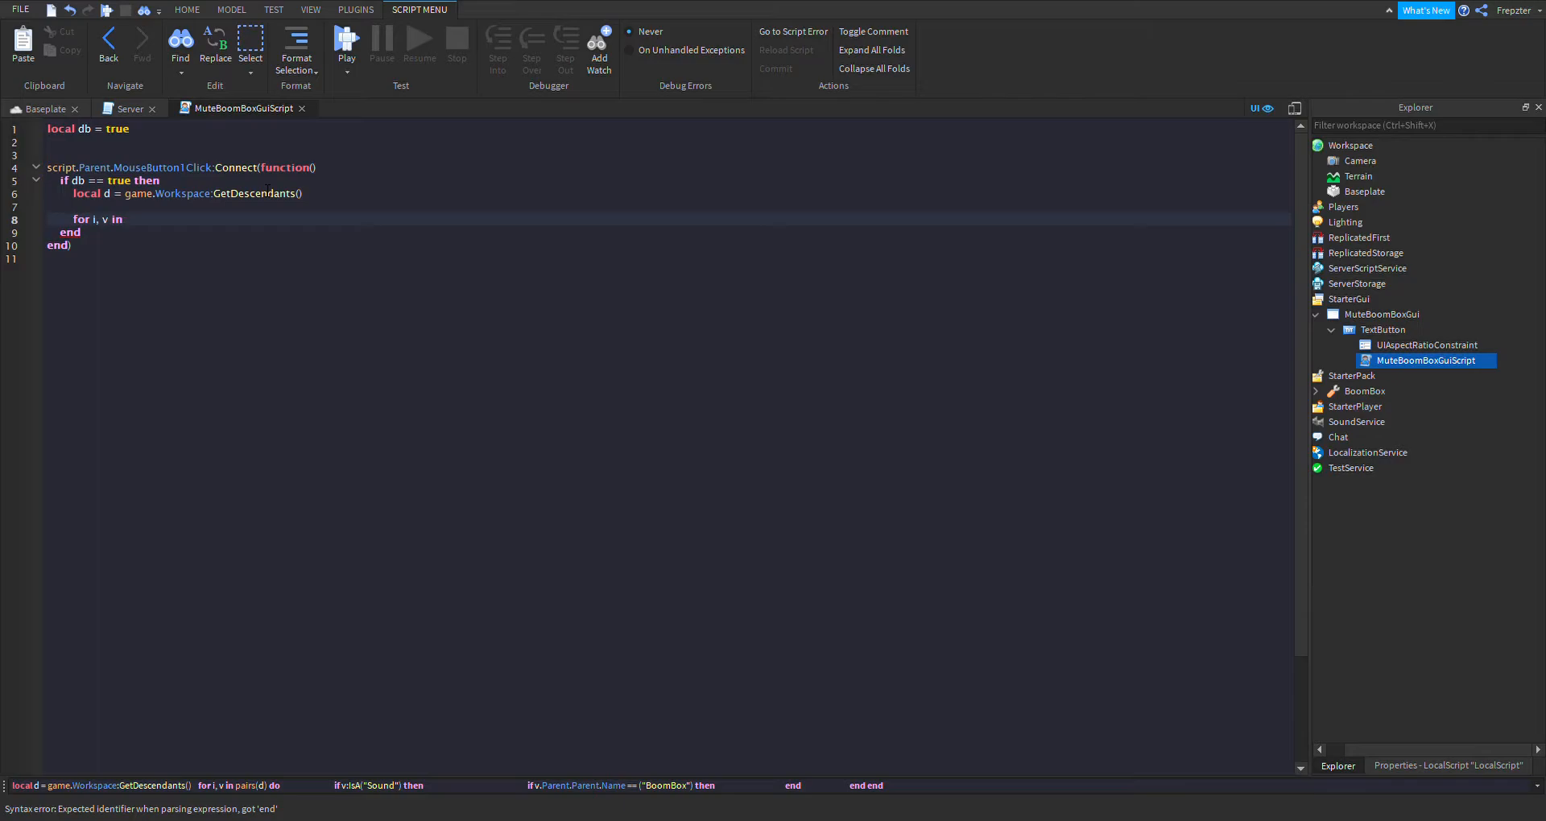
type("pairs(d) do")
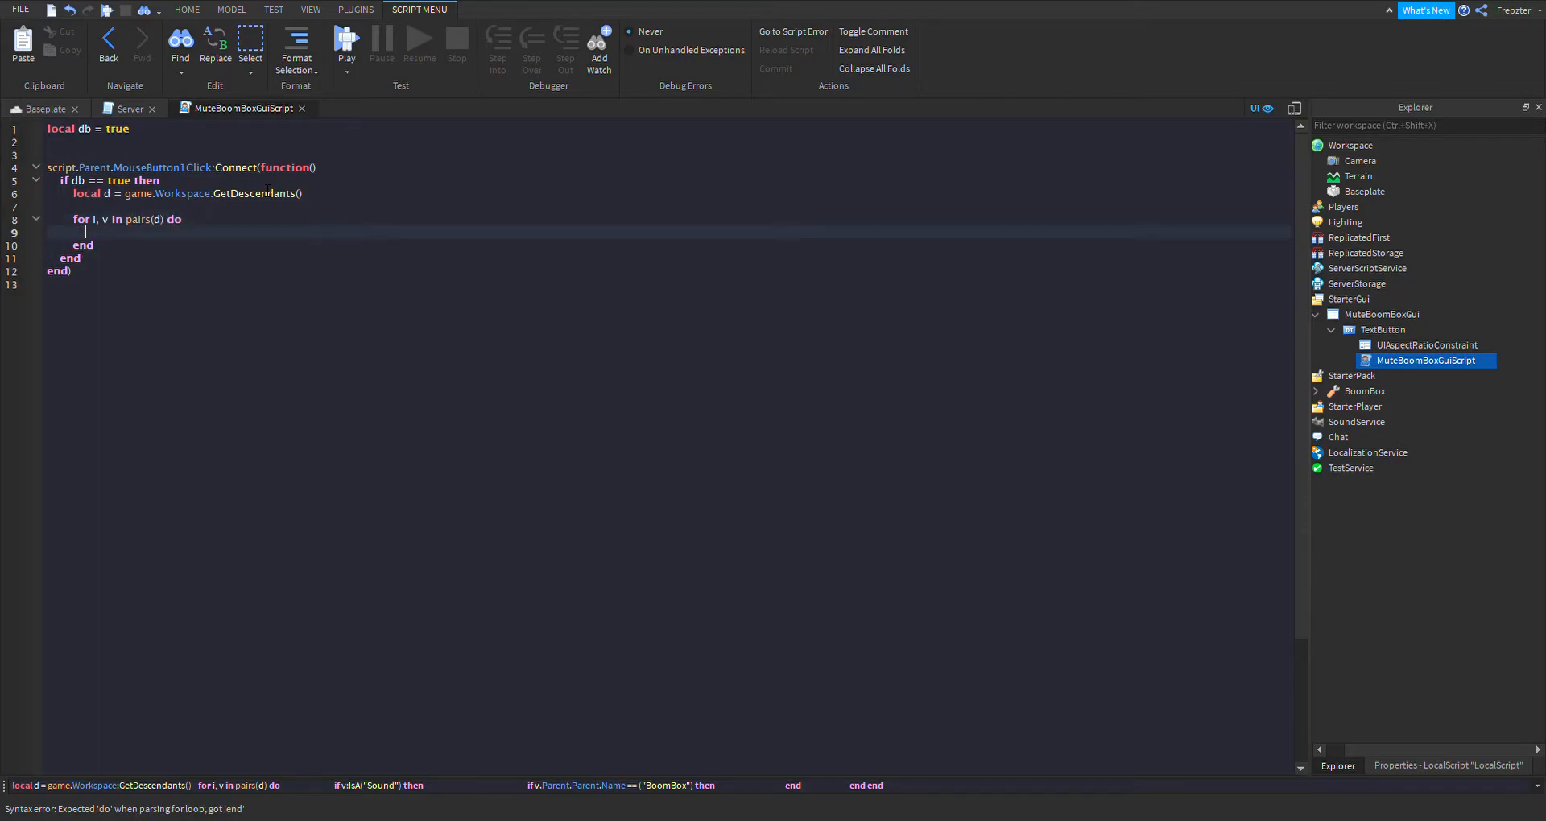
- Set Volume to 0 for each Sound whose Parent.Parent is named BoomBox
type("if")
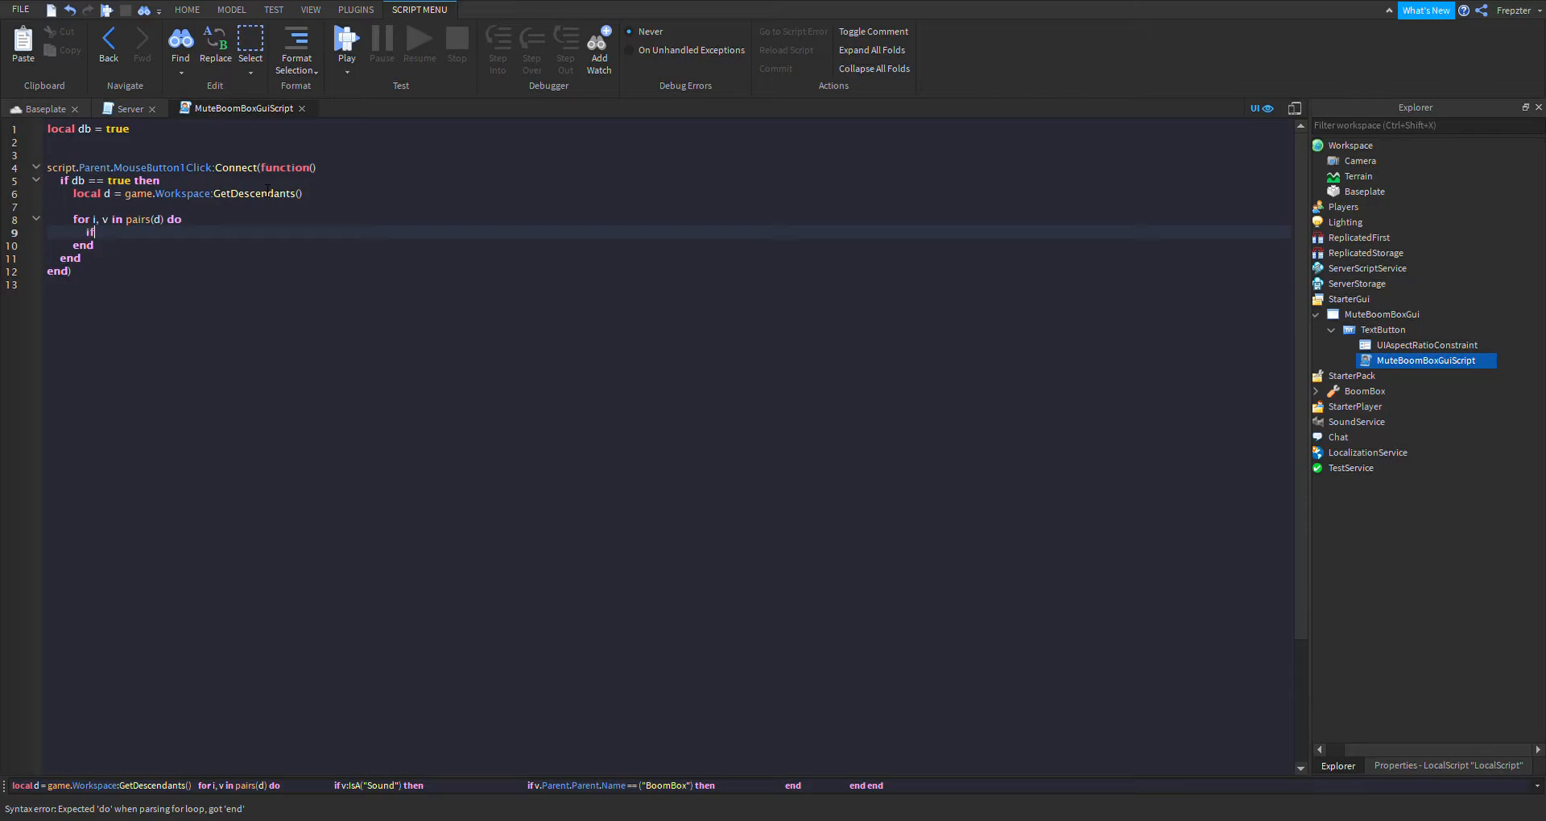
type("v:IsA(\"Sound\") then")
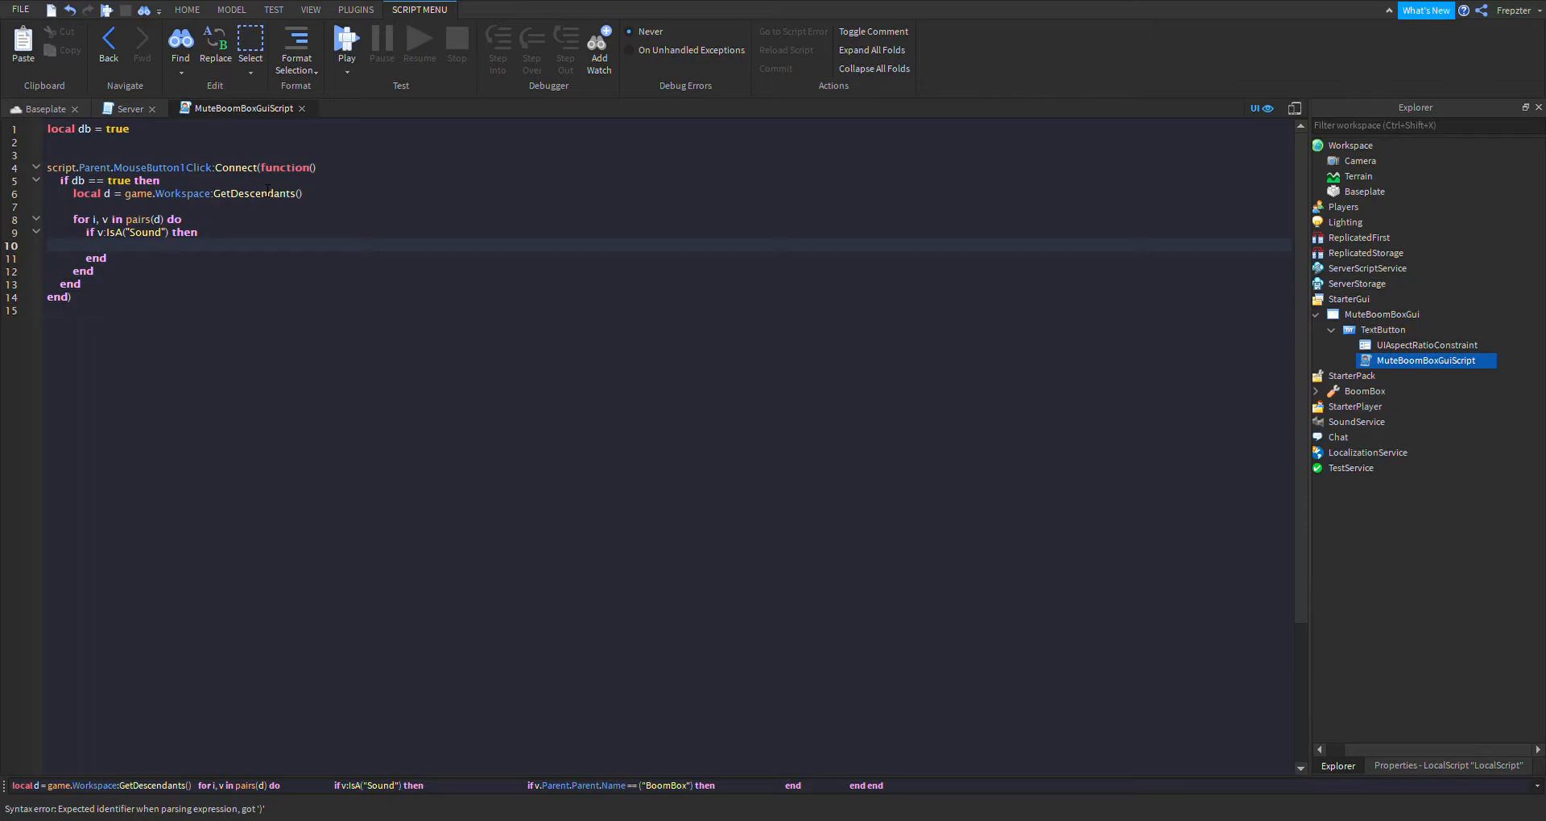
type("if")
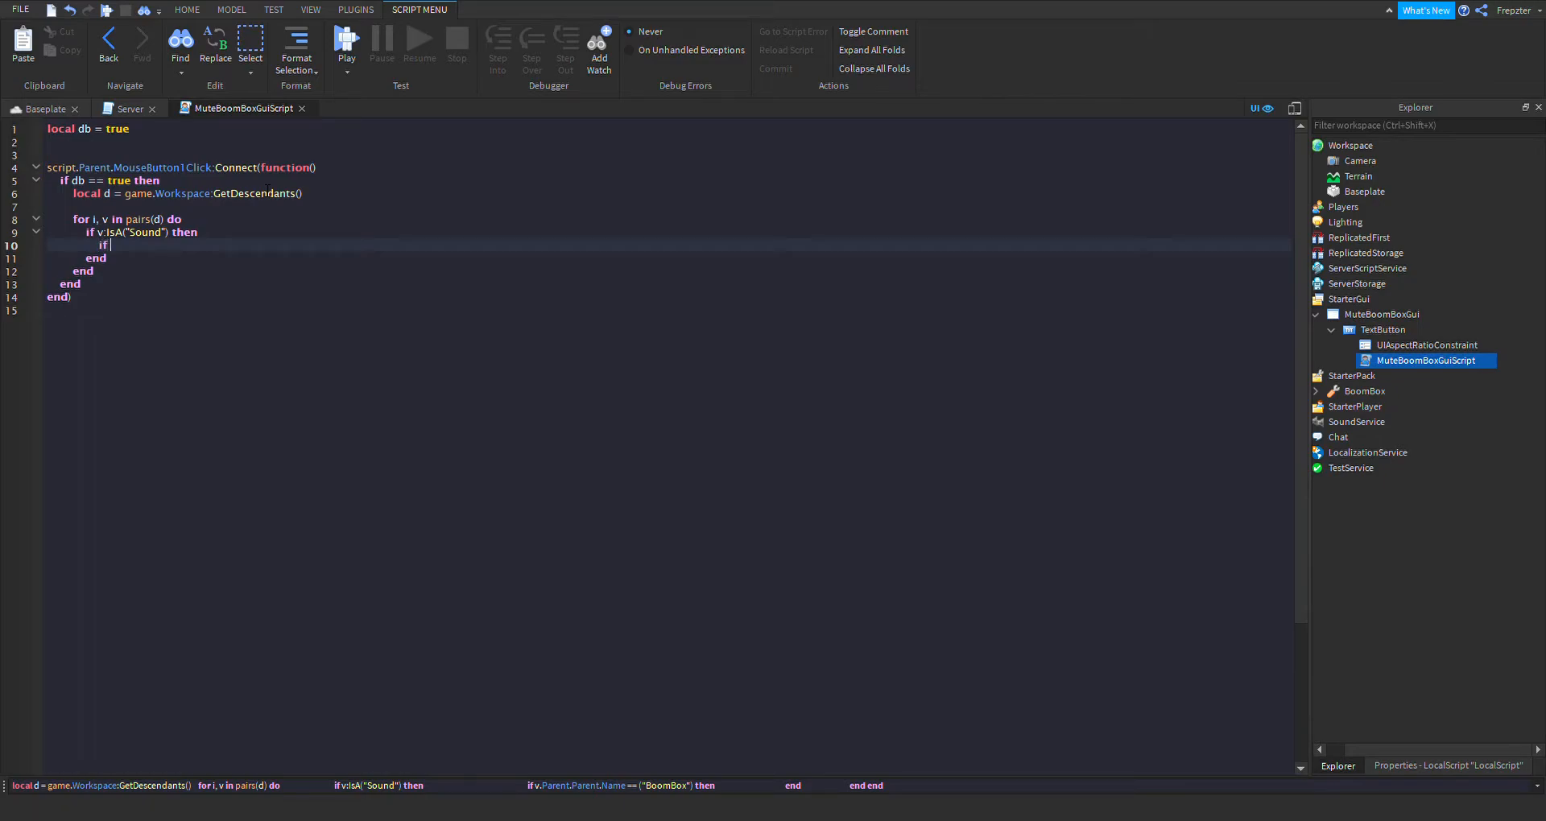
type("v.")
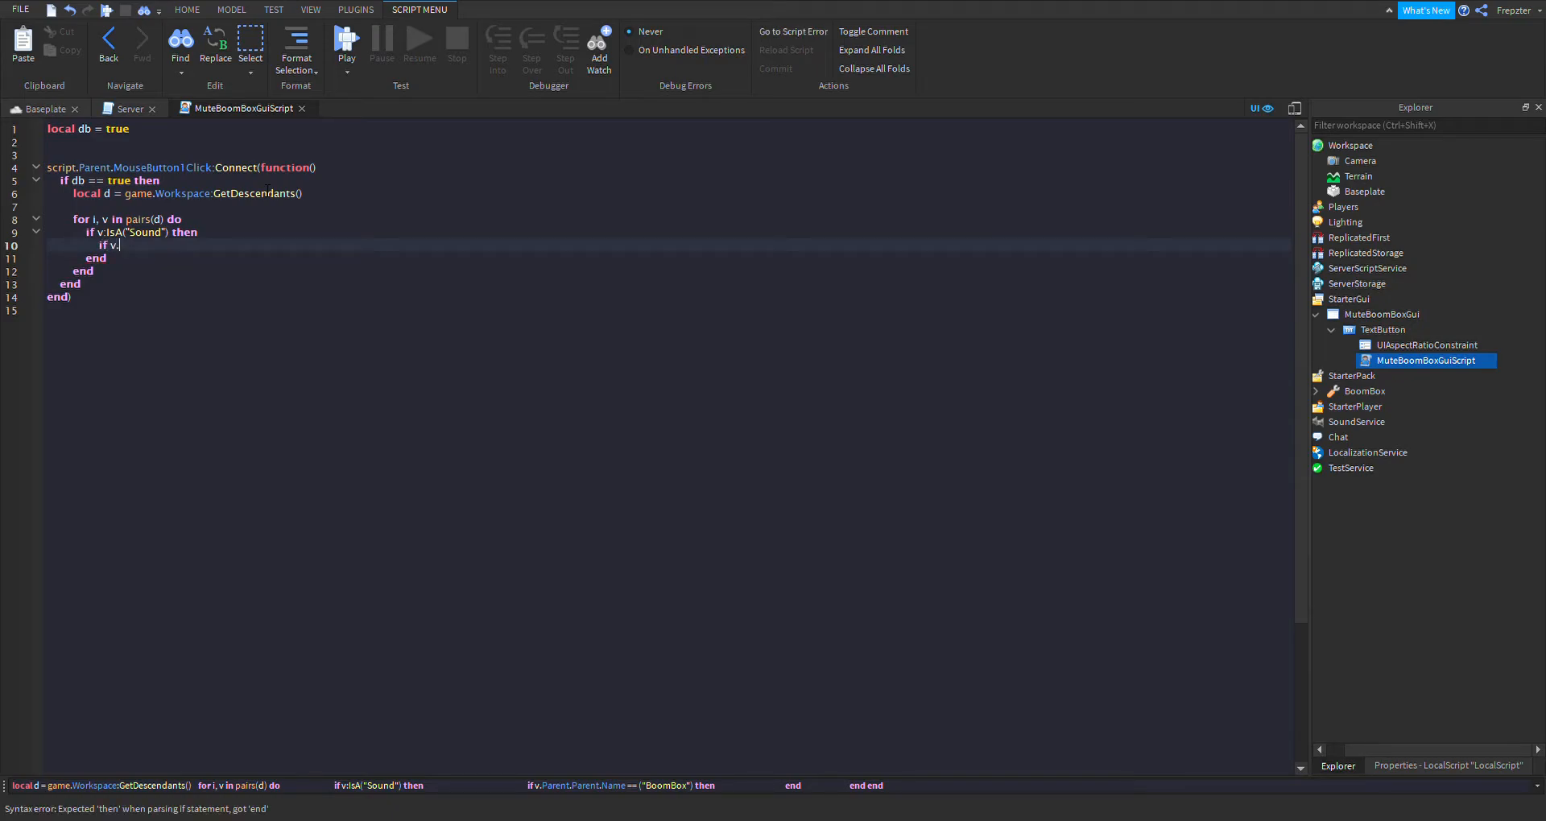
type("Parent.Parent.")
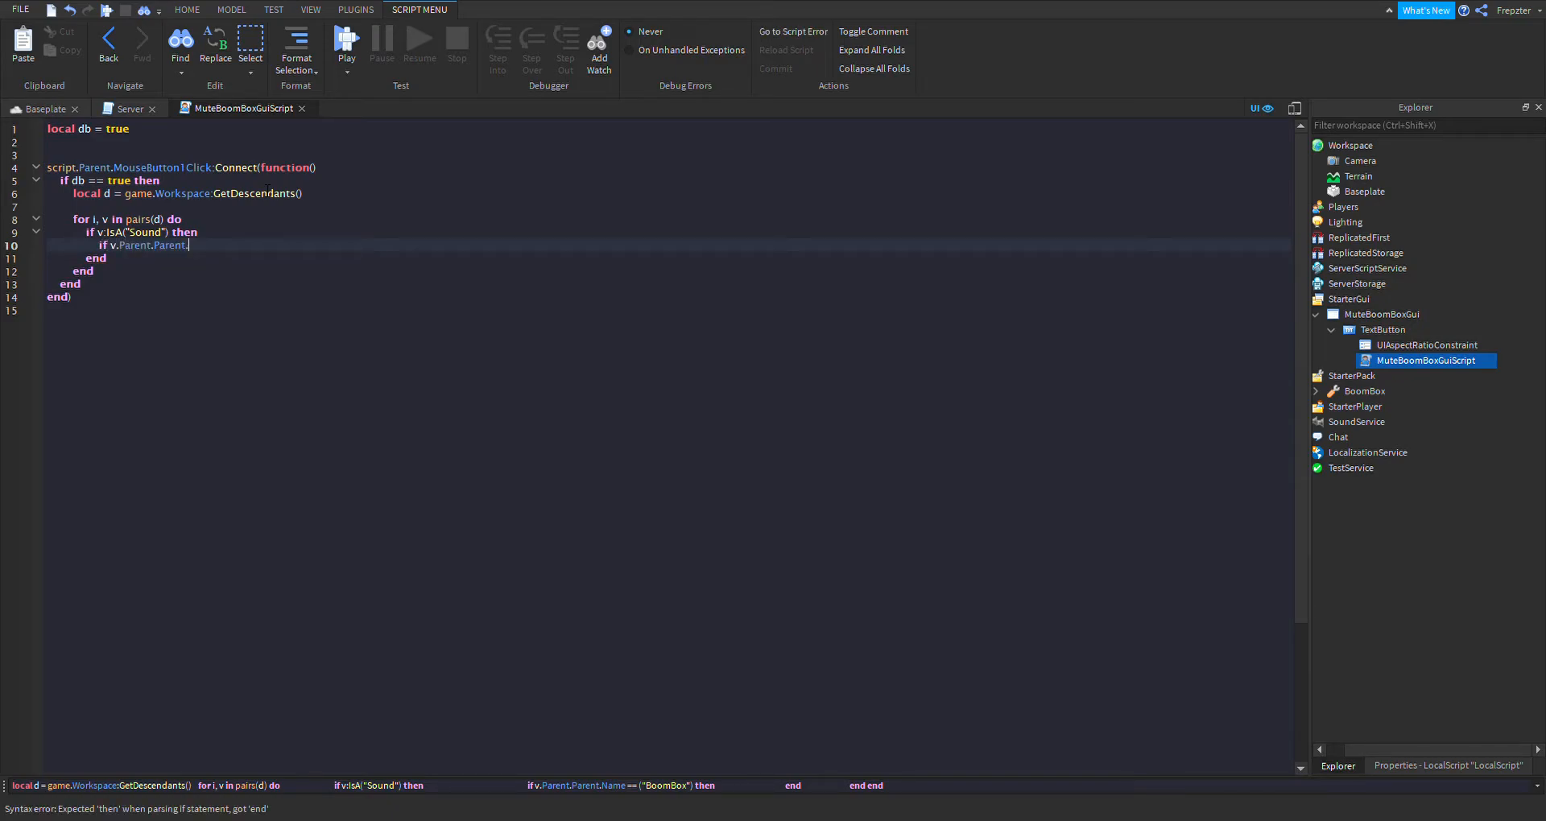
type("Name == (\"BoomBox\") t")
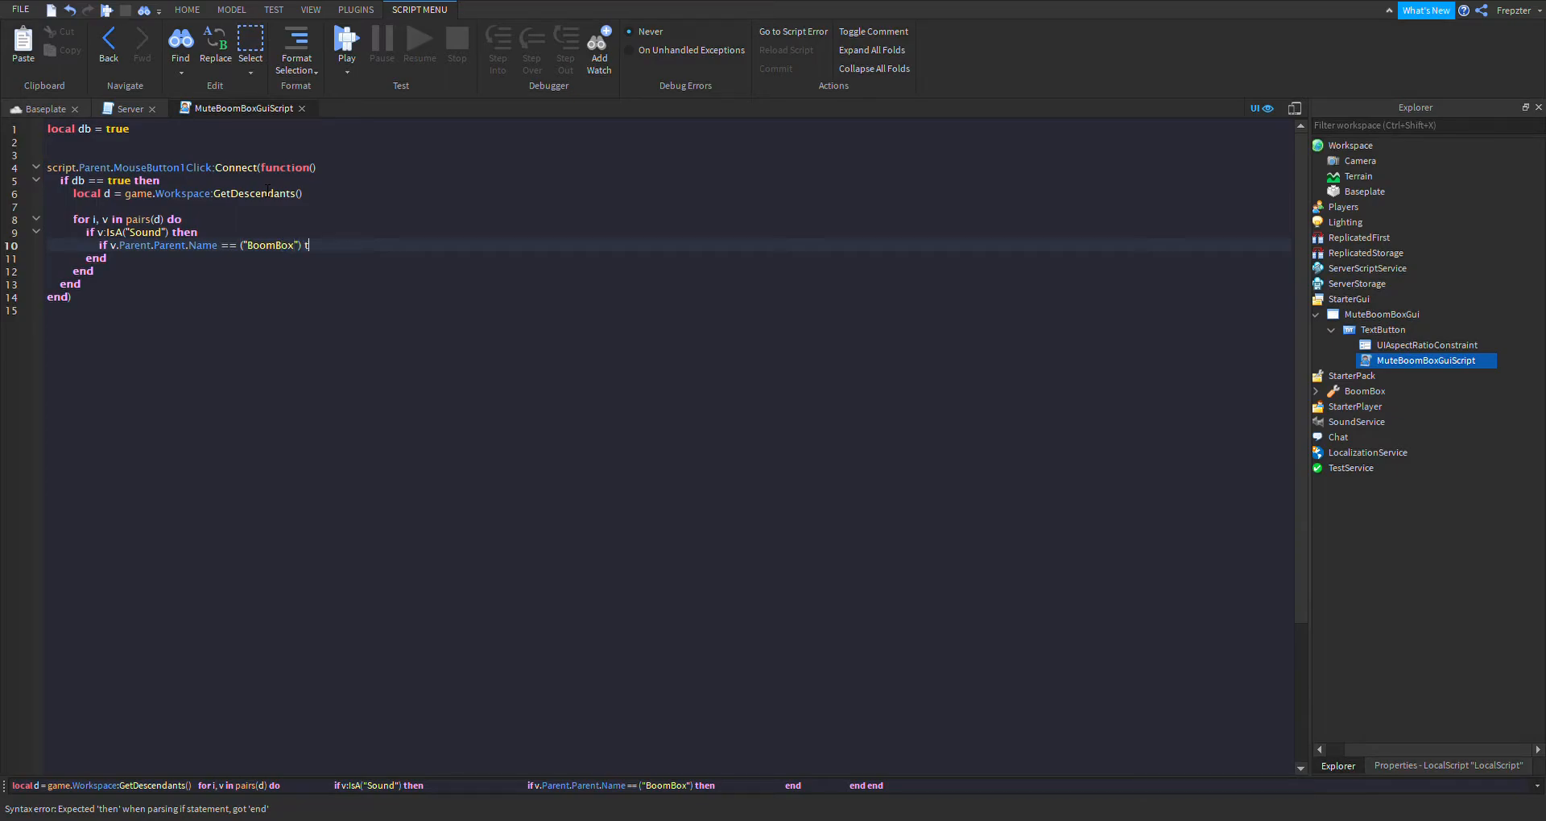
type("hen")
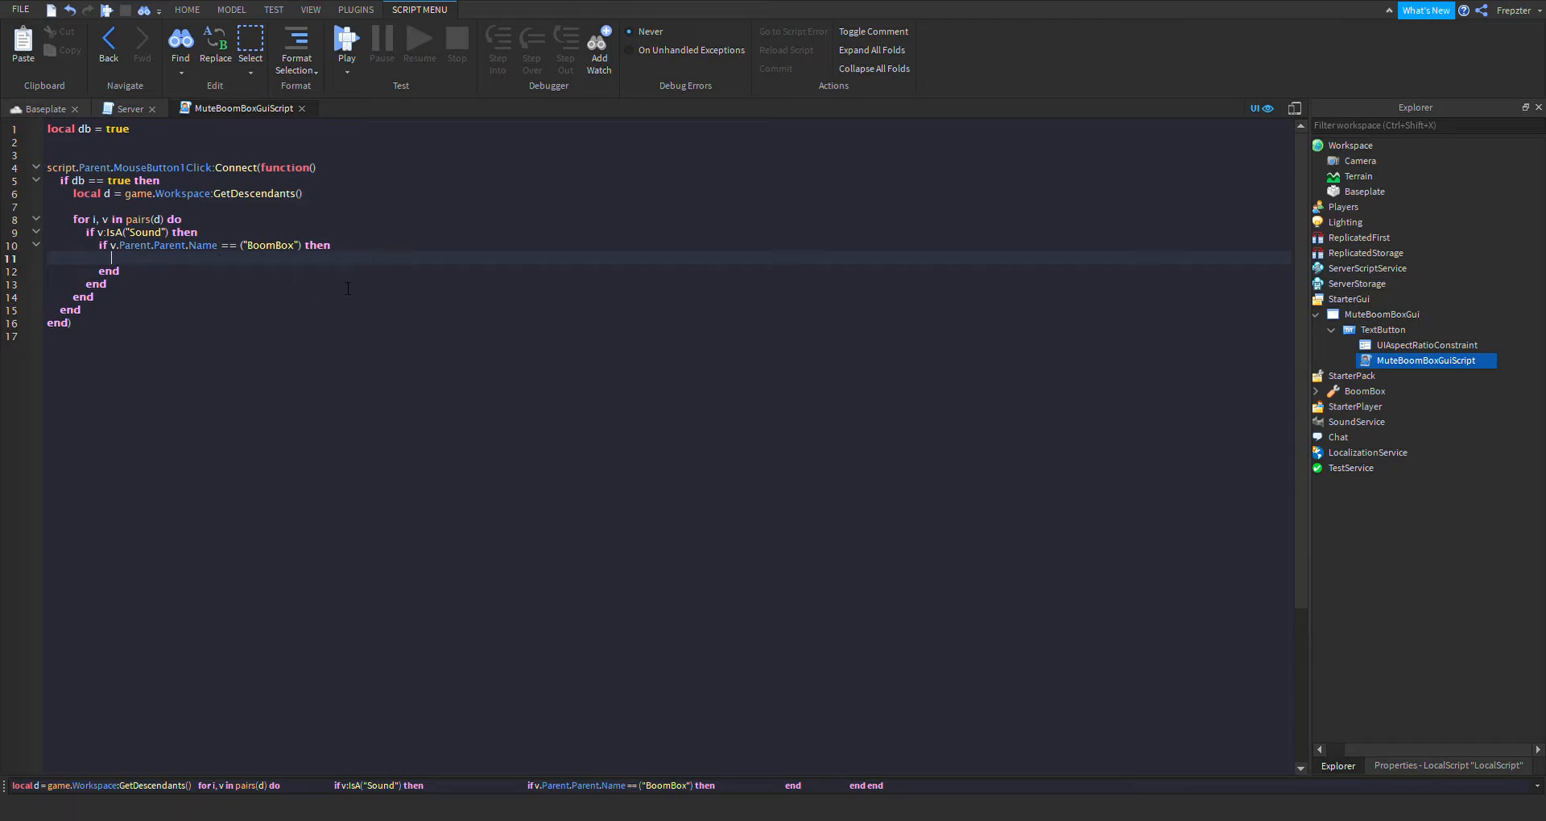
type("v")
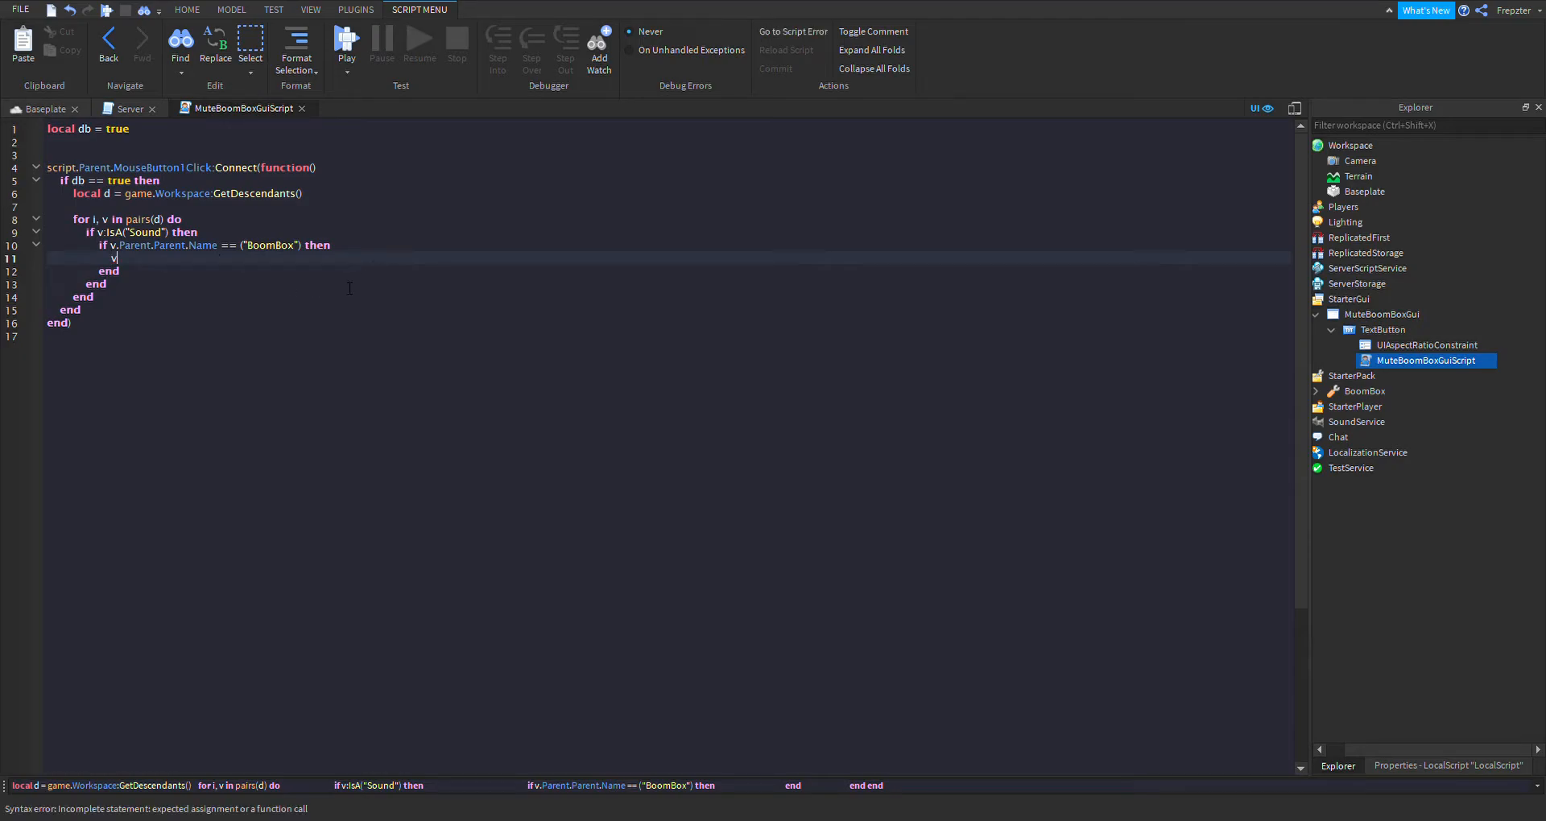
type(".Volum")
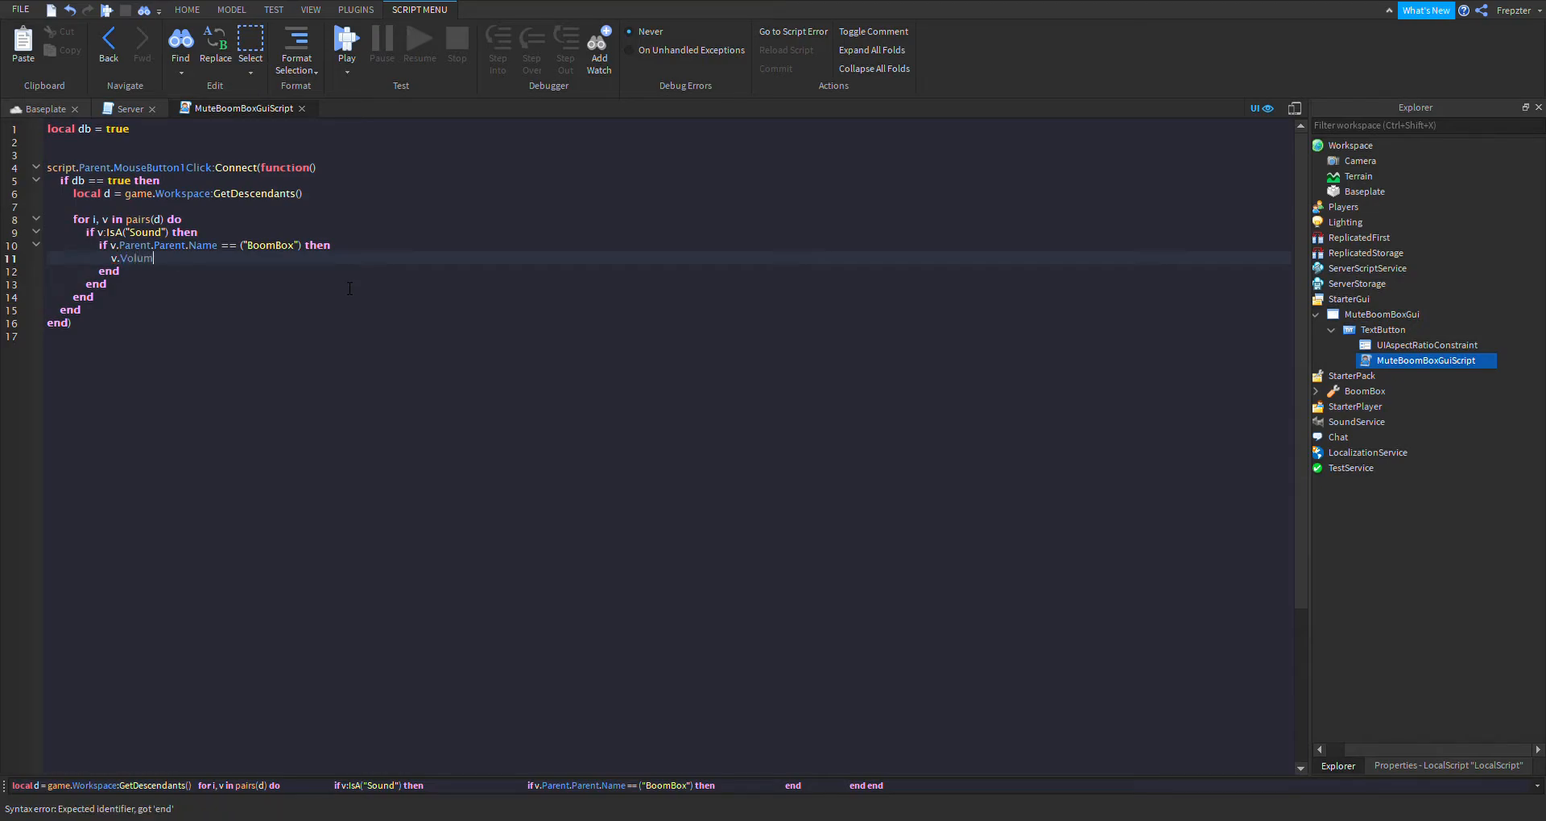
type("e = 0")
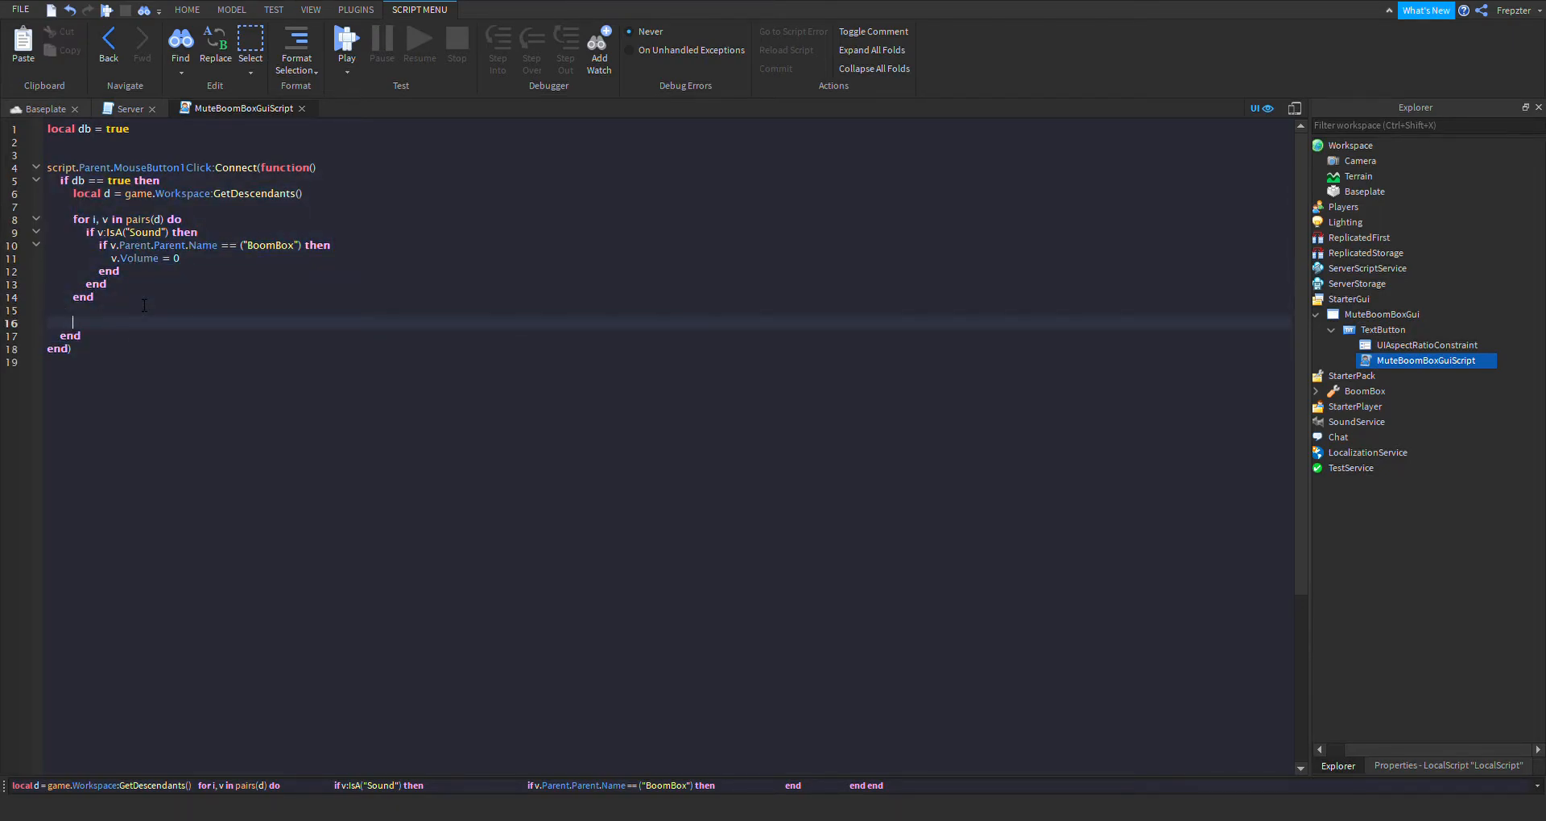
- Add an else branch setting db = true and restoring BoomBox sound Volume to 0.4
type("else")
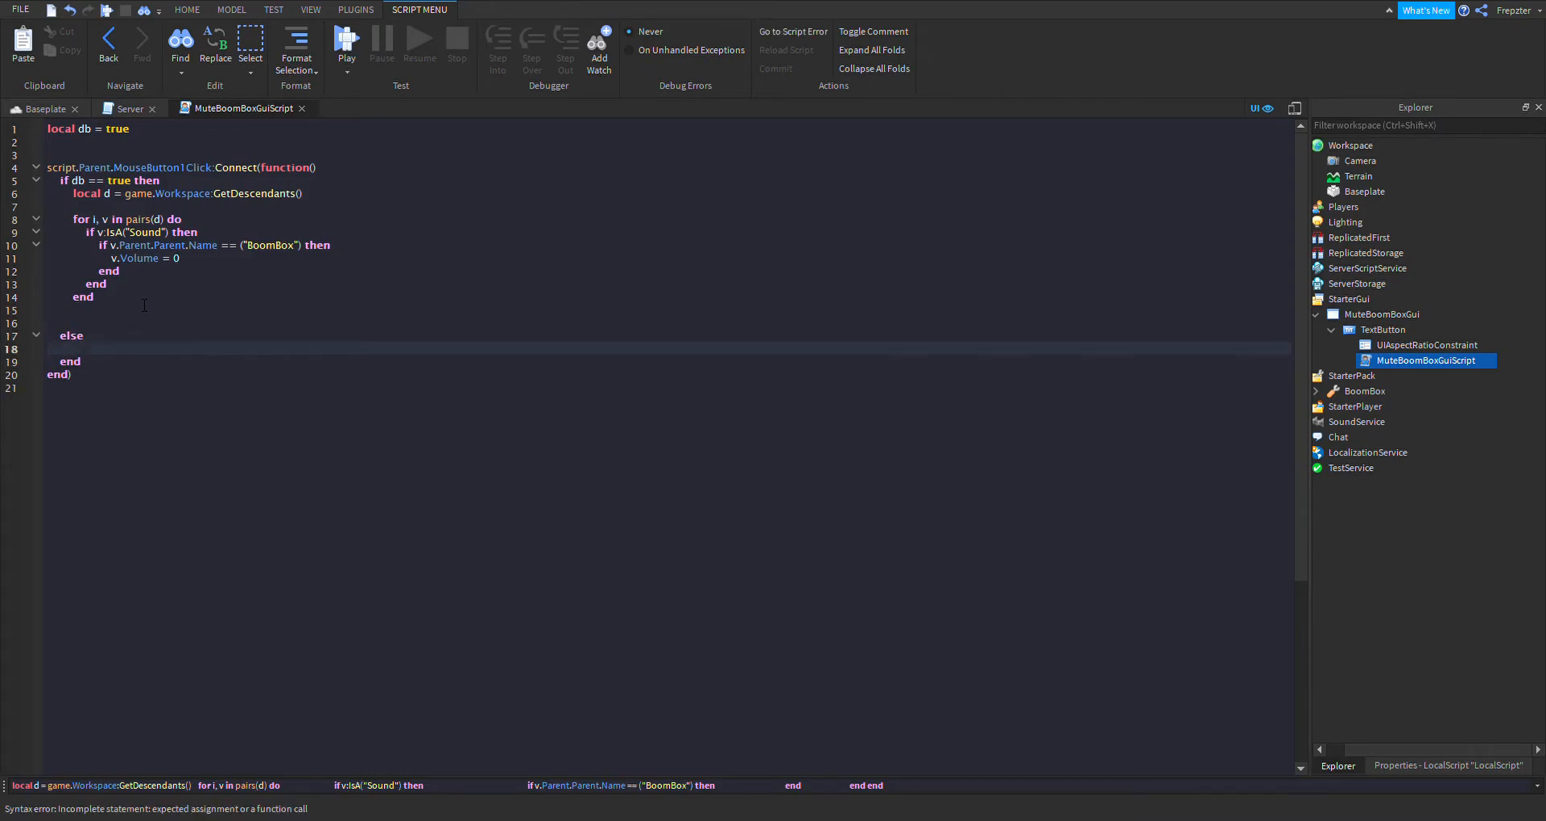
key("Enter")
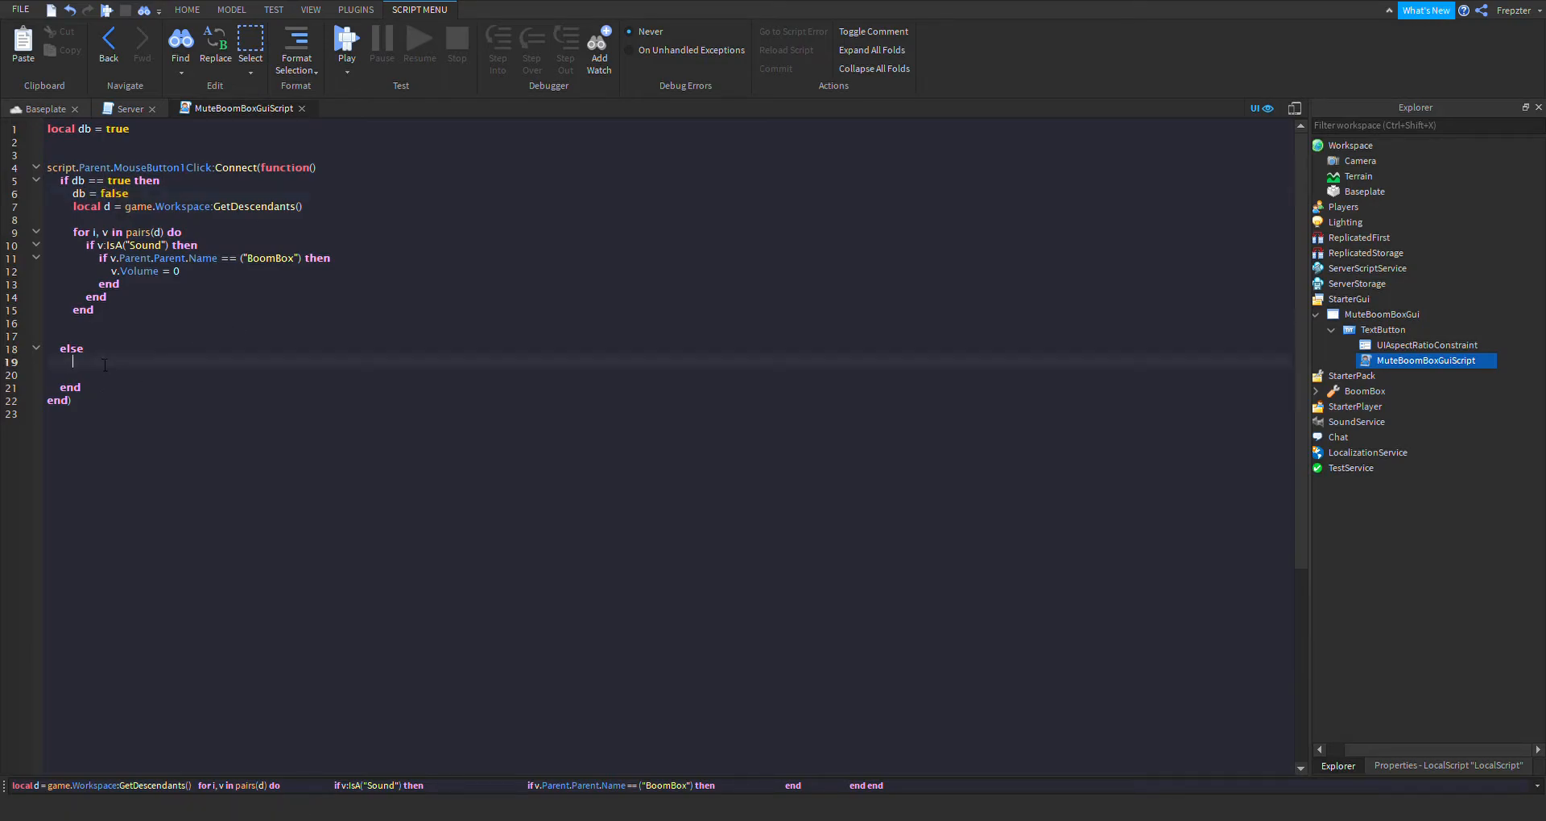
type("db = true")
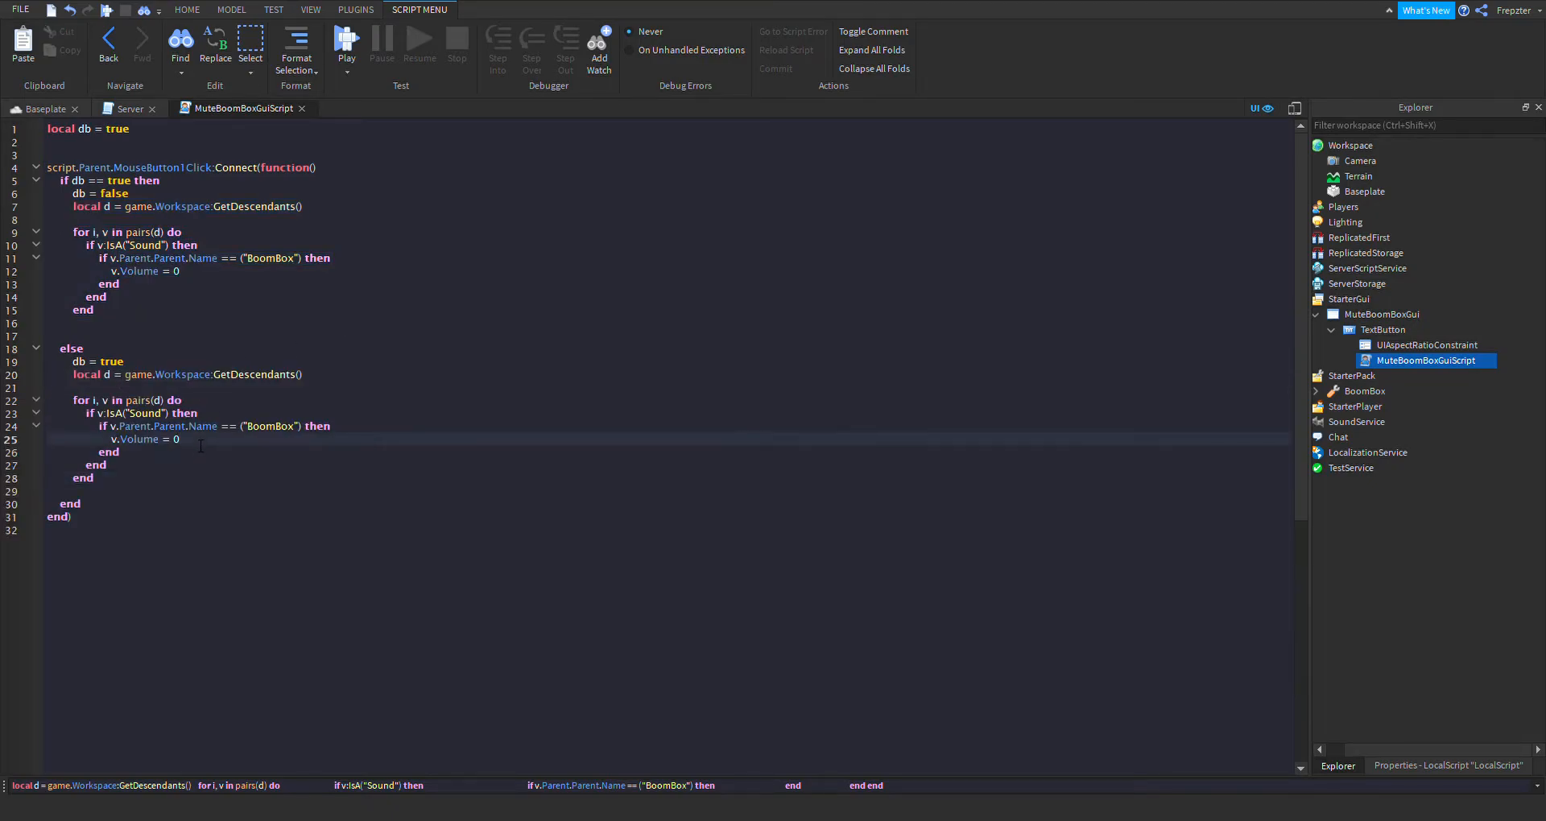
type(".4")
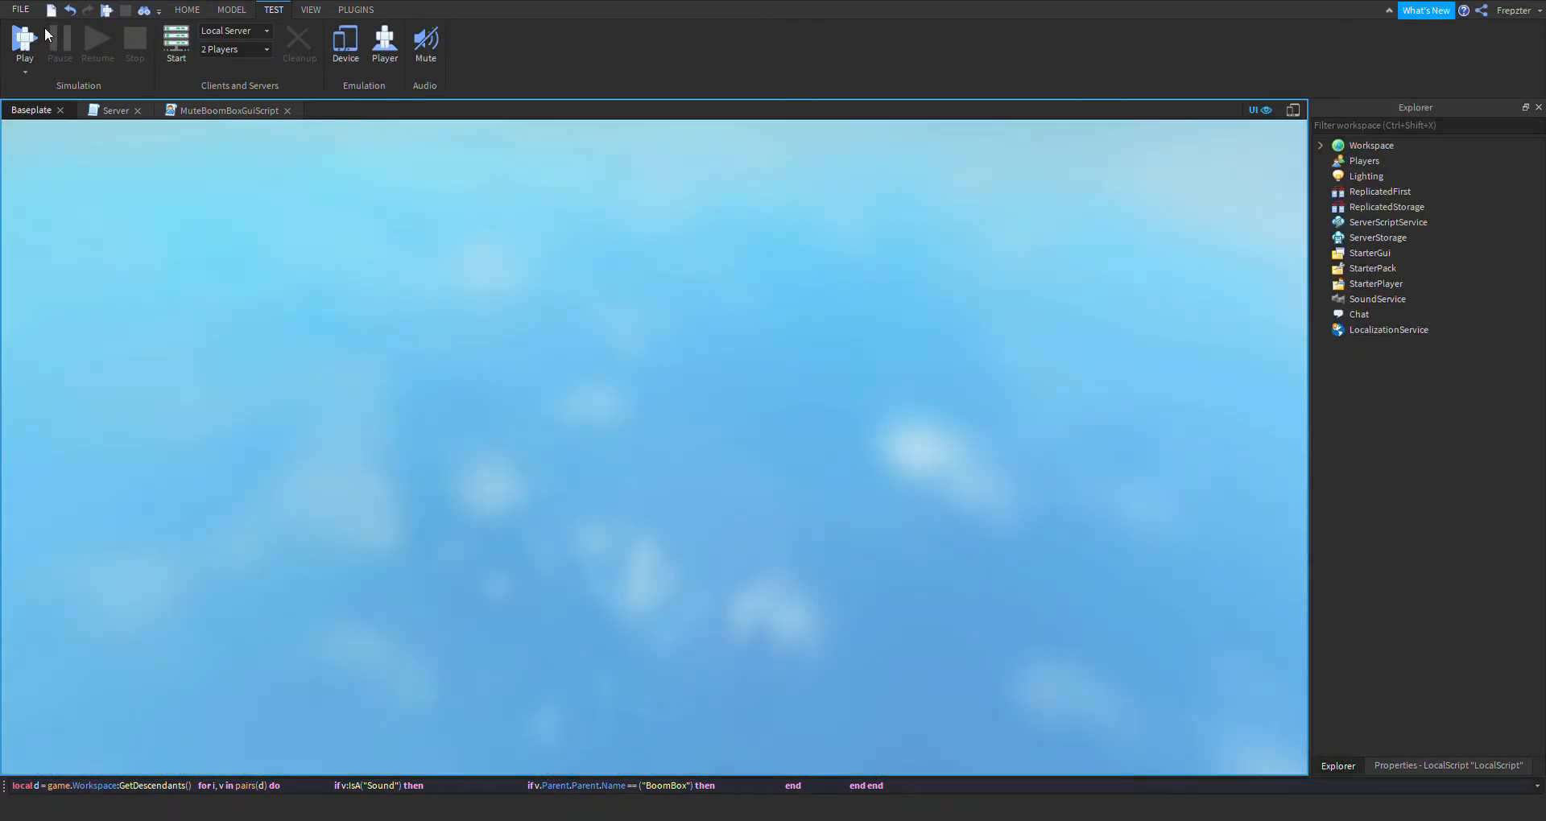
- Playtest the boombox with song 142376088, then stop the test
left_click(23, 44)
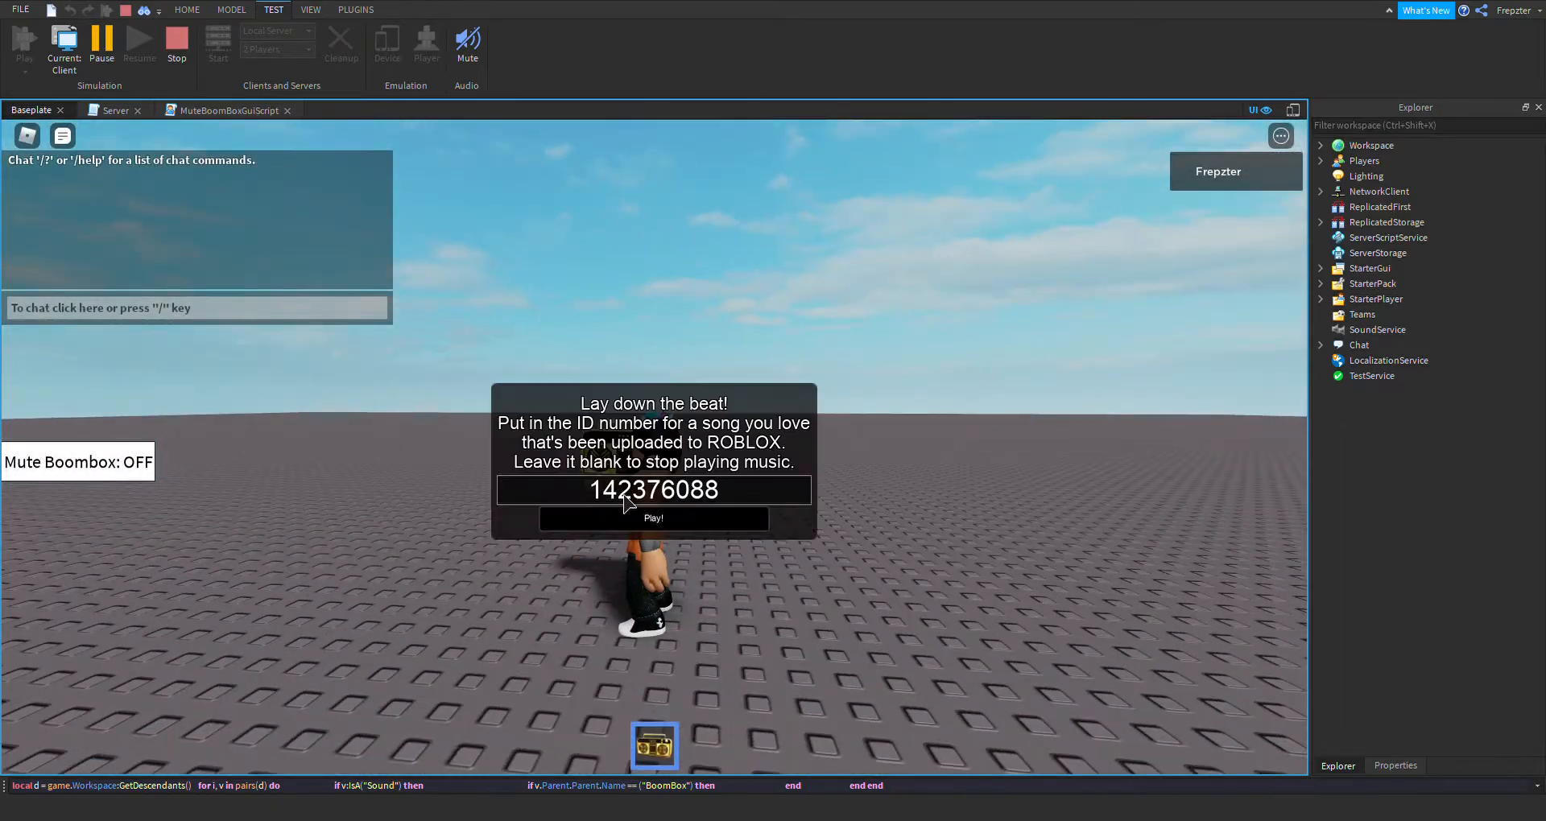
left_click(653, 518)
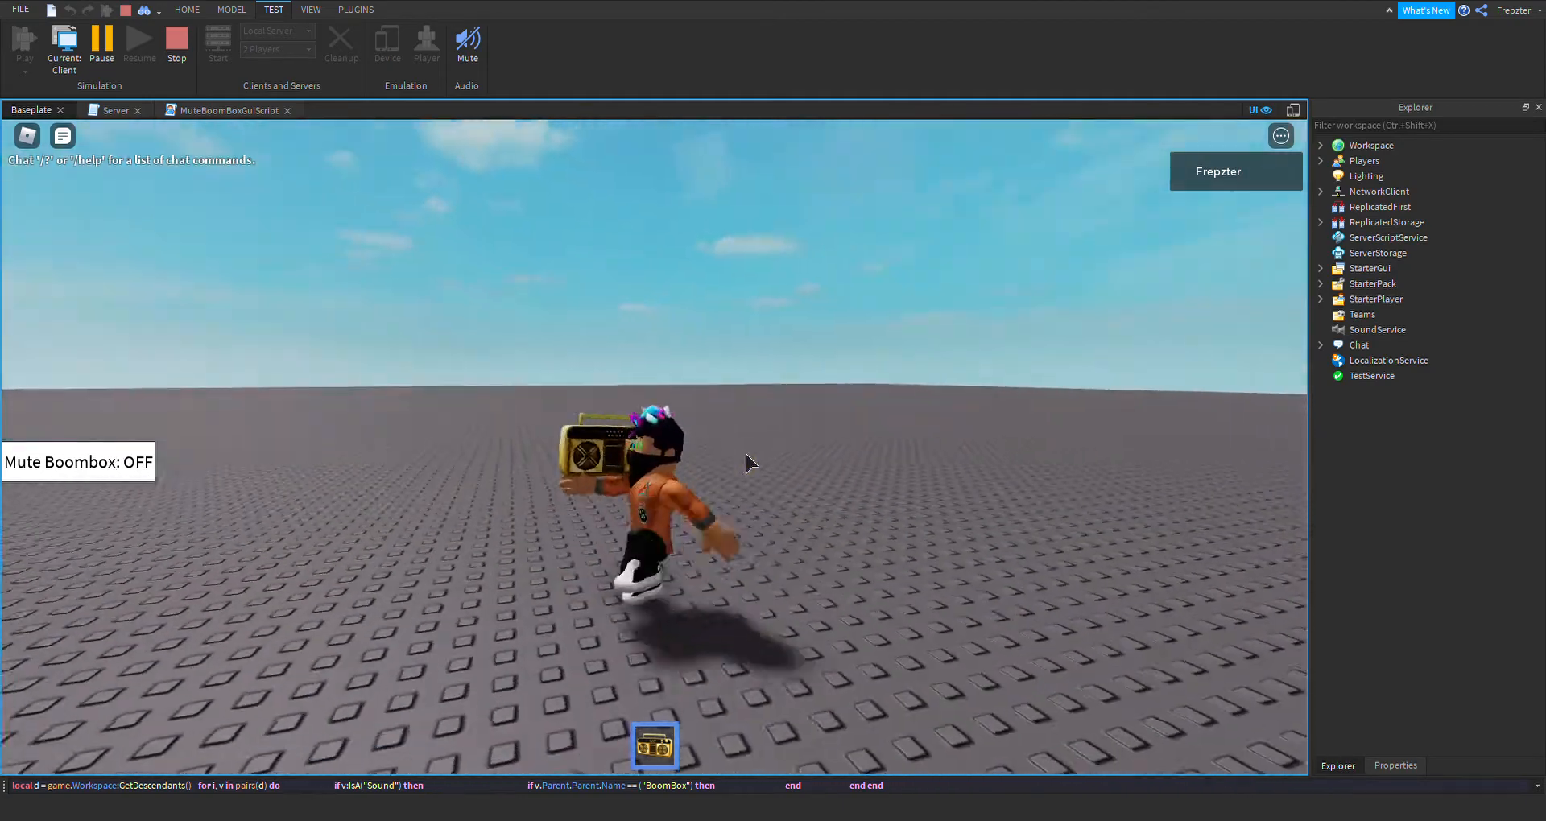
left_click(176, 45)
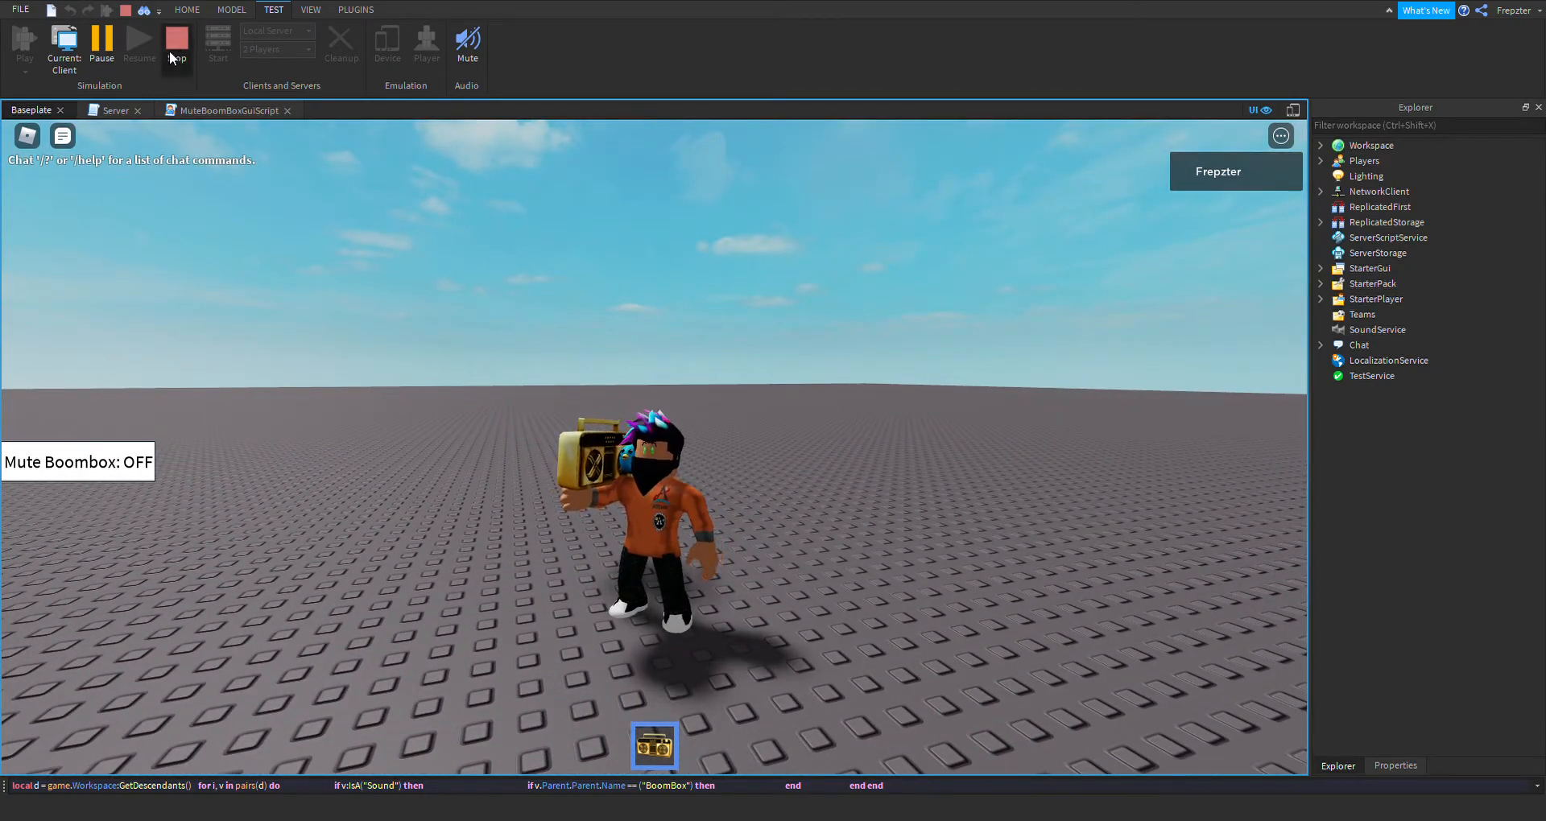
left_click(176, 41)
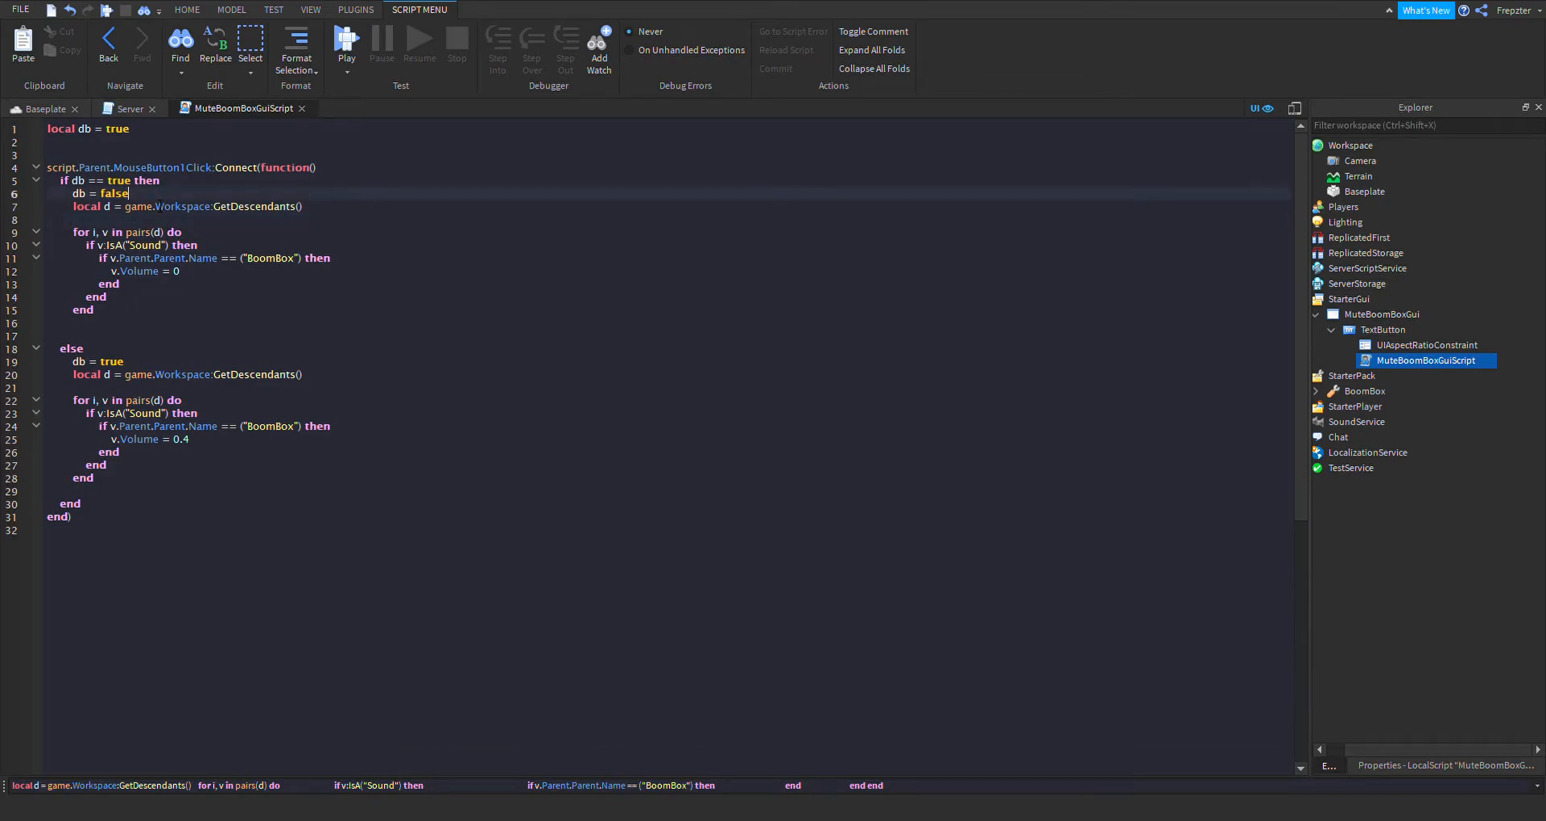
- Make the mute branch set script.Parent.Text to 'Mute Boombox: ON'
type("script.Parent.")
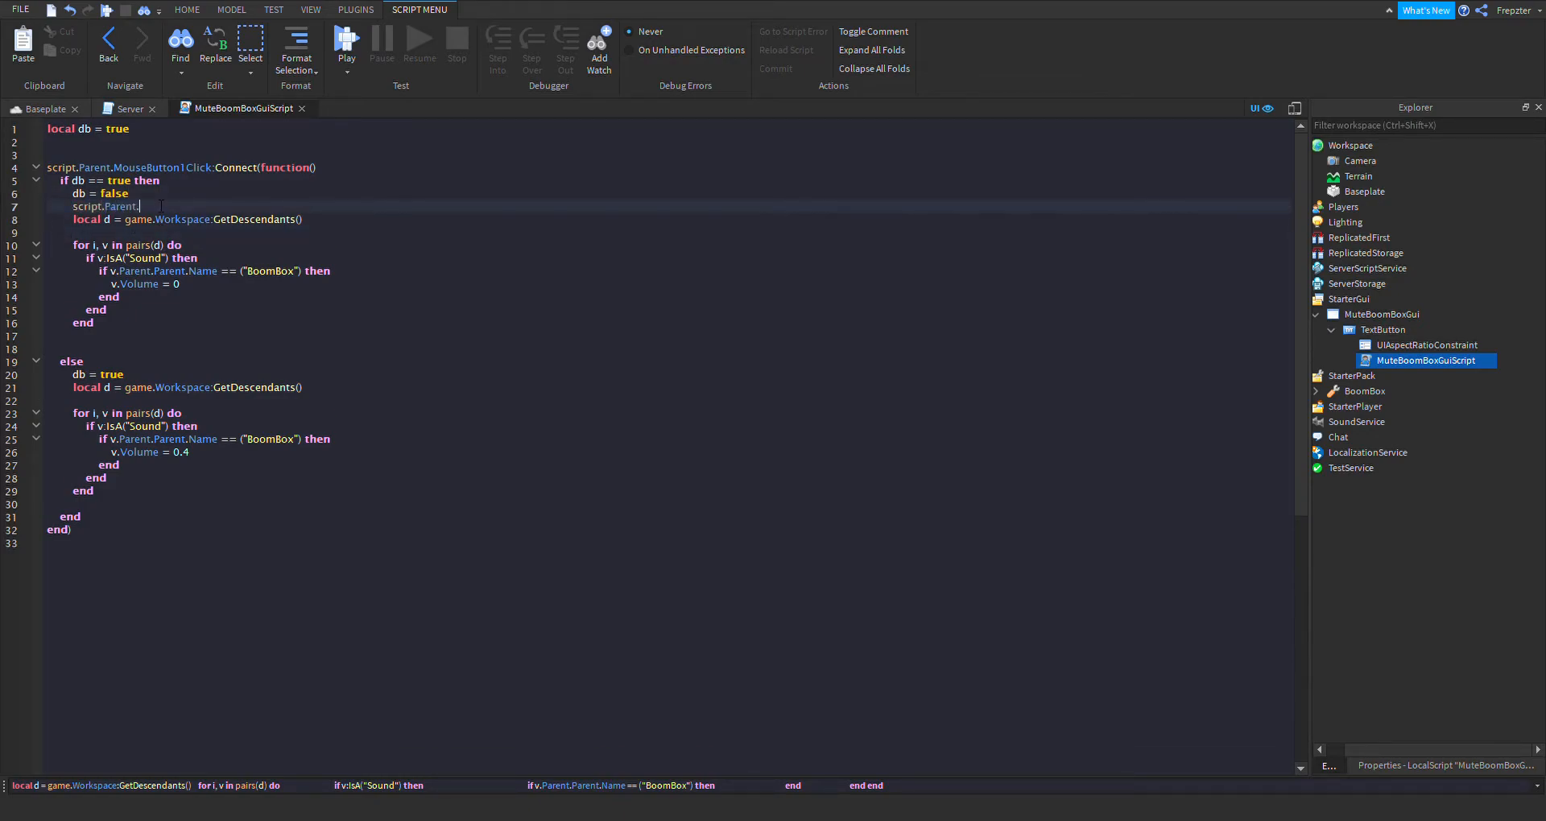
type("Text = (\"\")")
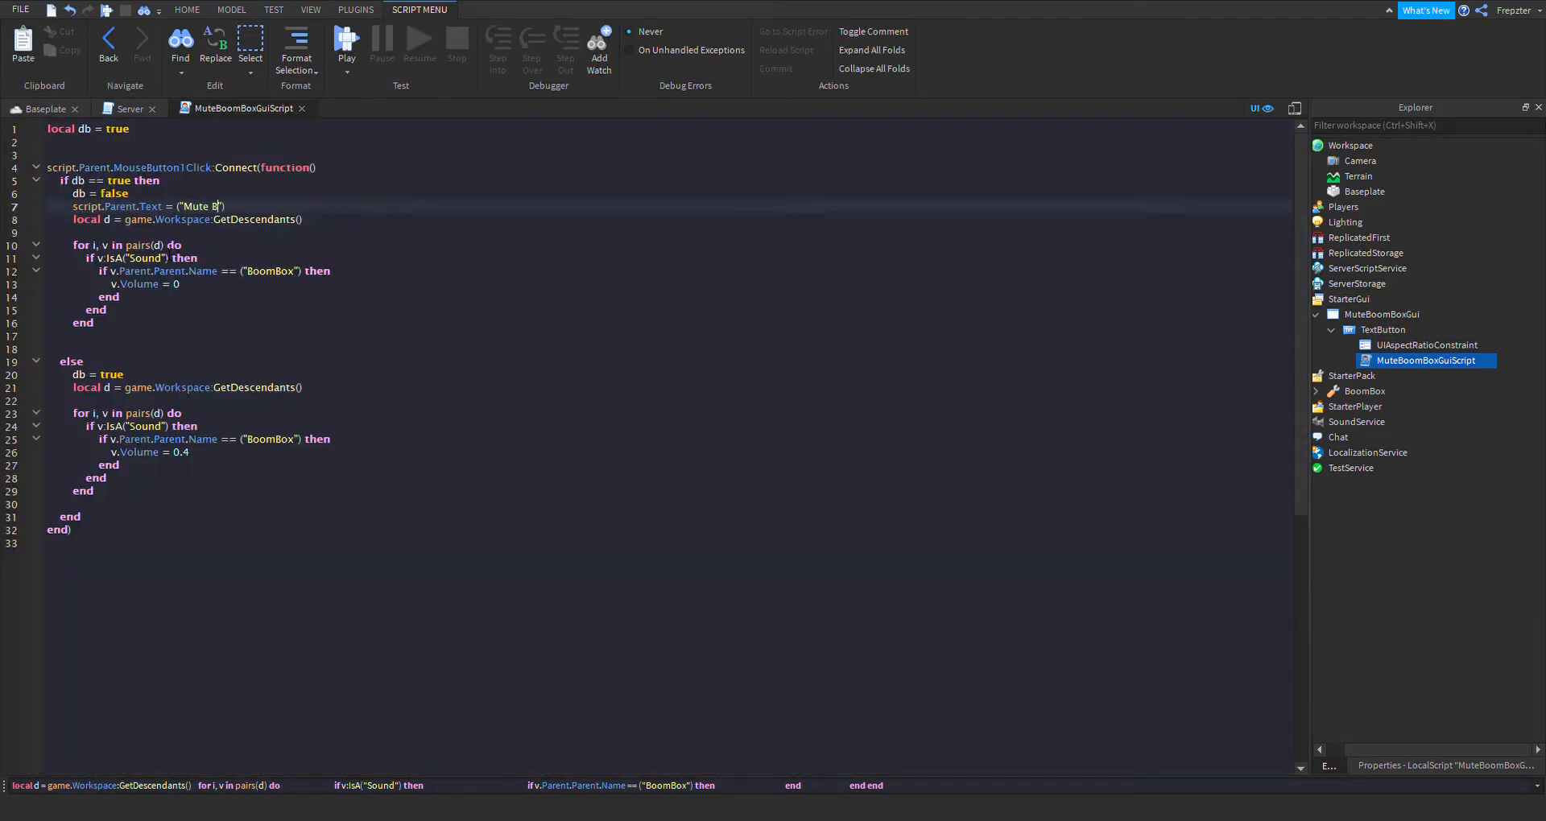
type("ombox")
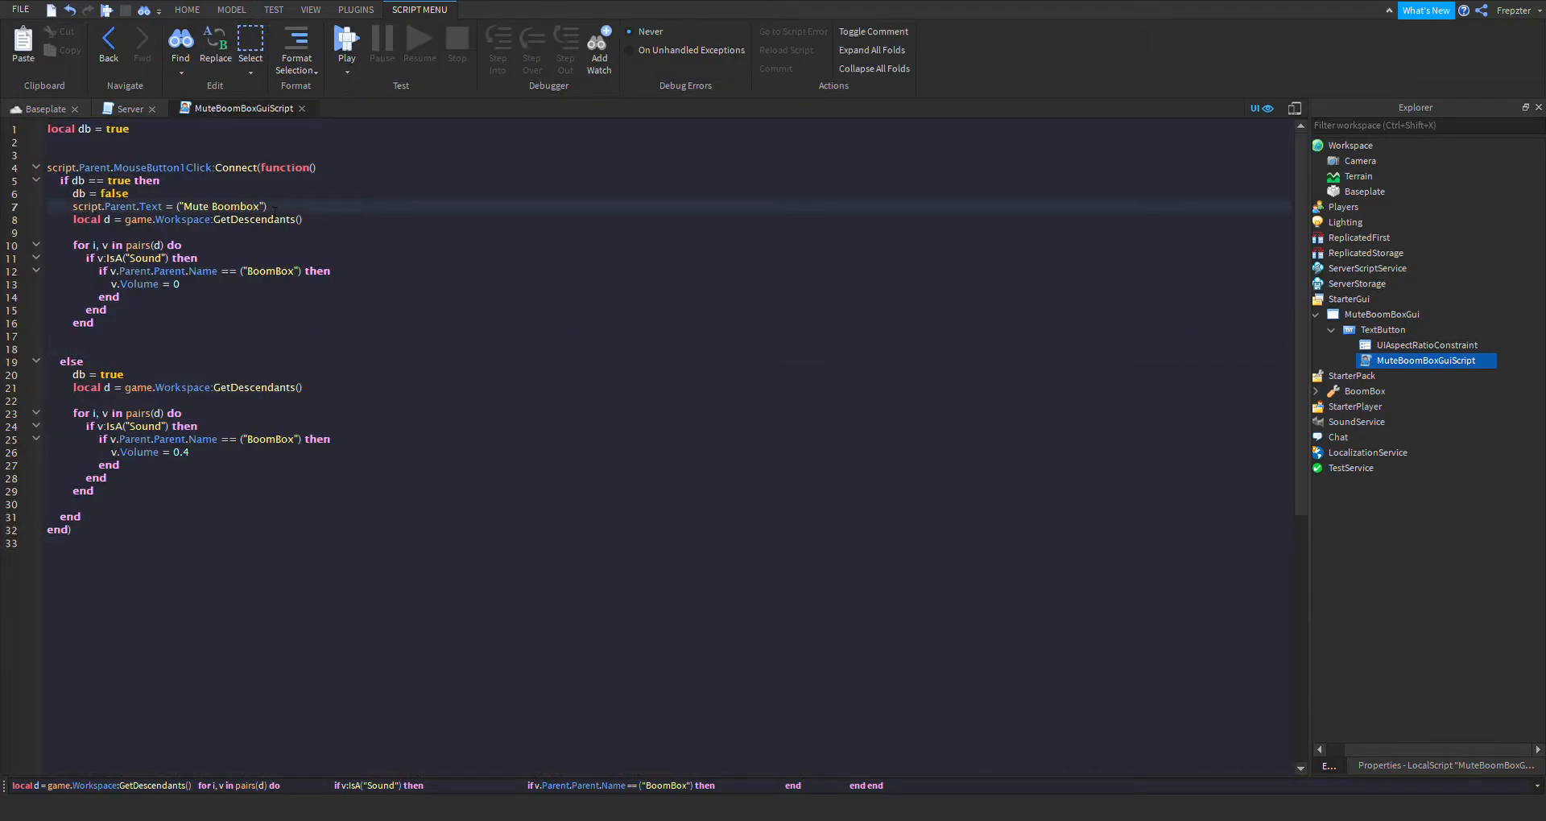
type(": ON")
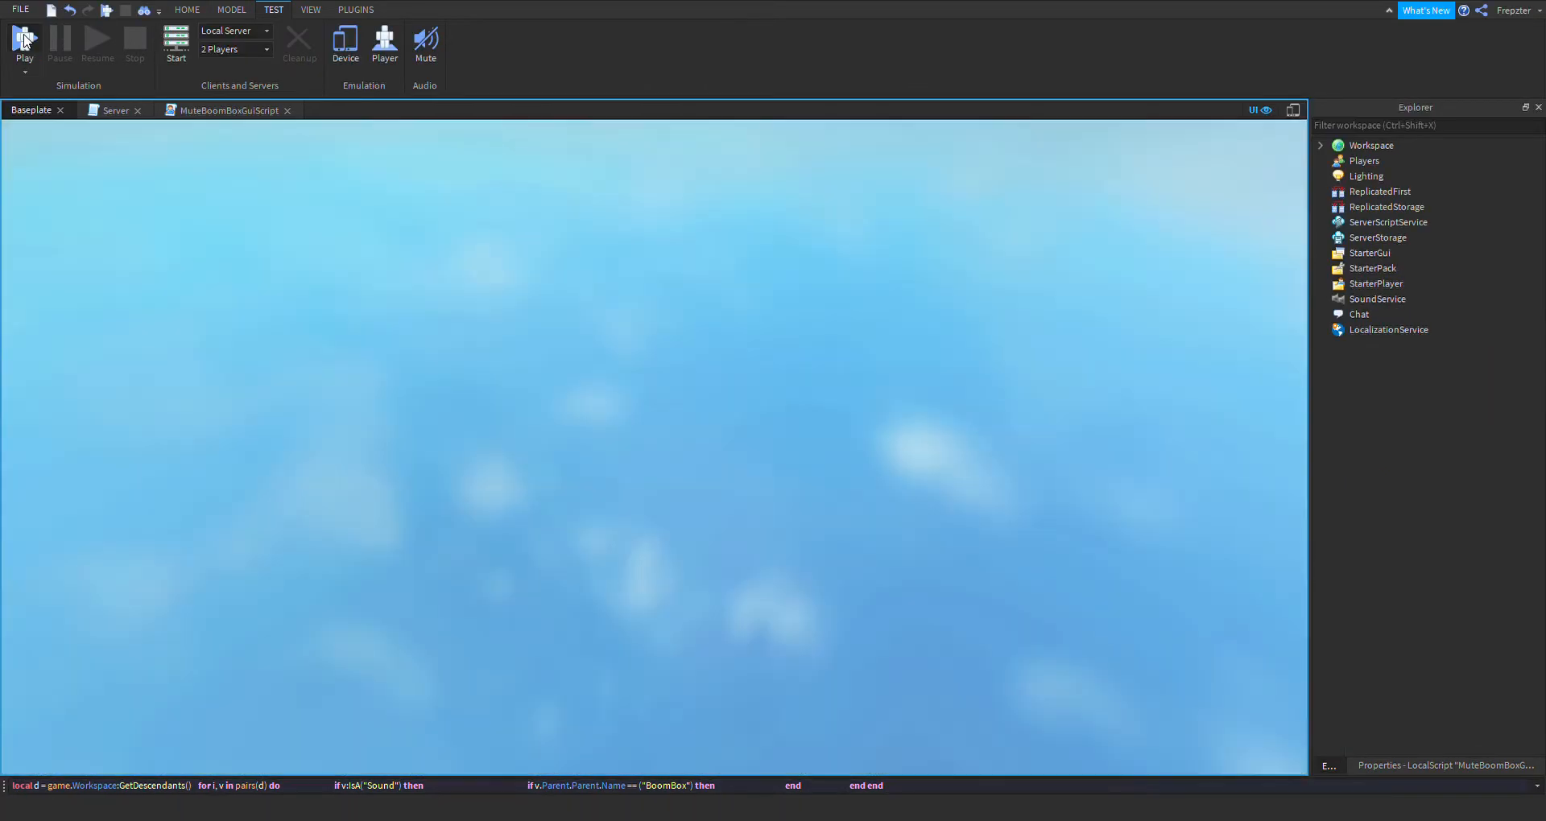
- Play song 142376088 in playtest and toggle the button between Mute Boombox: ON and OFF
left_click(23, 44)
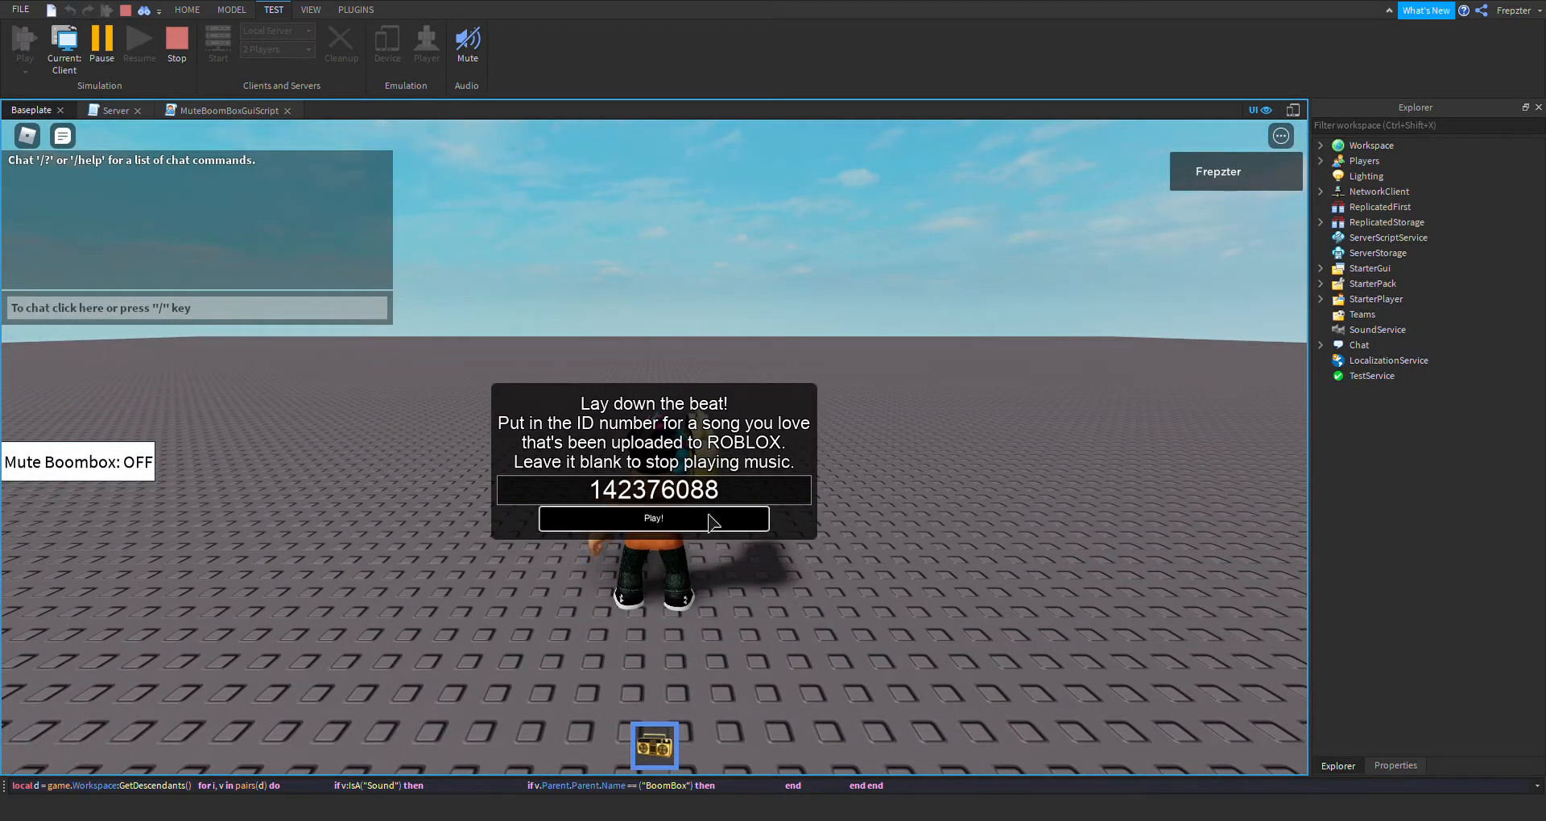
left_click(653, 518)
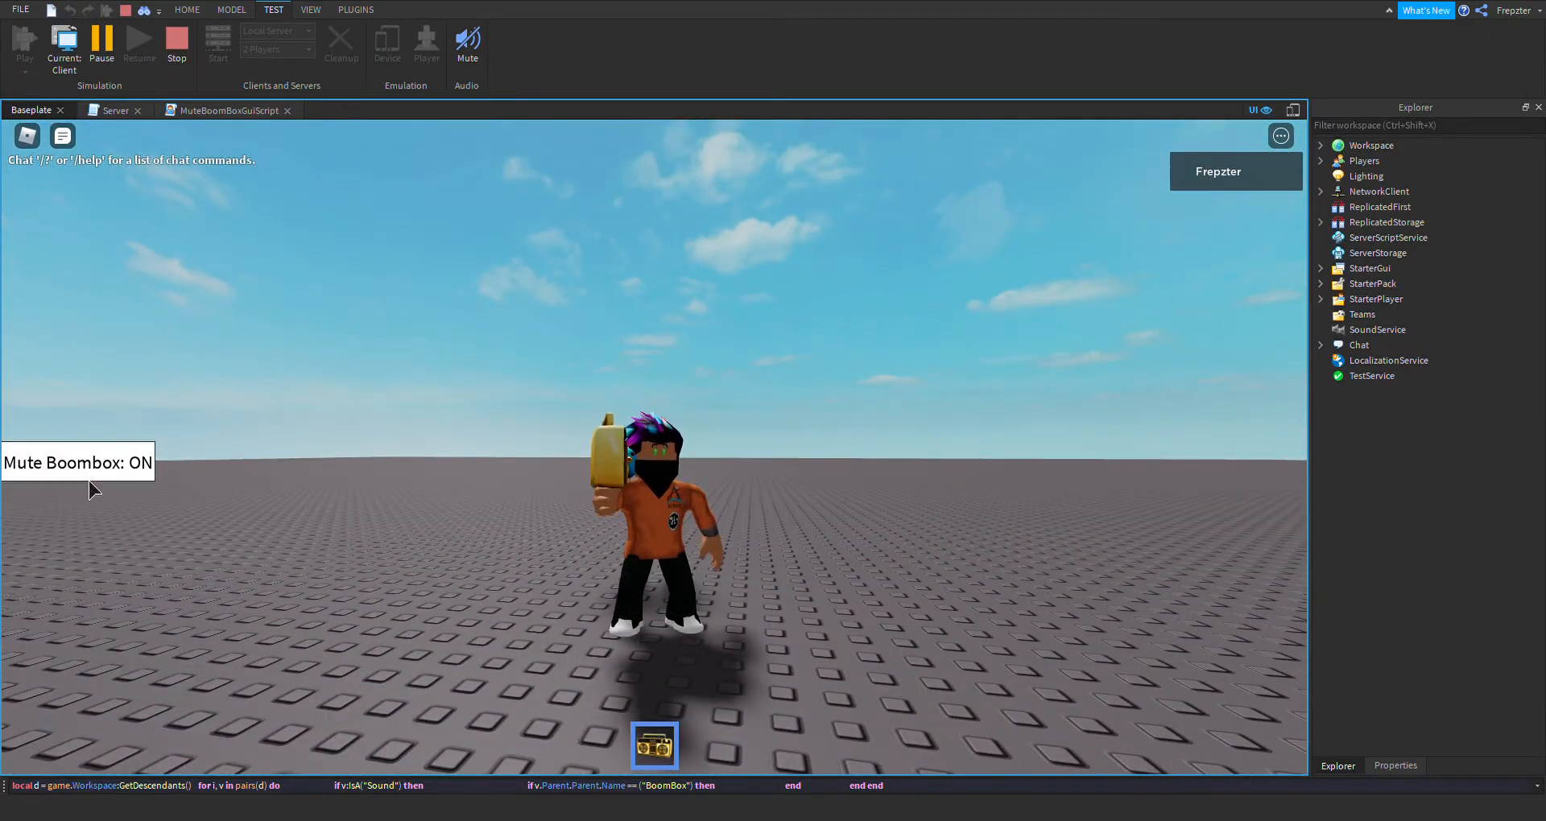
left_click(654, 744)
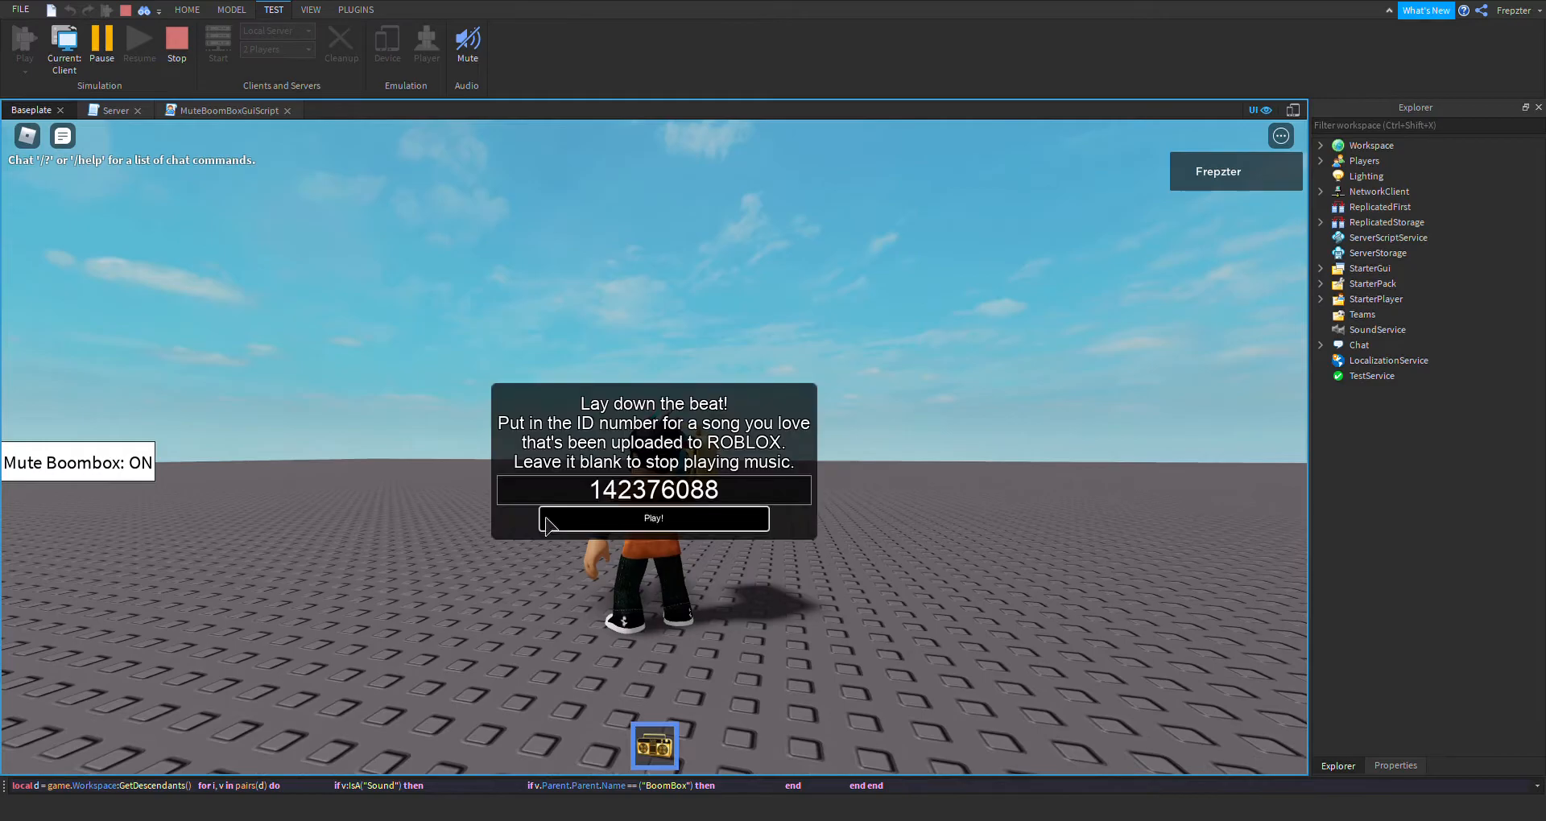
left_click(653, 518)
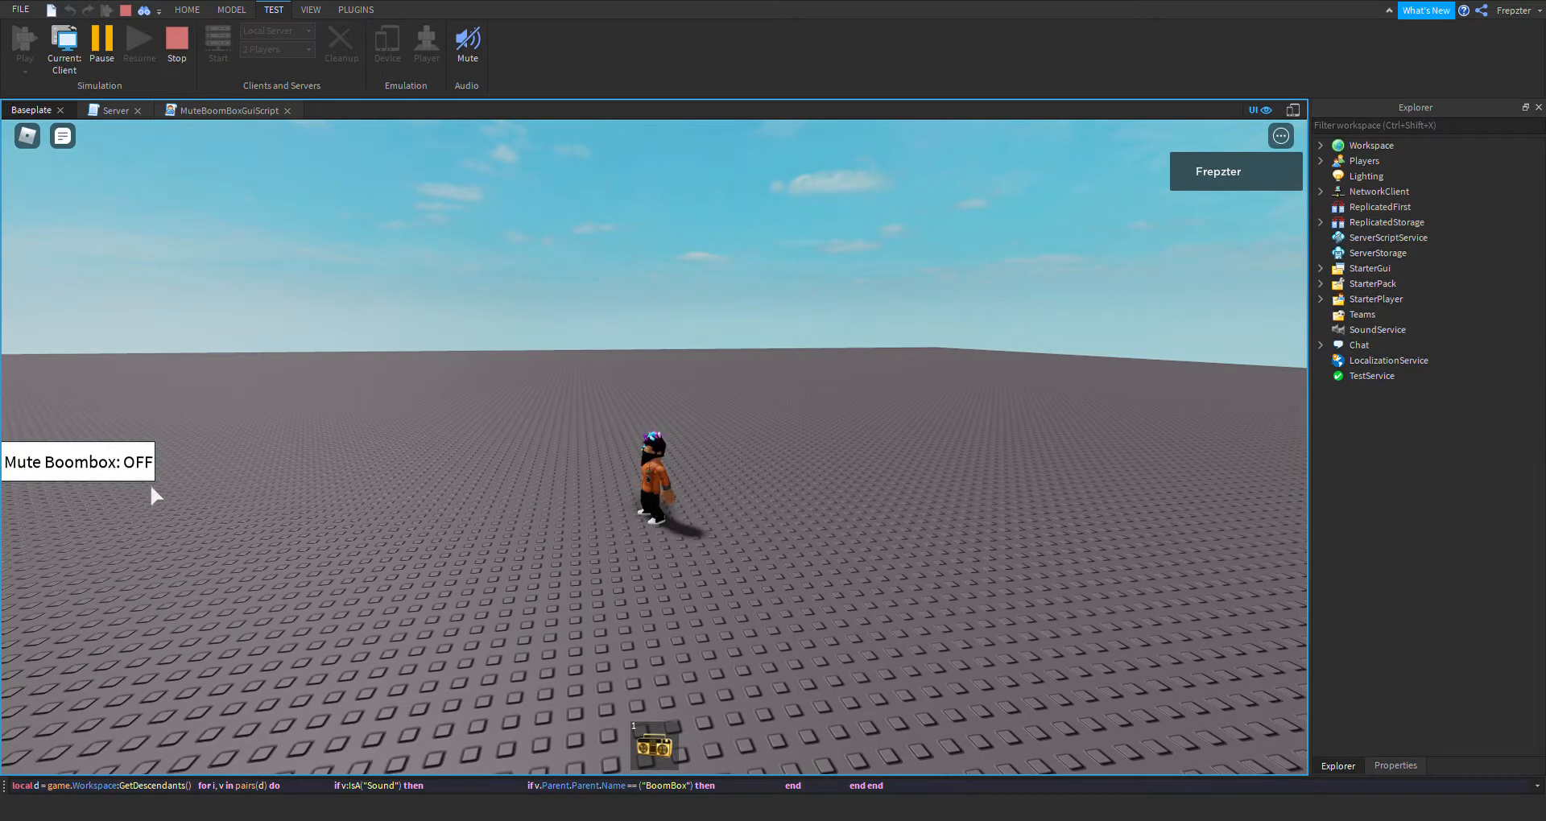
left_click(76, 461)
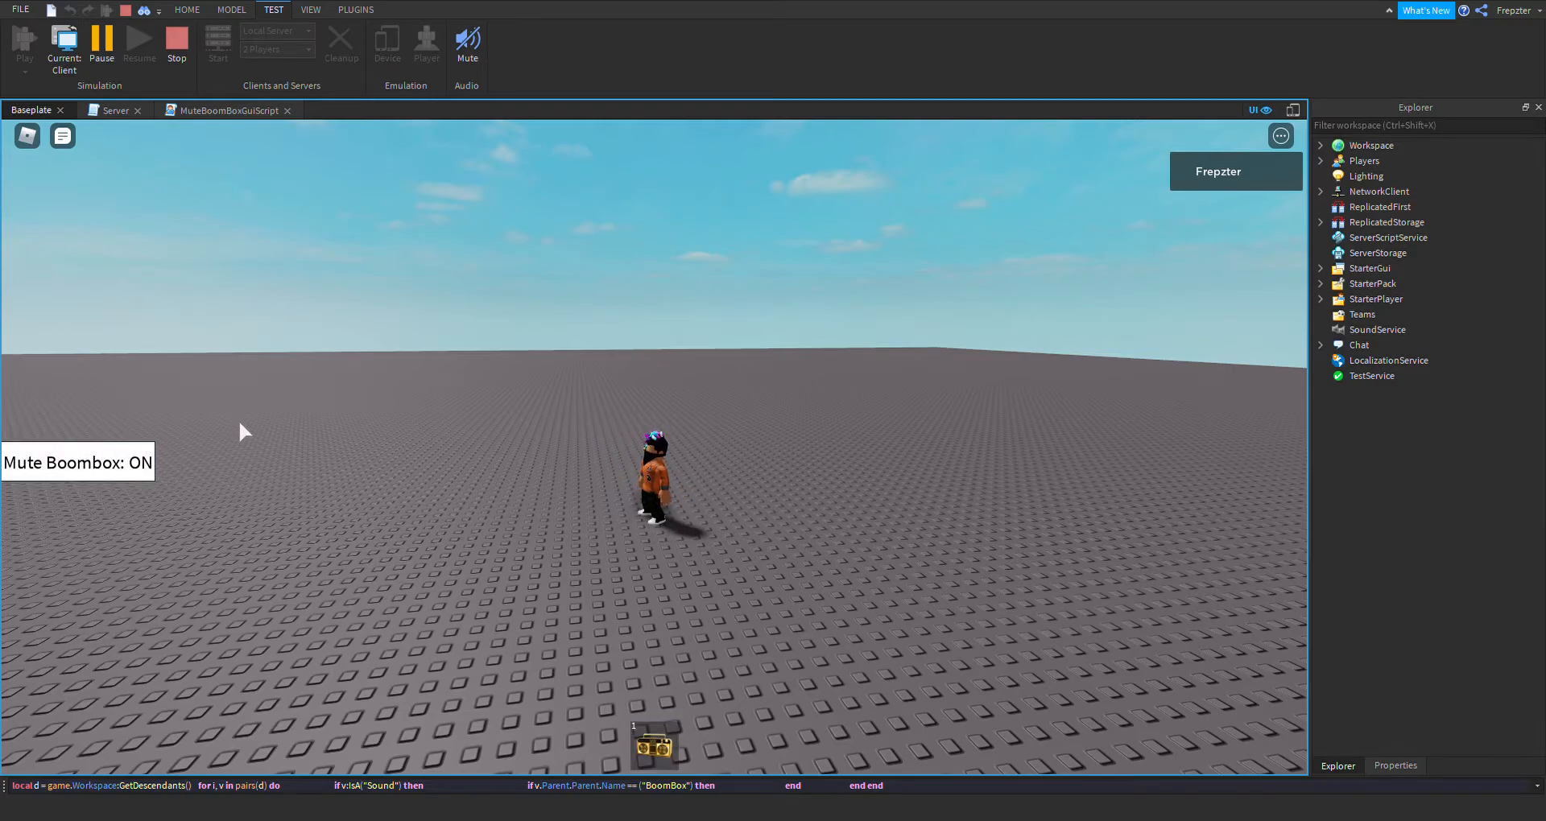
mouse_move(456, 471)
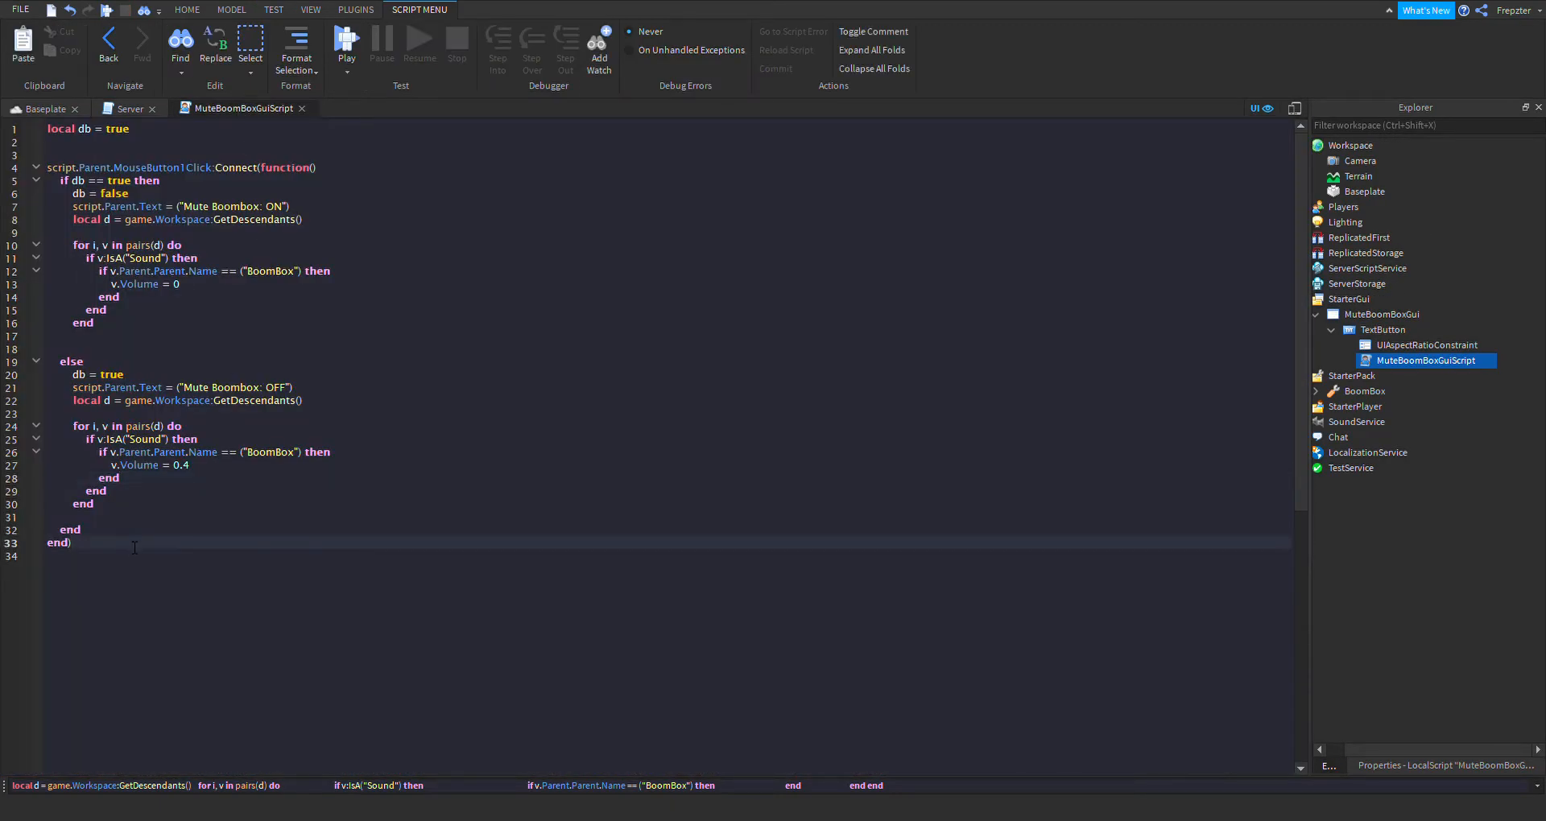
- Append a while true do loop containing wait() and an if db == true then block
type("while")
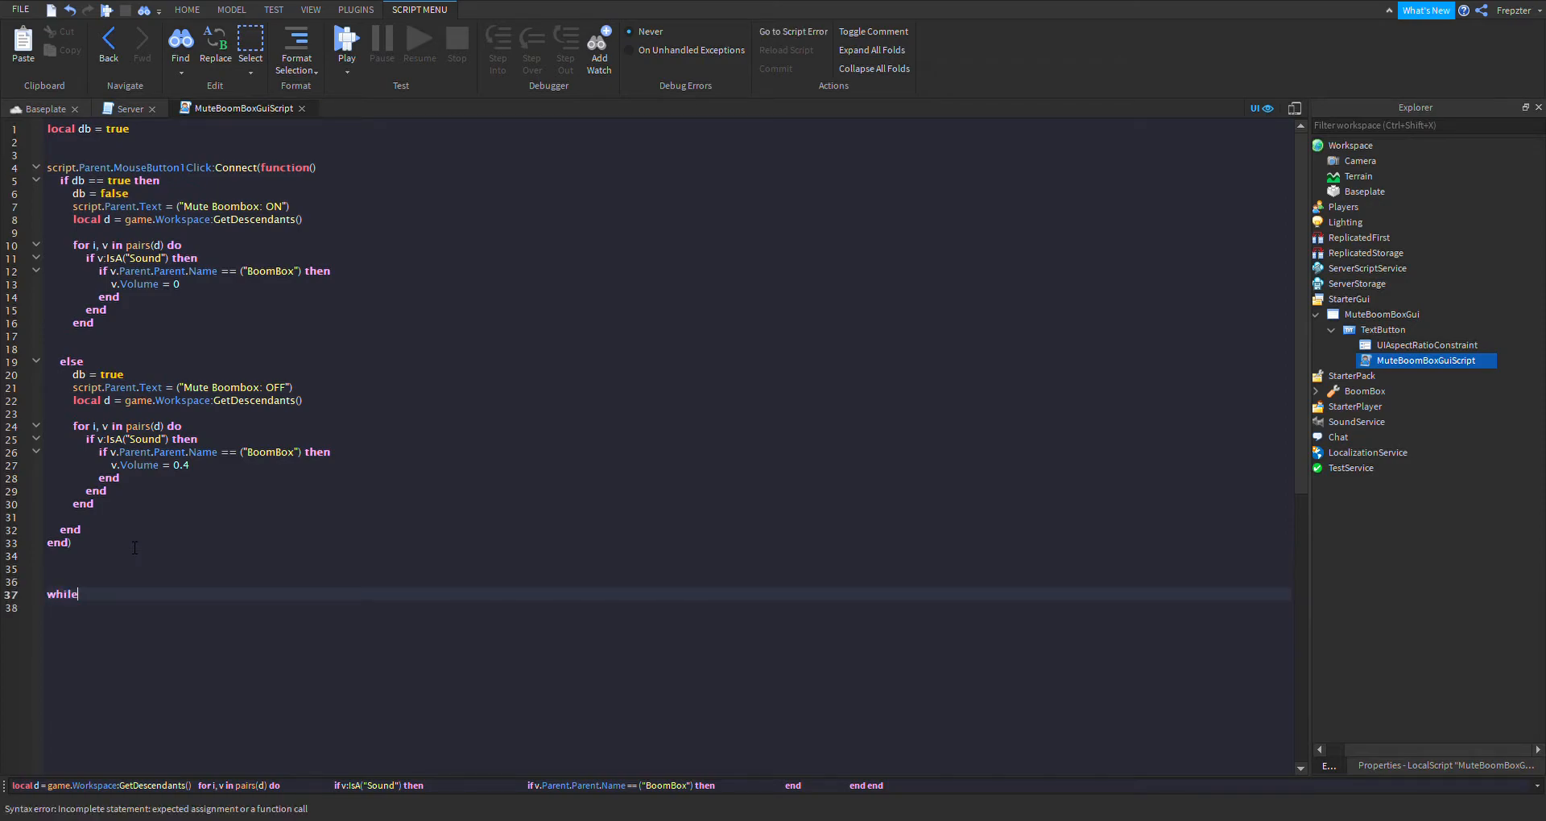
type("true do")
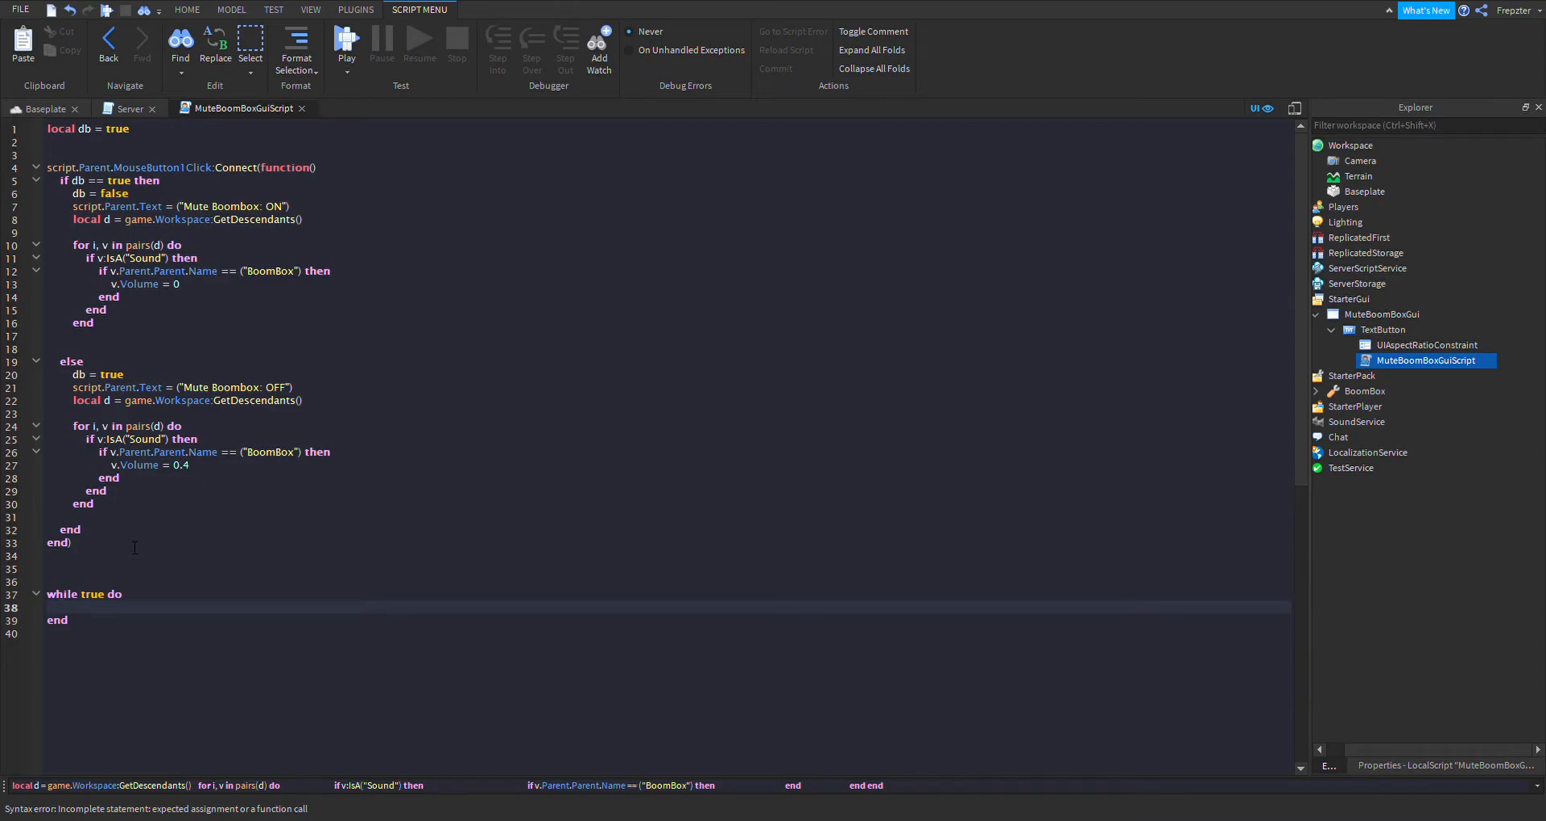
type("wait()")
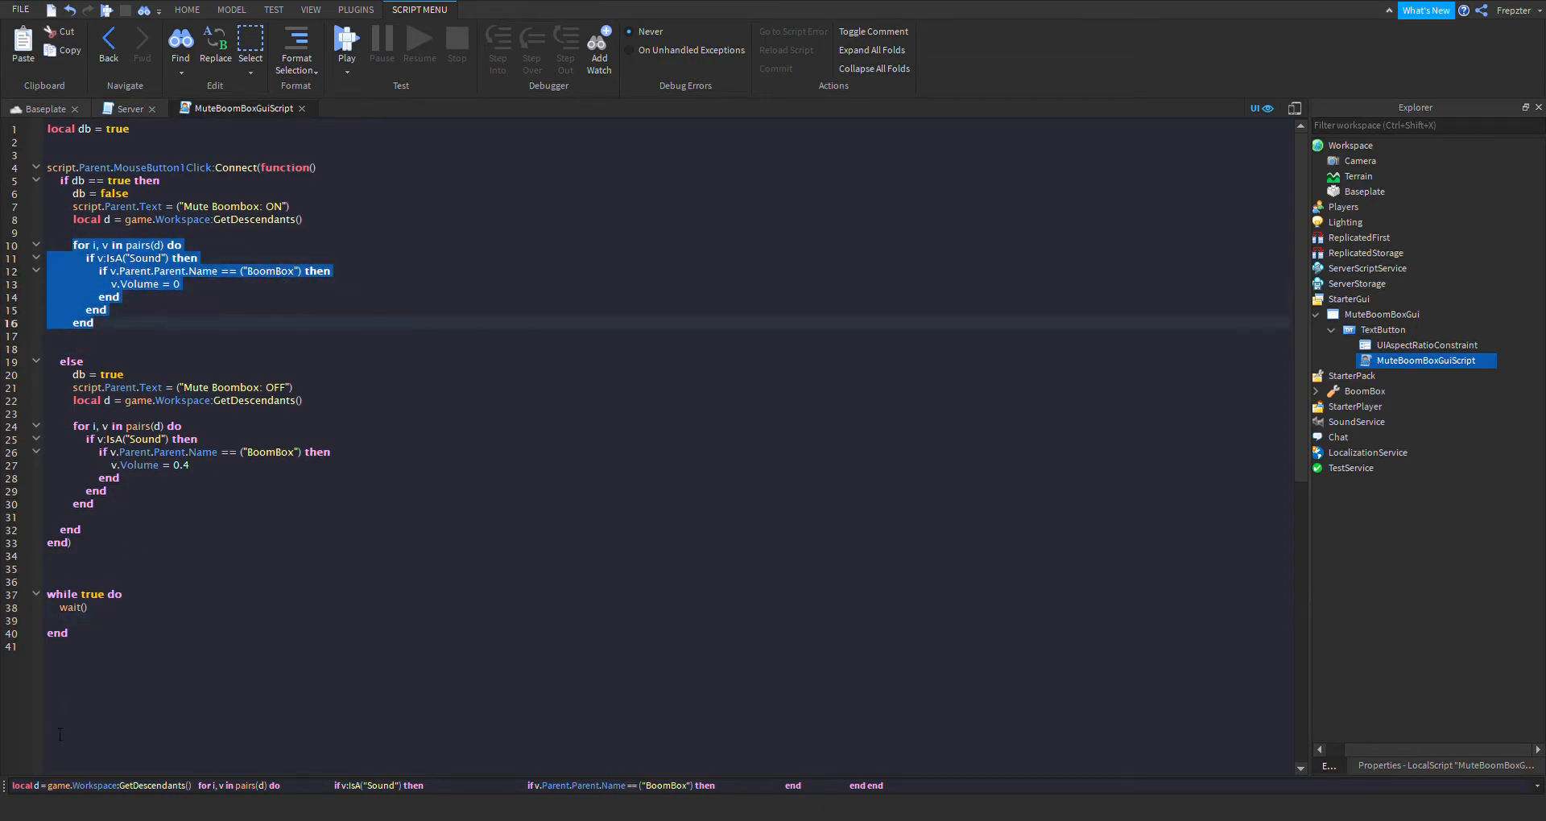
type("if db")
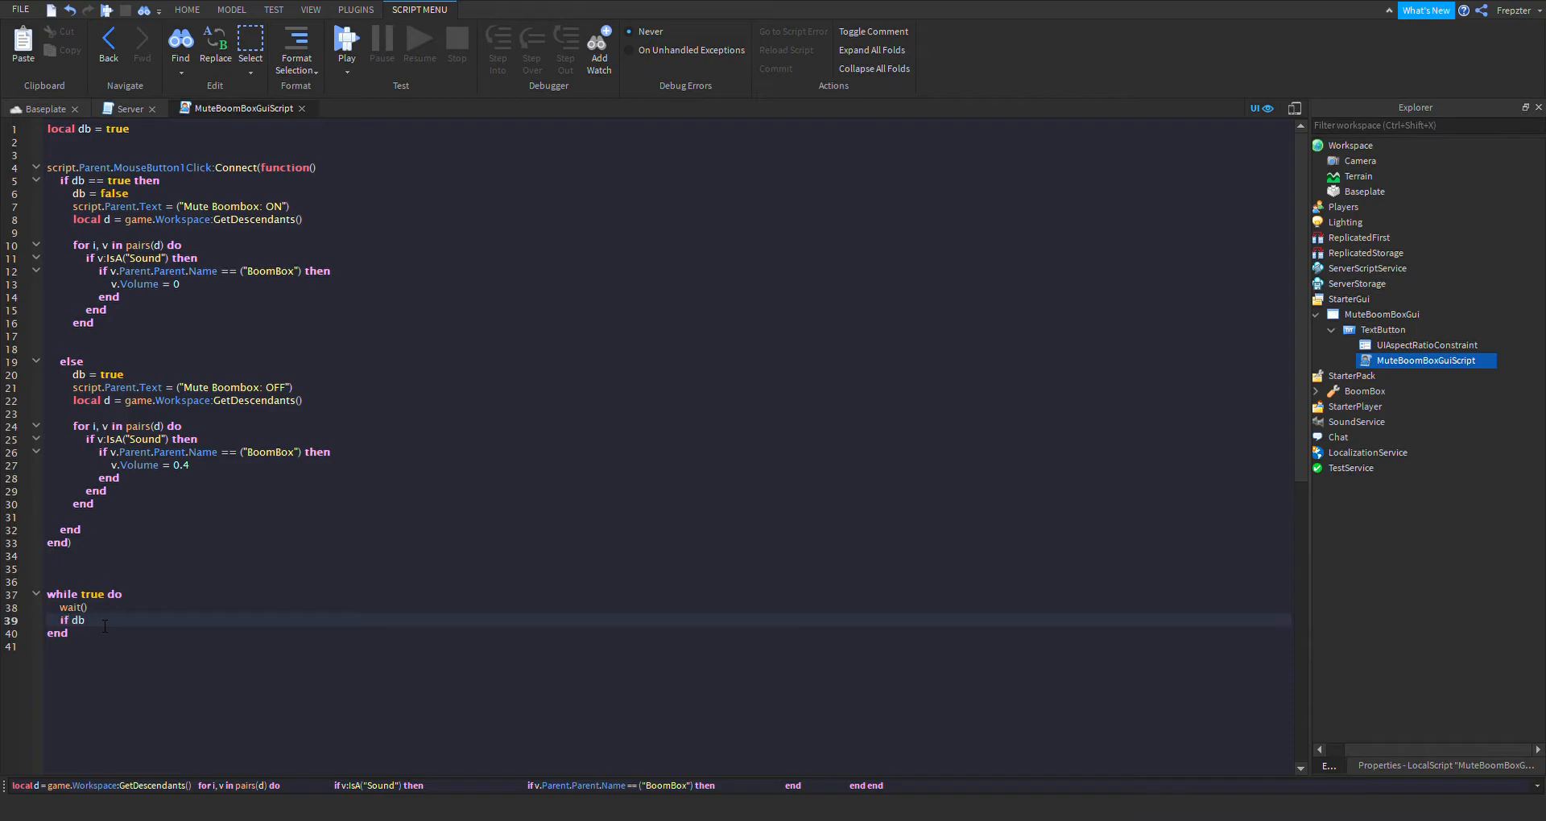
type("== true the")
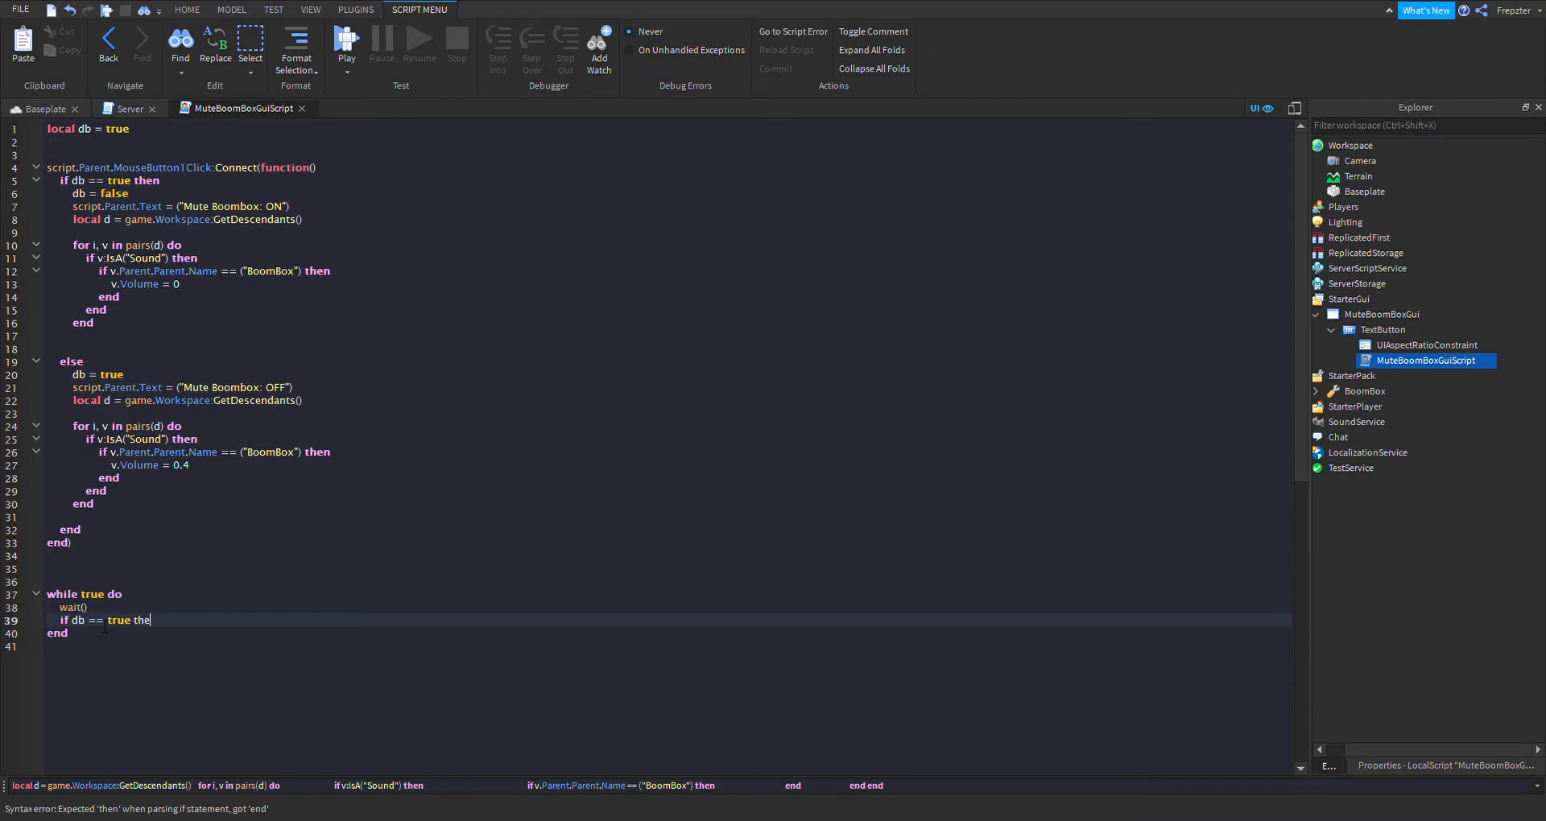
type("n")
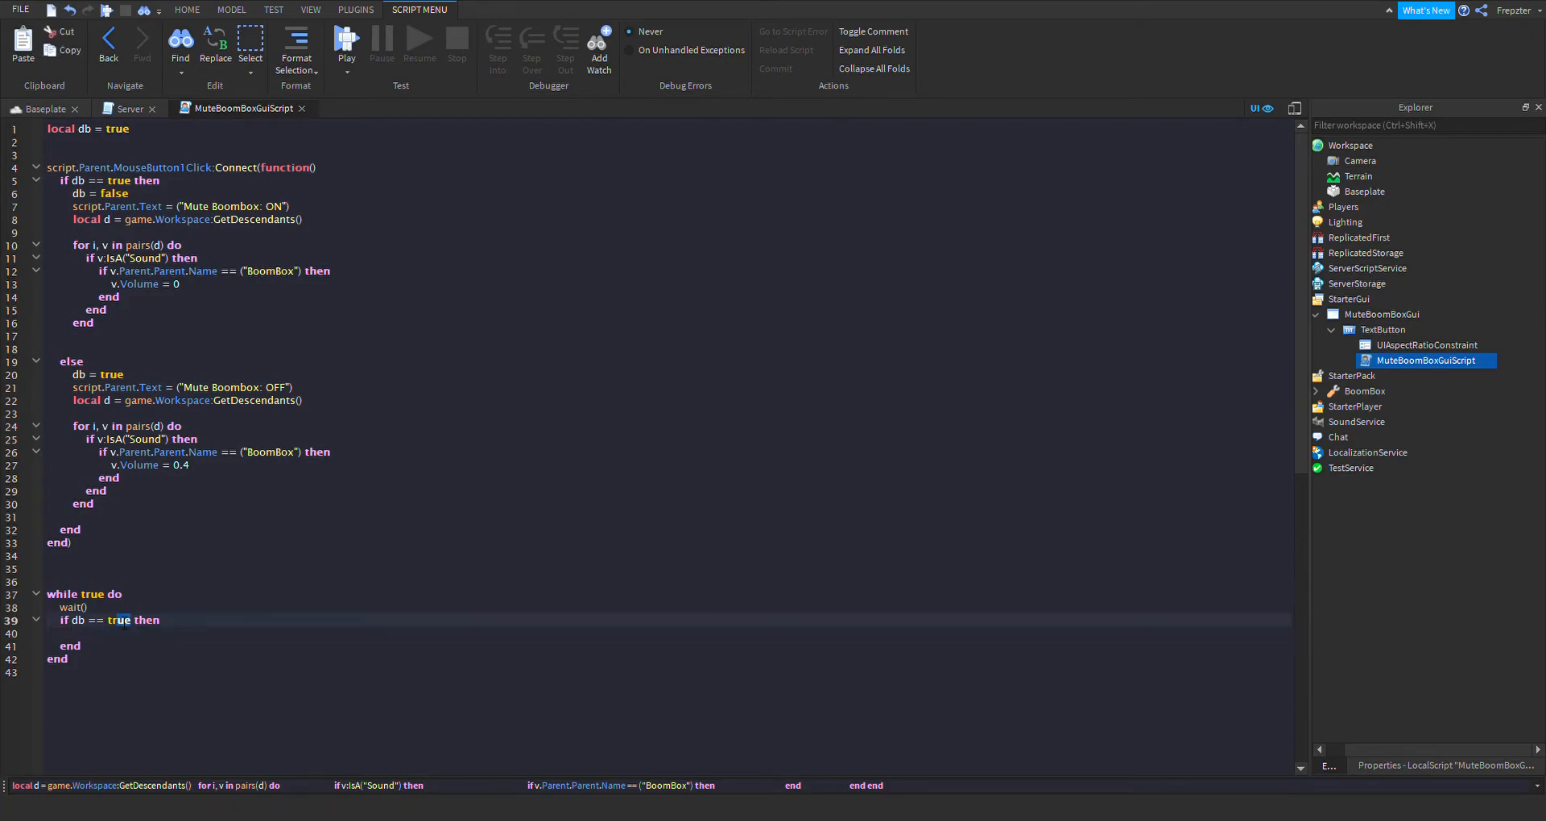
type("false")
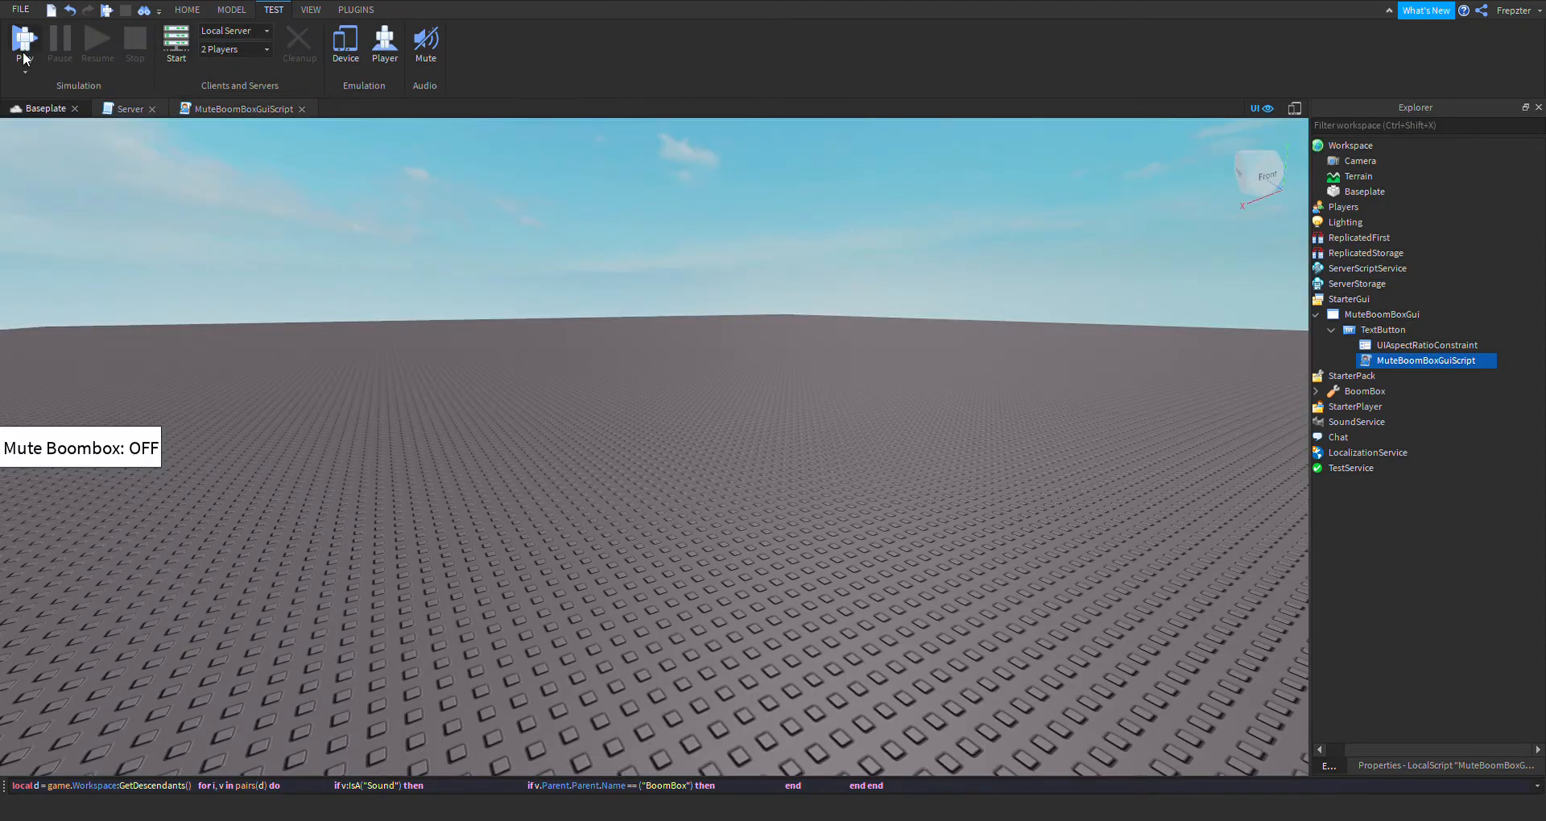
- Start a play test, equip the boombox and play song 142376088
left_click(135, 40)
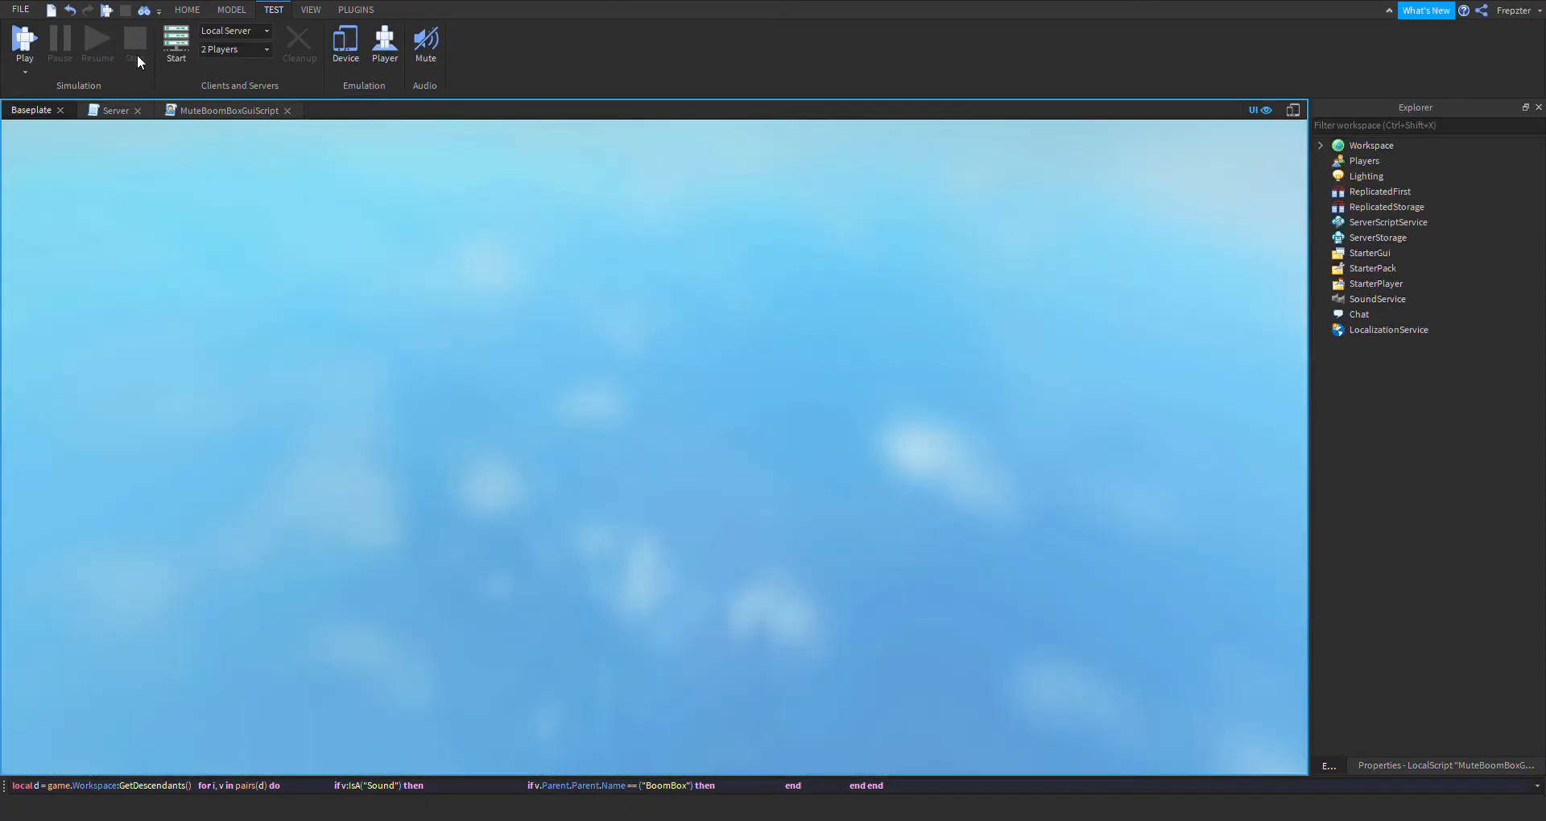
left_click(23, 44)
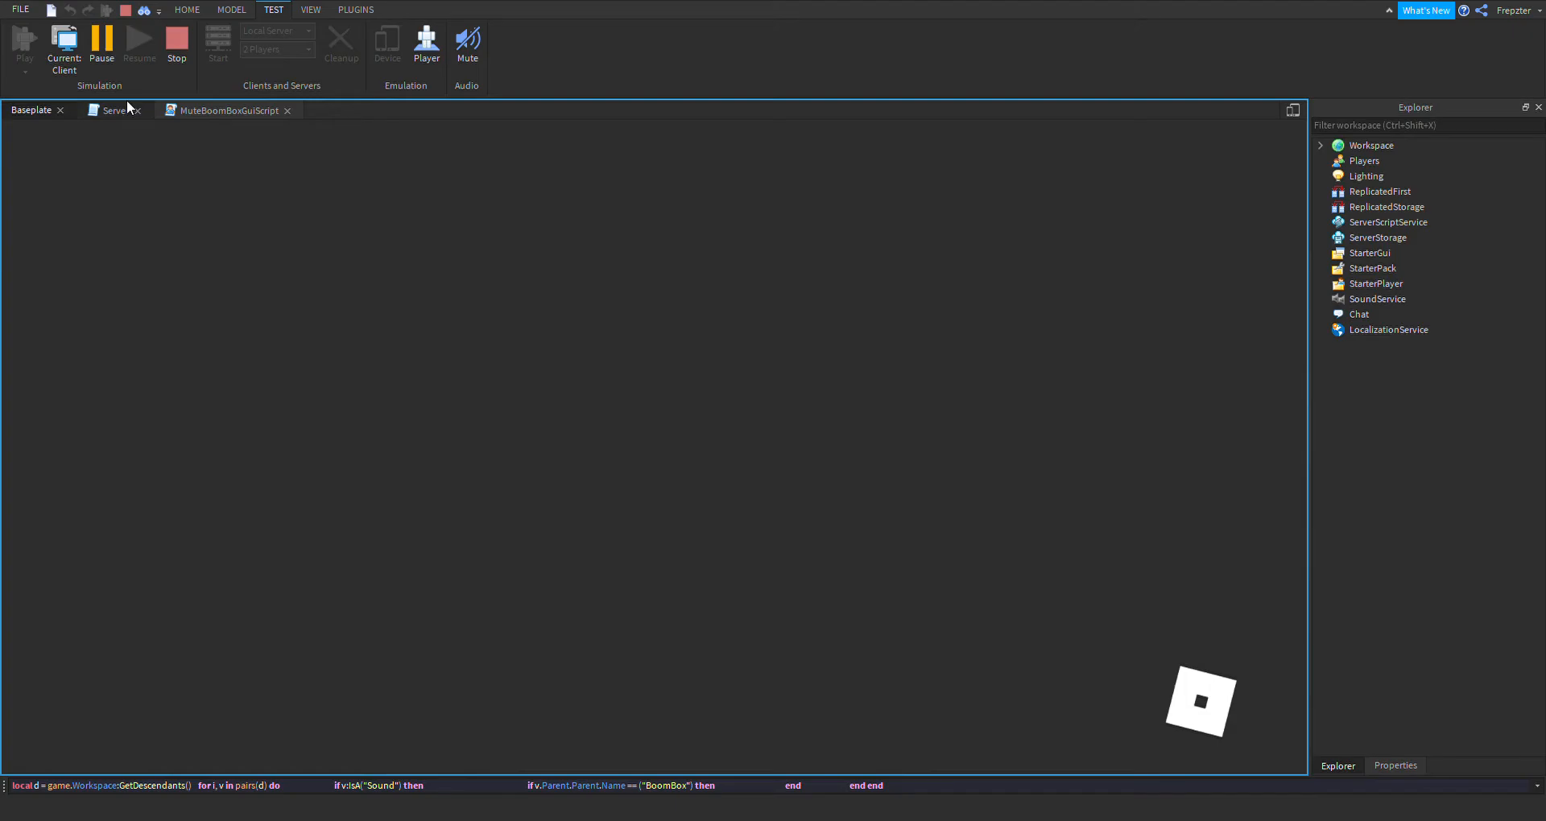
left_click(63, 44)
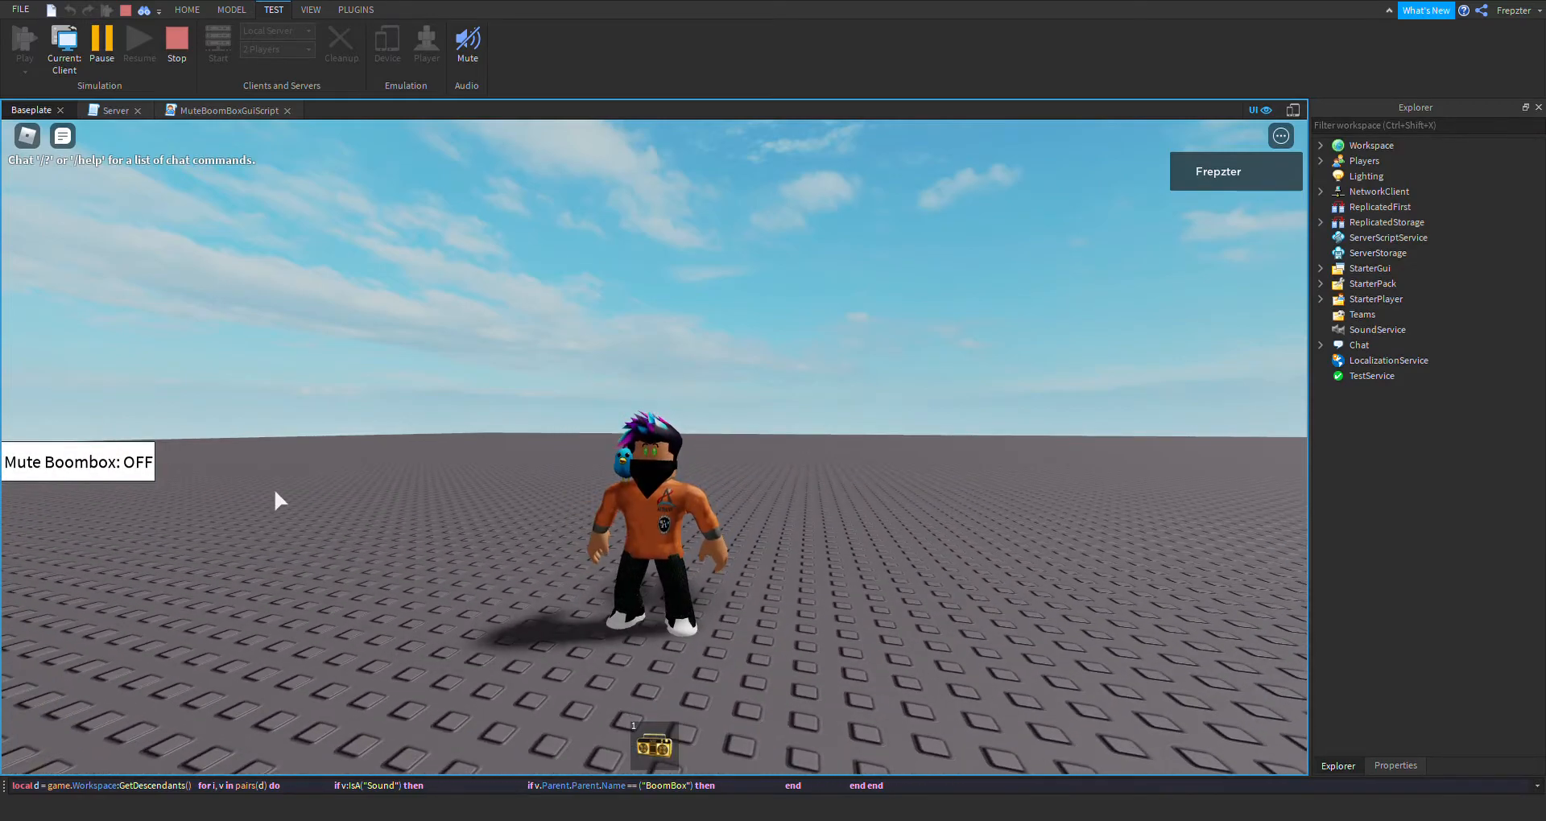
left_click(653, 746)
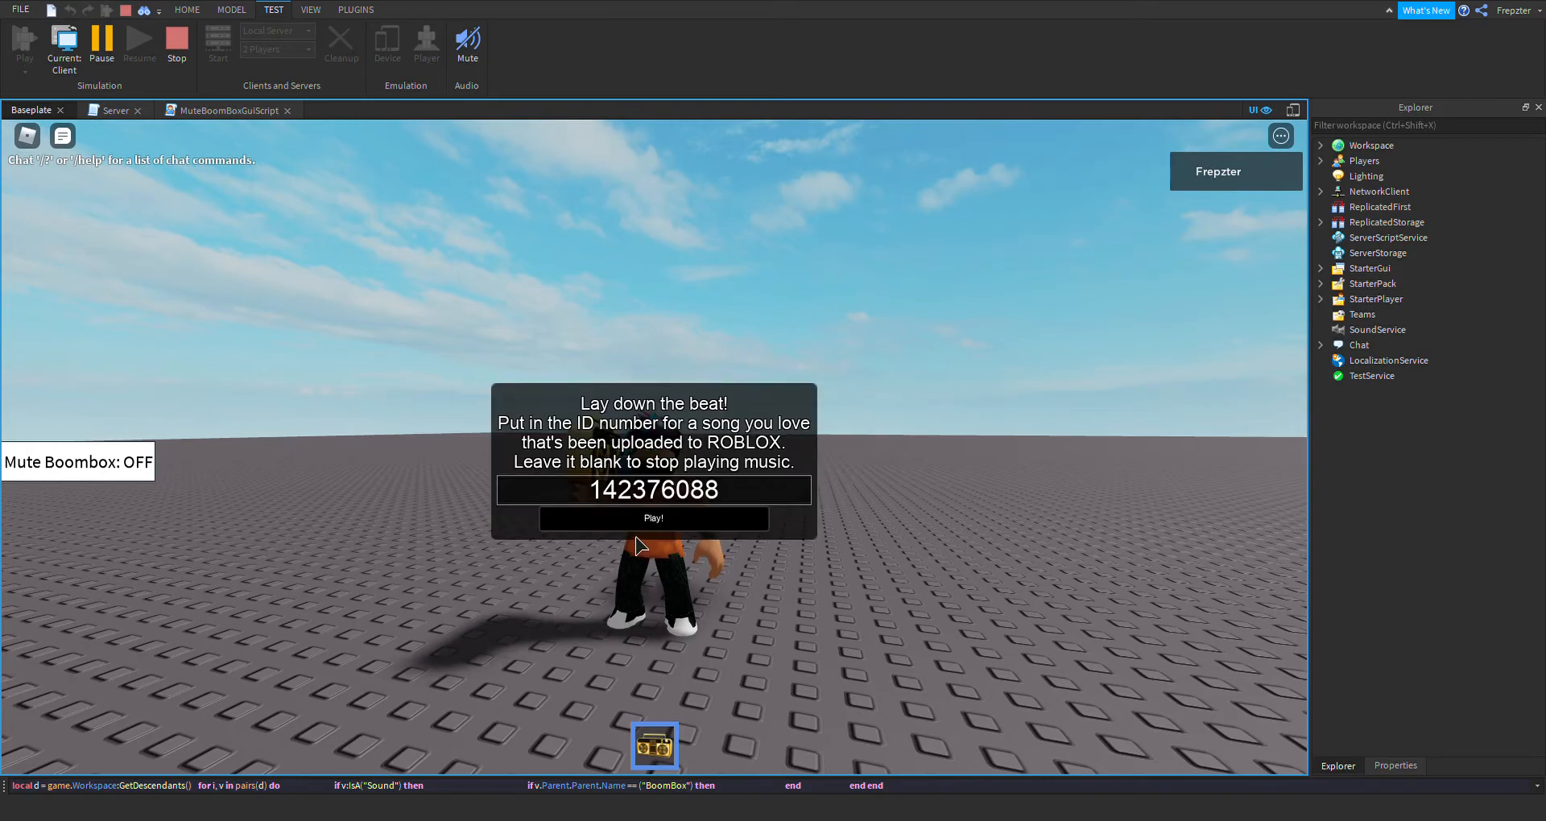
left_click(653, 518)
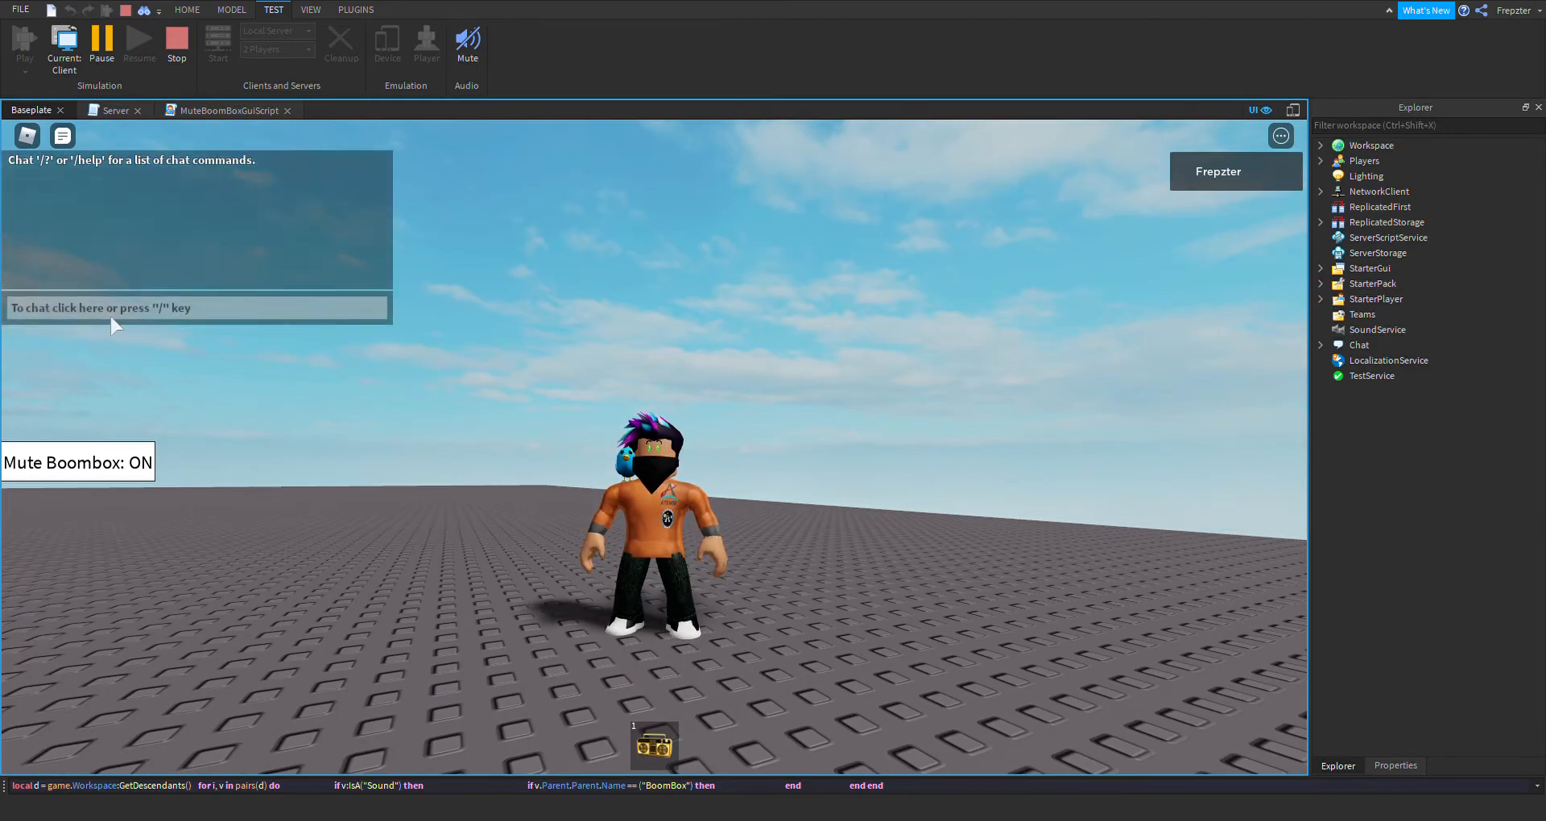
- Enter the /e wave emote command in the in-game chat bar
left_click(194, 308)
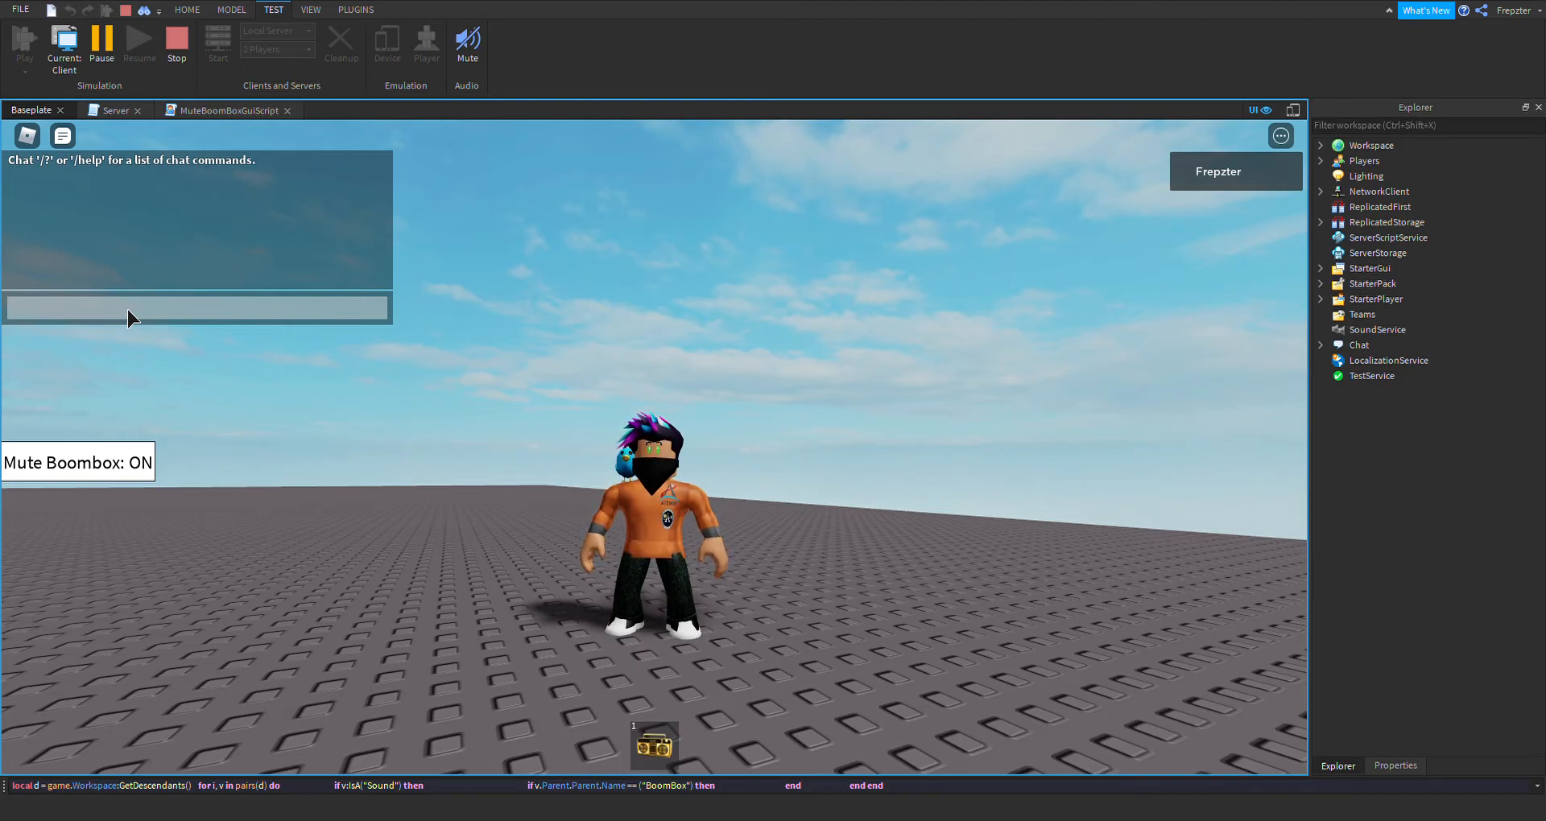
type("/e wave")
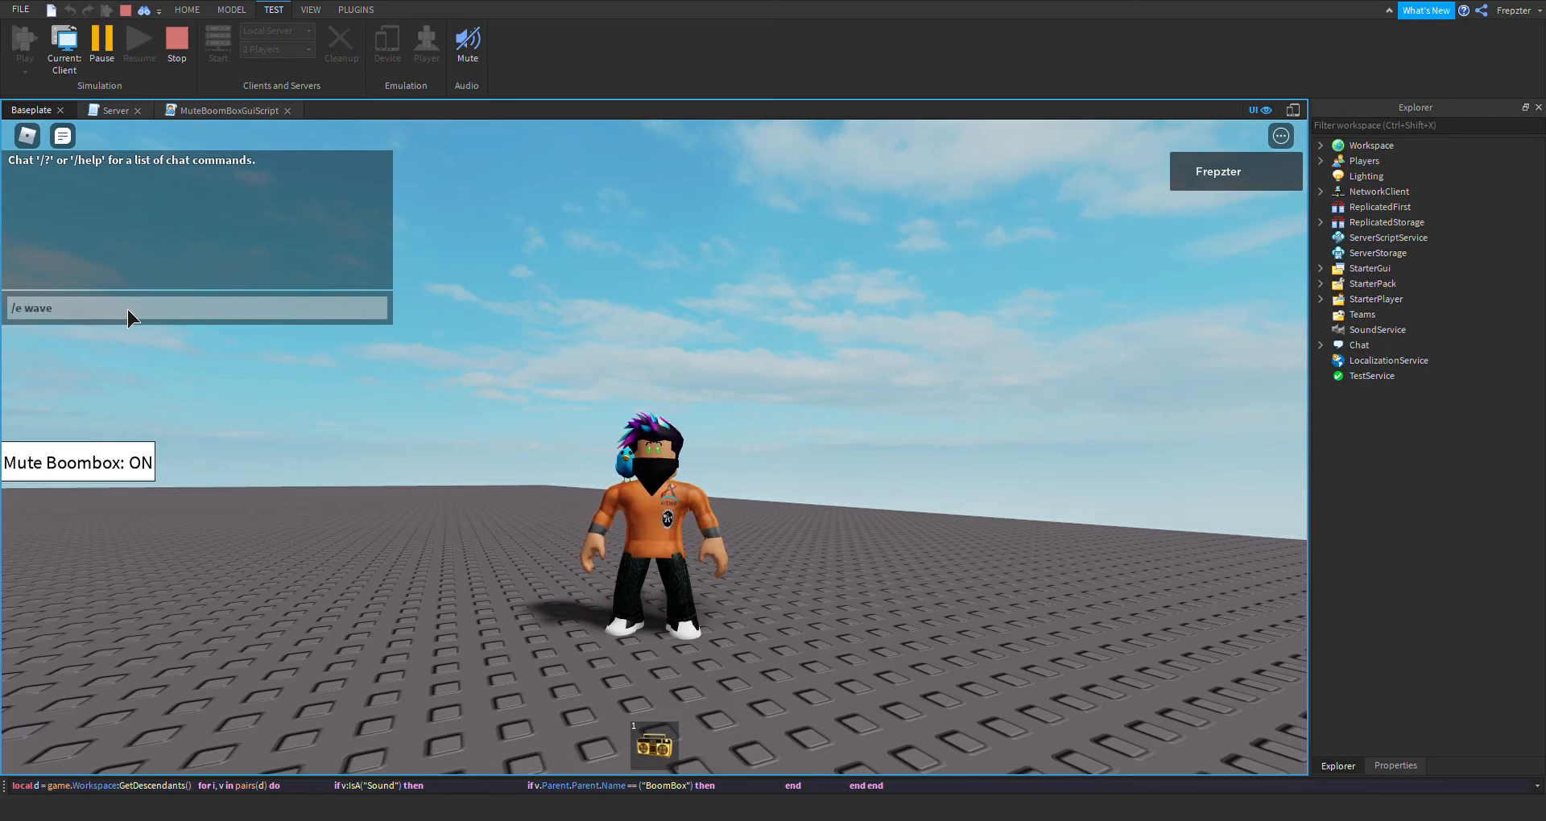